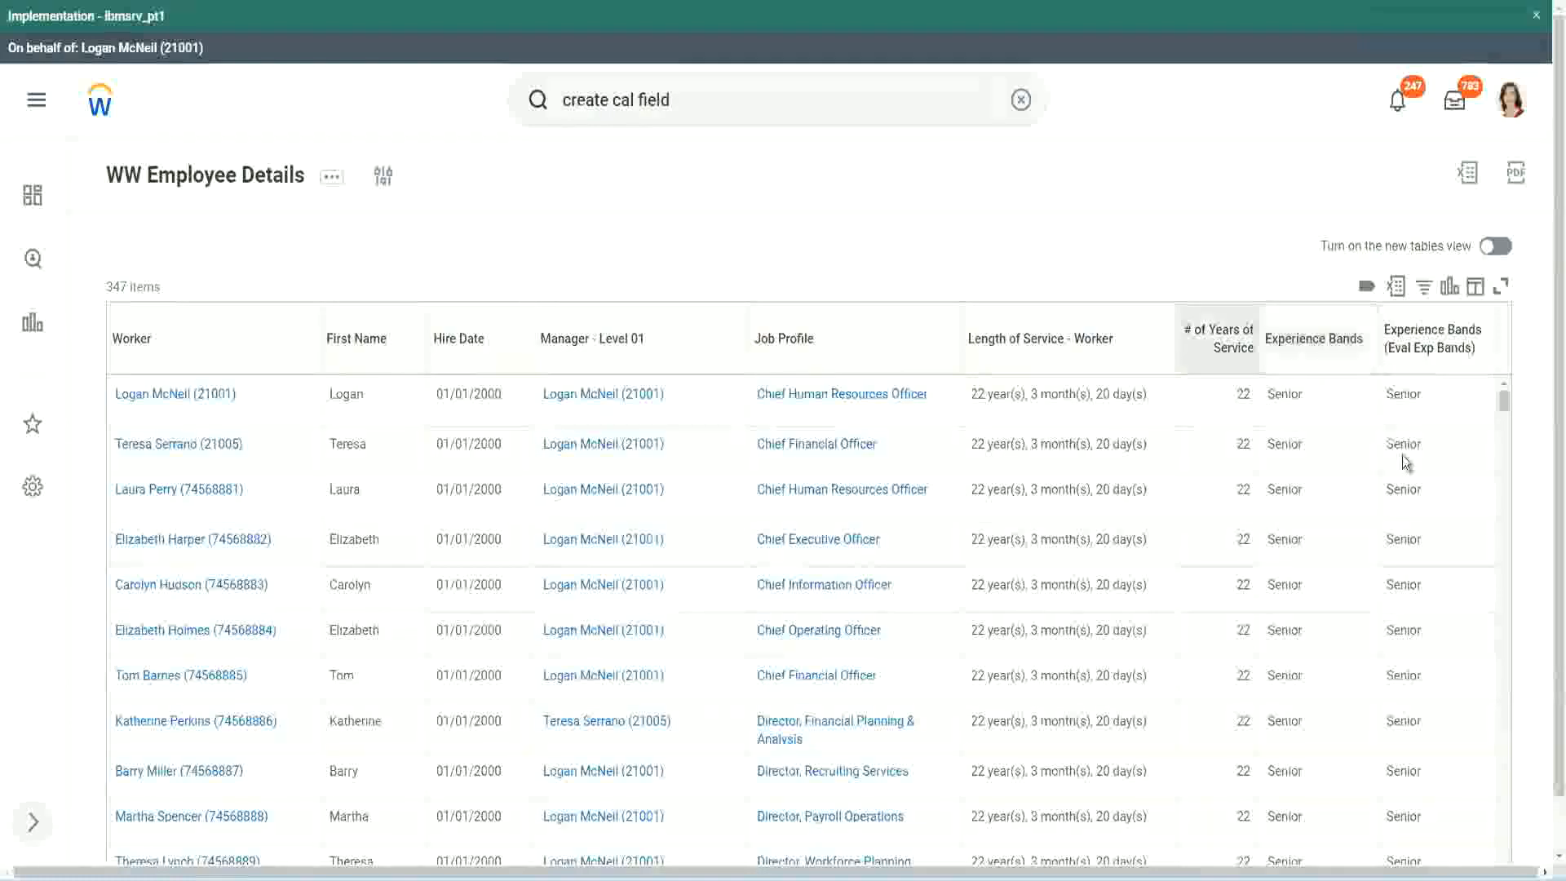
Step: Open CF-WW-Eval Exp-Derive Experience Bands from Years of Service from the WW Employee Details report
left_click(1401, 488)
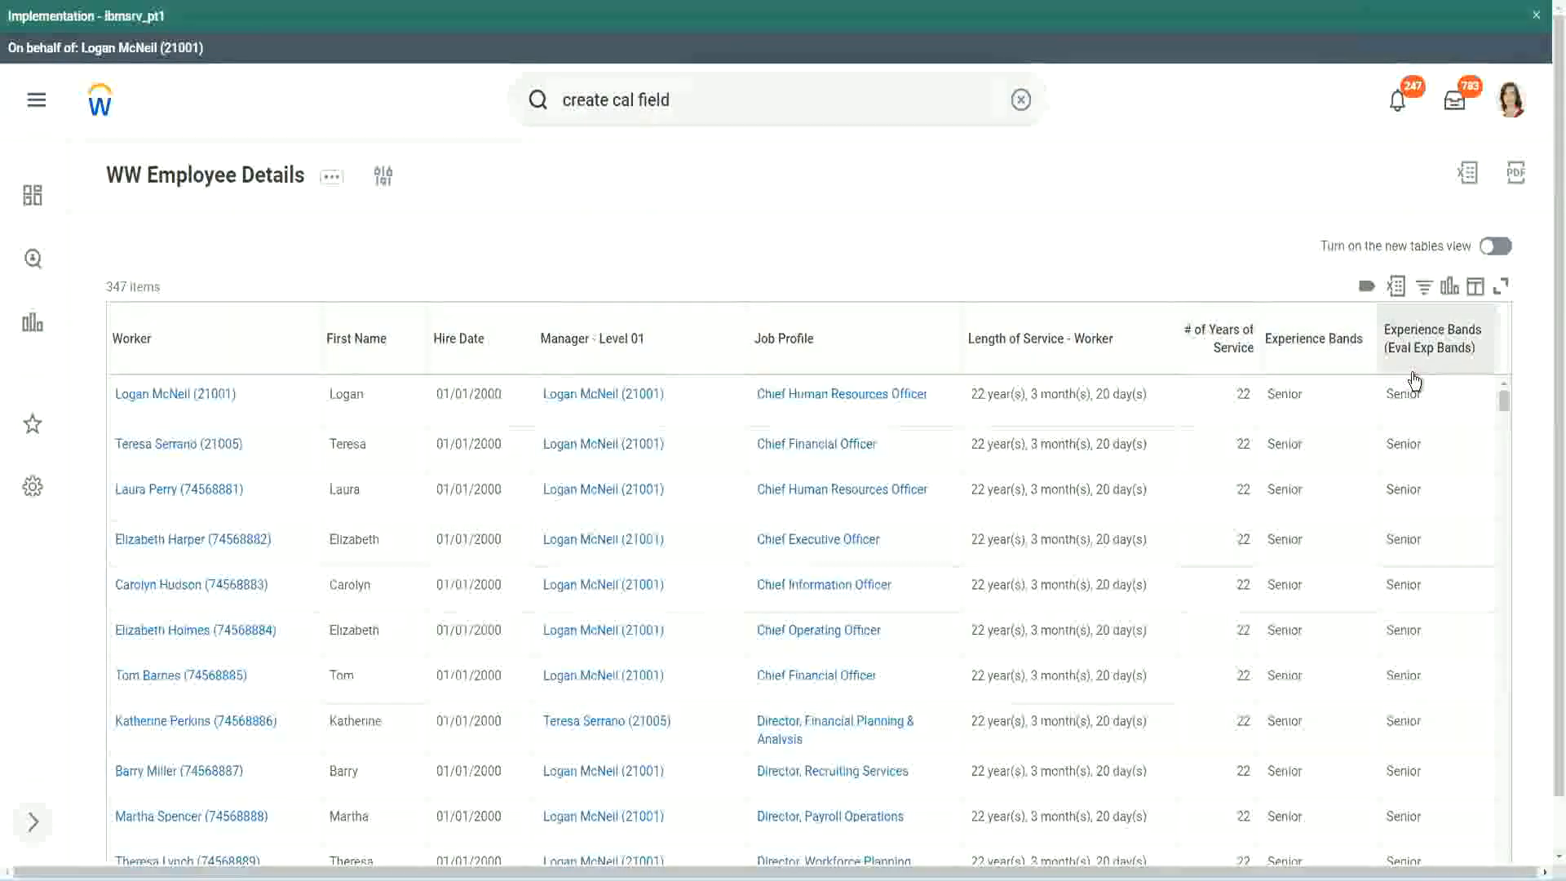
mouse_move(1428, 359)
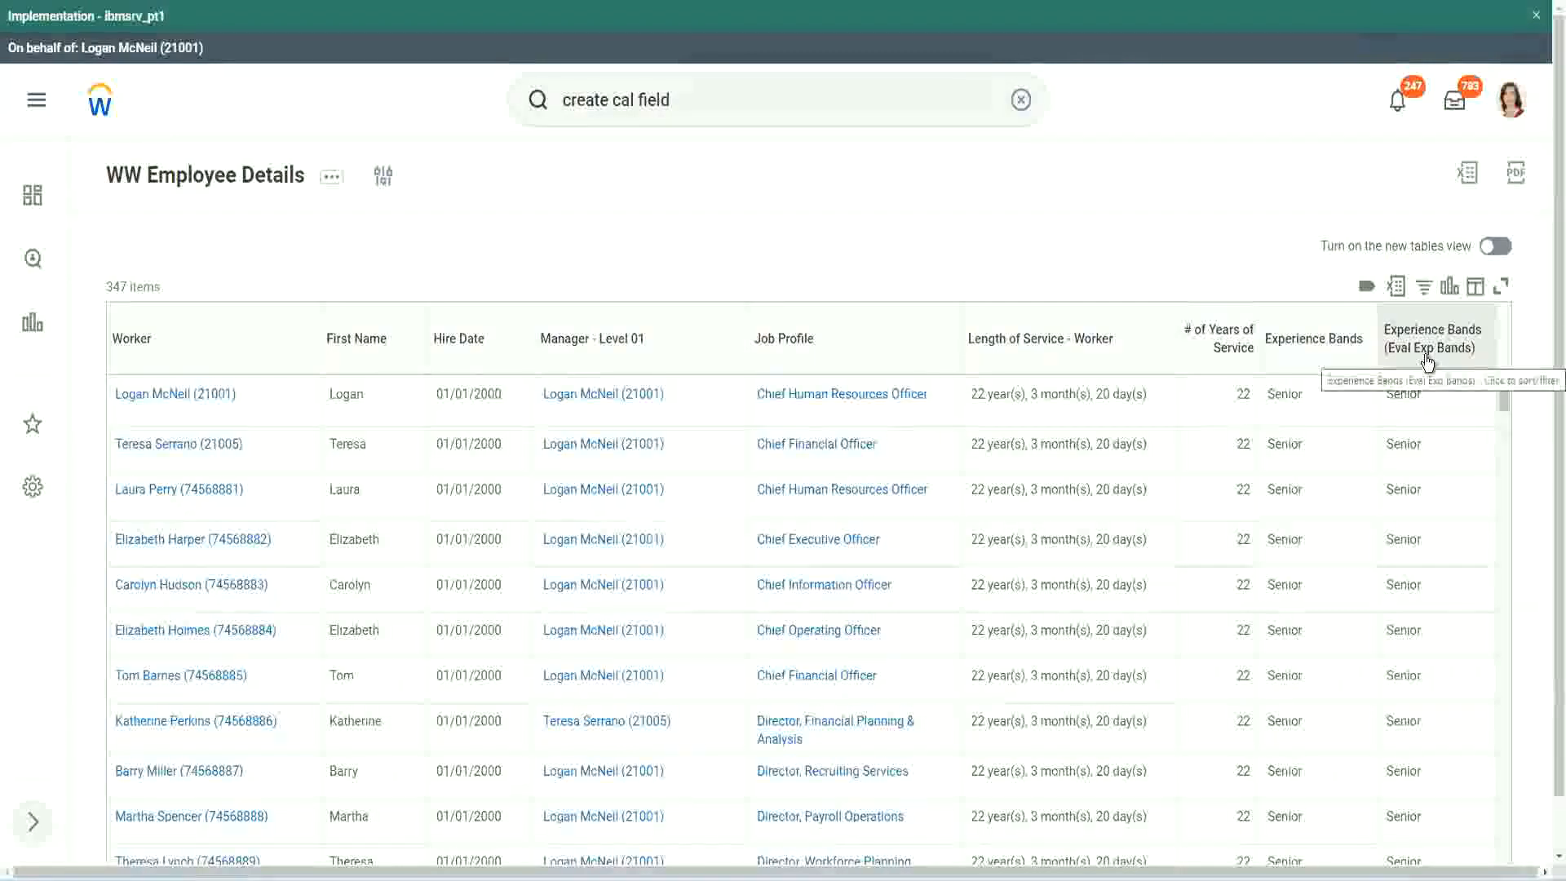
mouse_move(1122, 247)
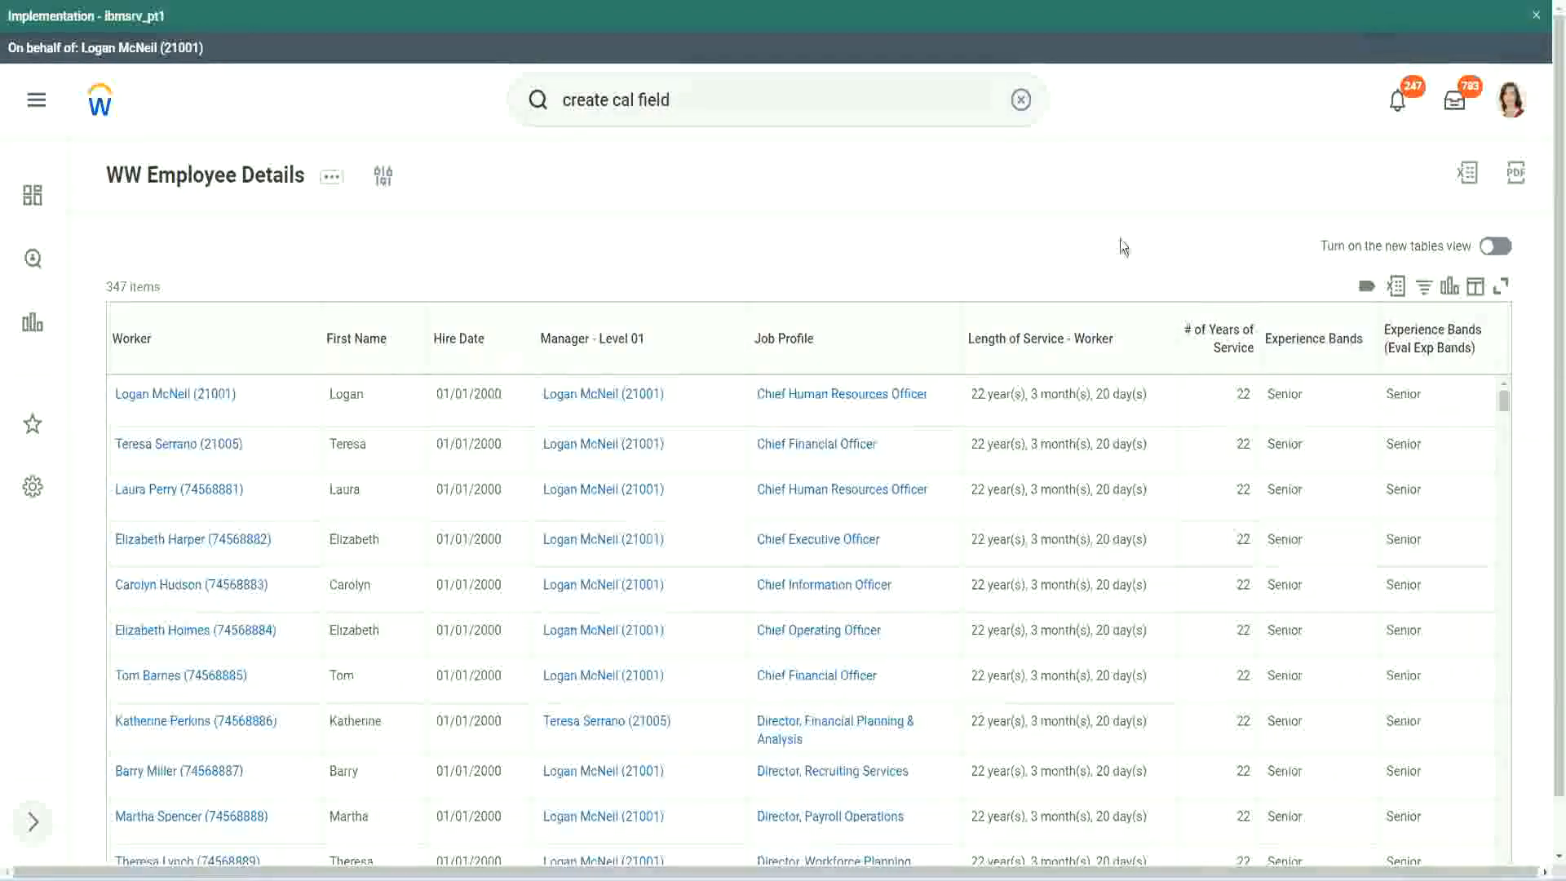
left_click(175, 393)
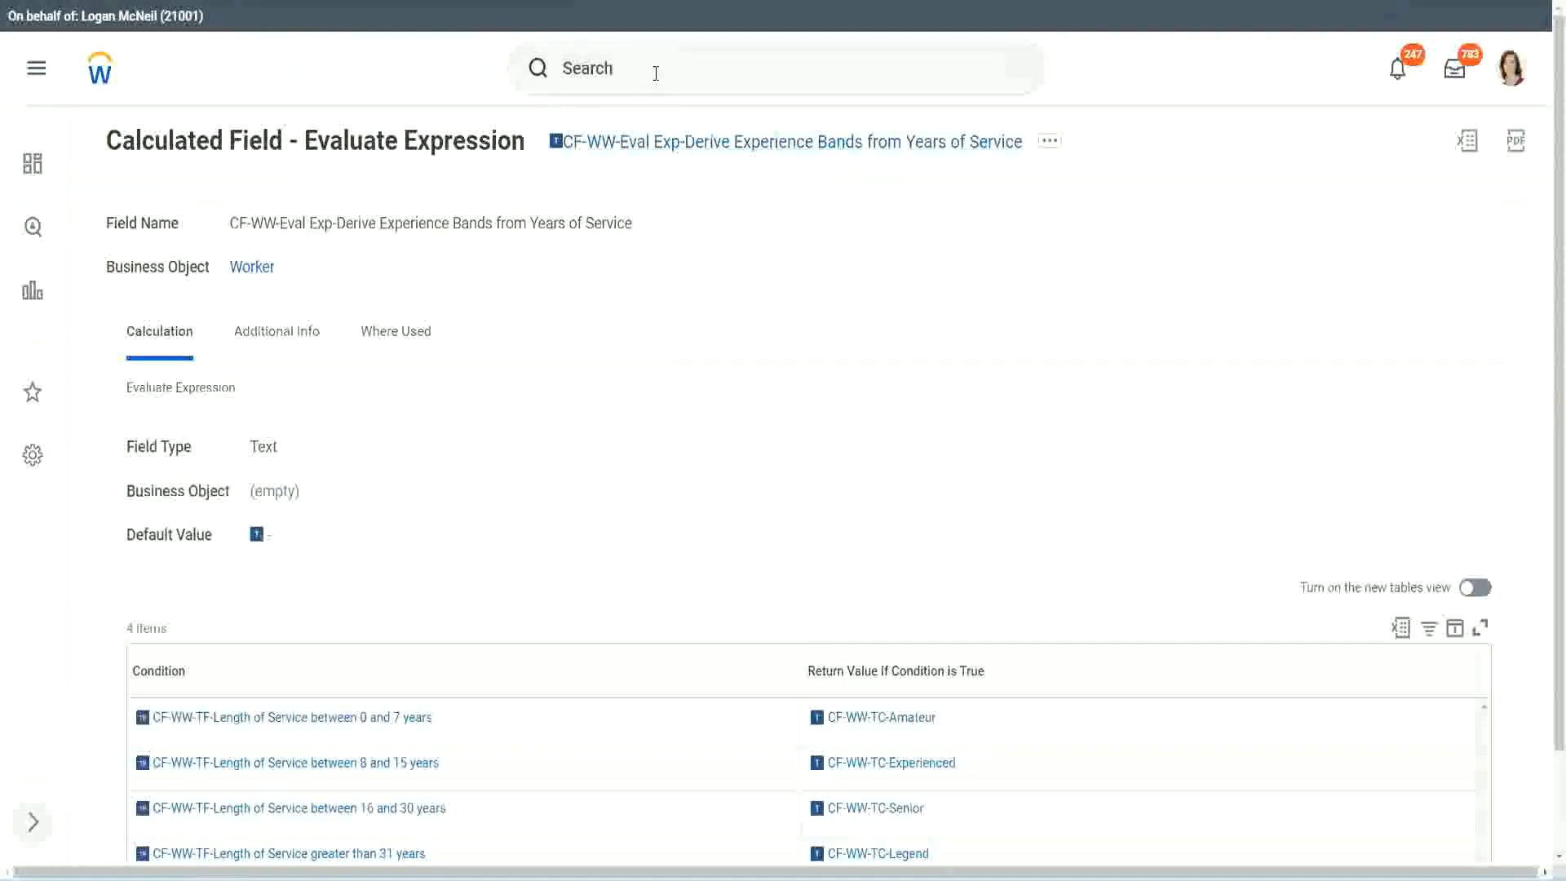
Step: Search for the Create Calculated Field task with 'create calc f'
left_click(699, 68)
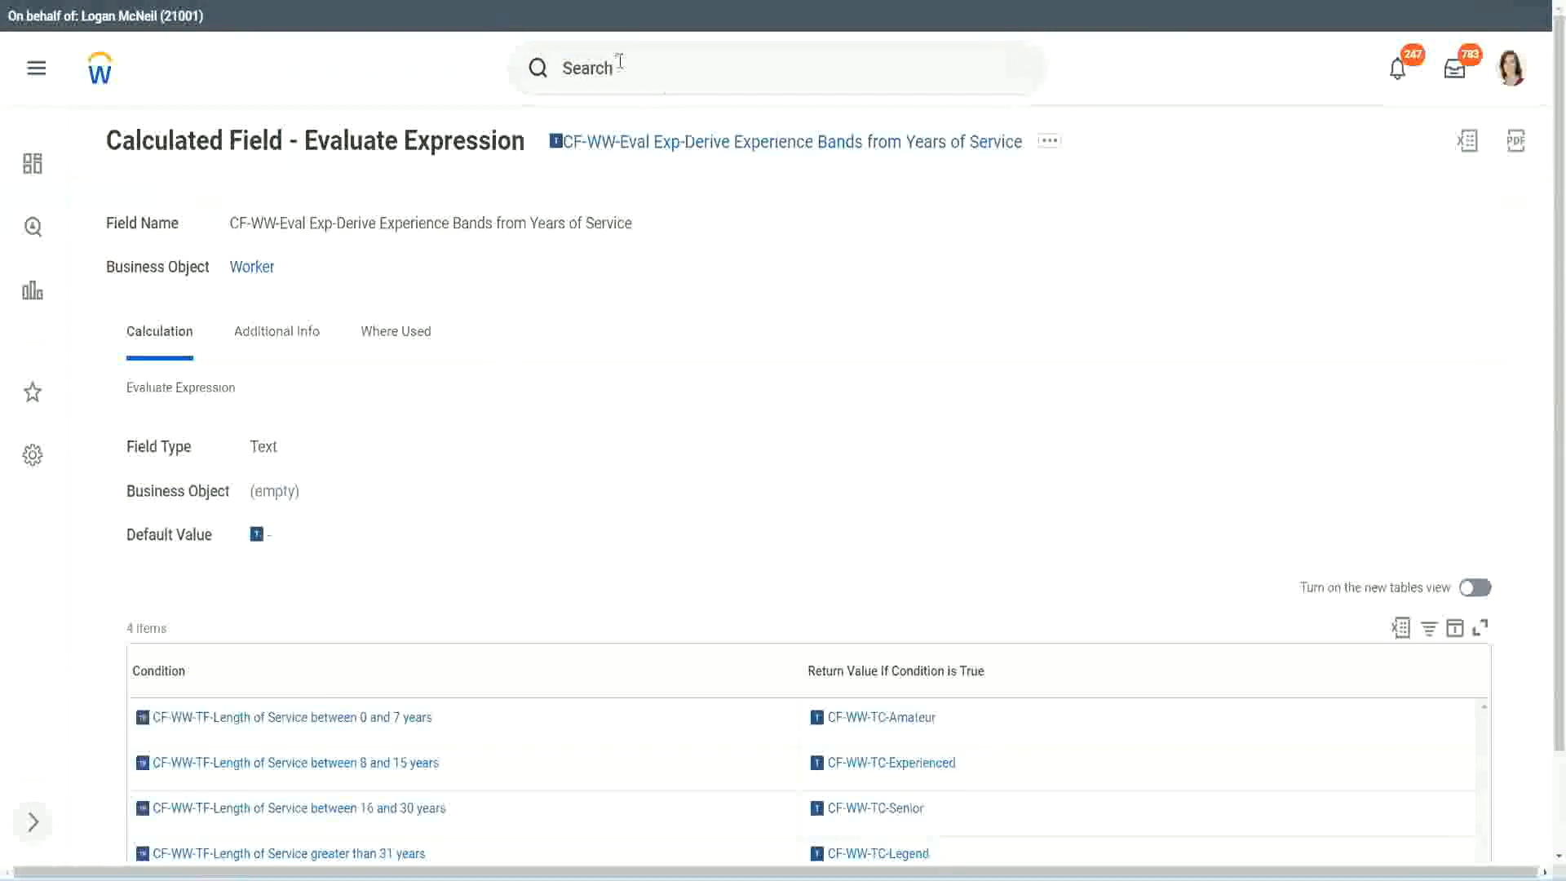
type("cre")
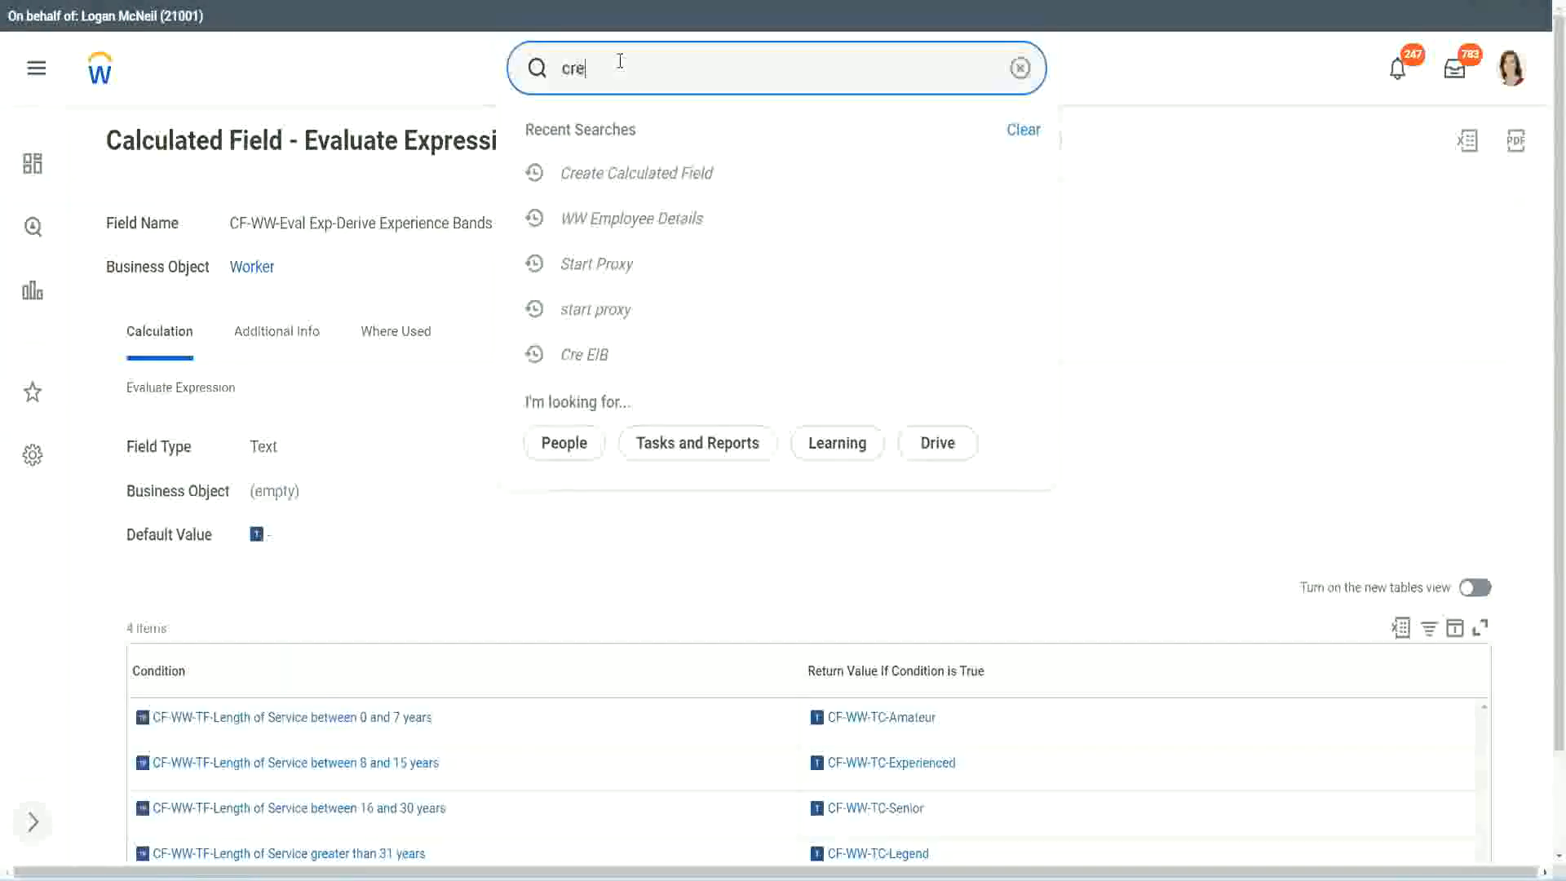
type("create calc field")
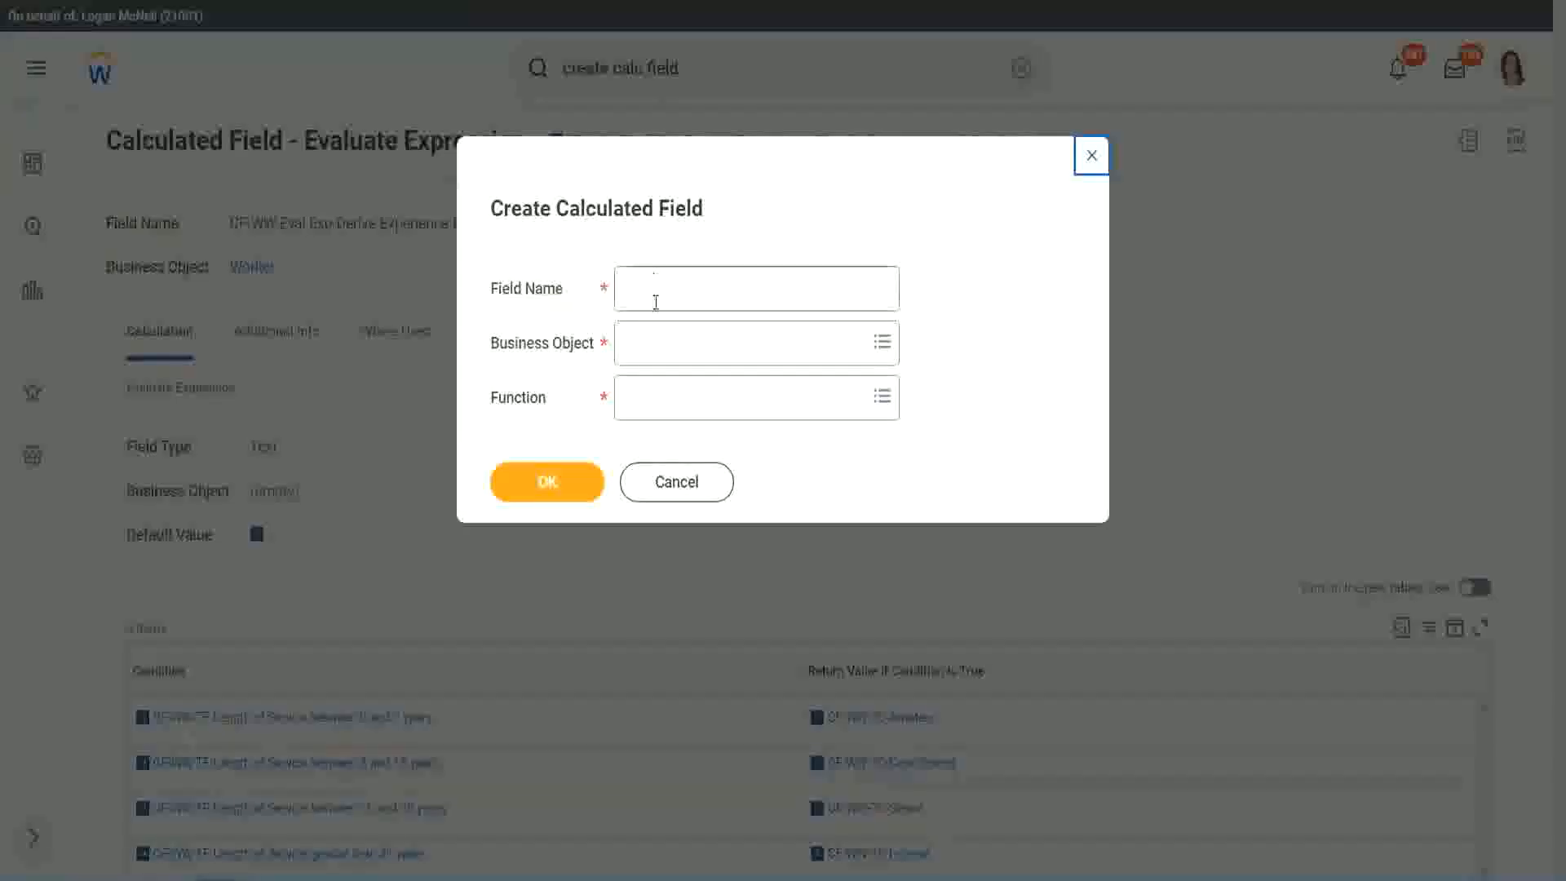
Step: Name the field CF-WW-LRB-Identify Experience Bands from Years of Service
left_click(756, 289)
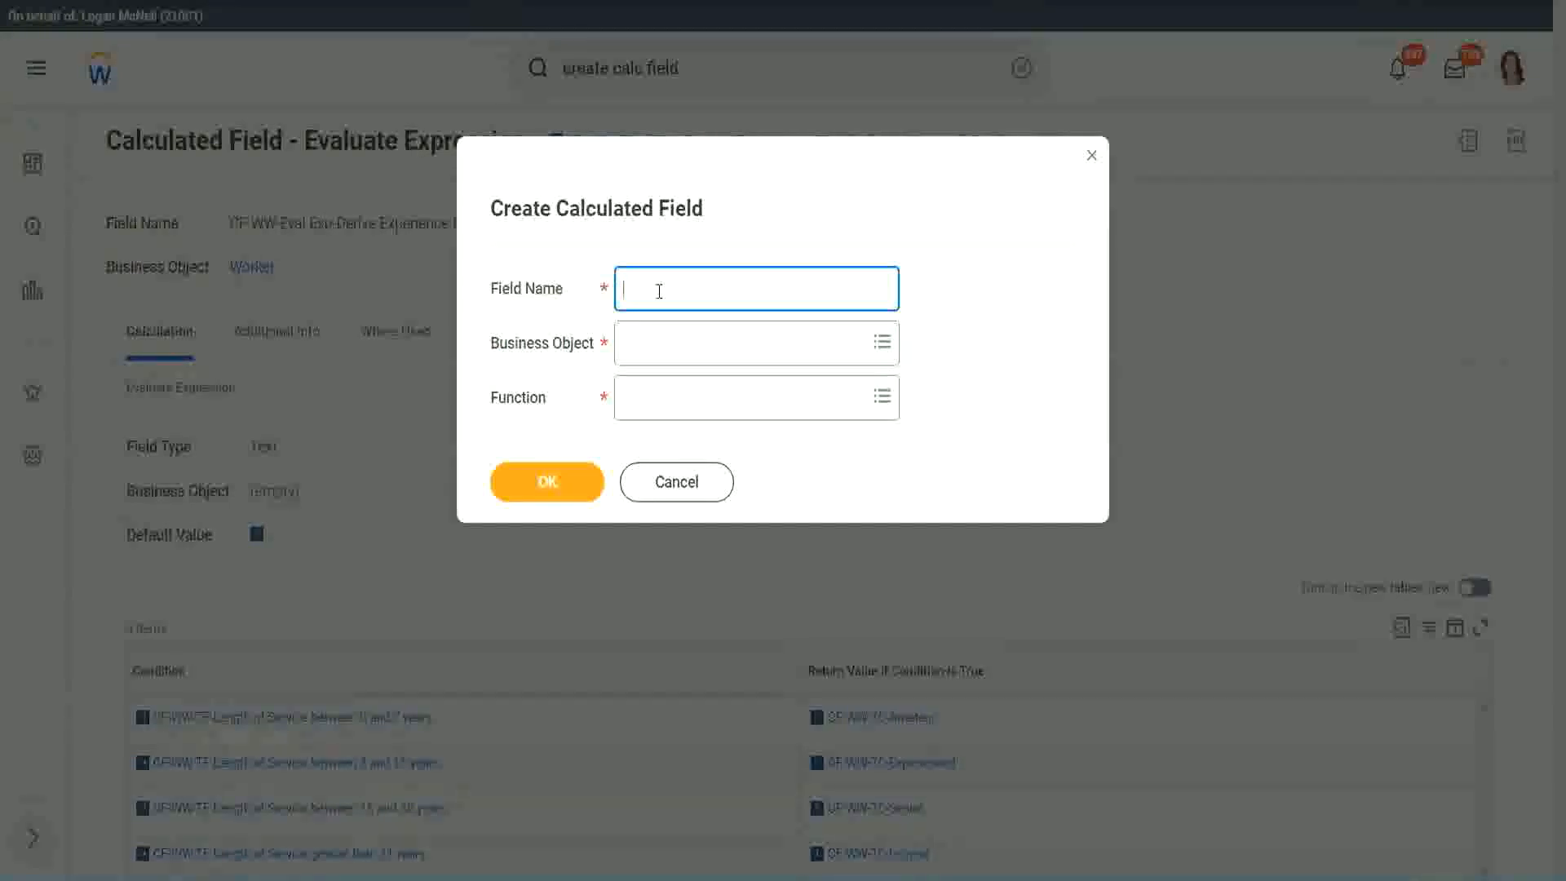
type("CF")
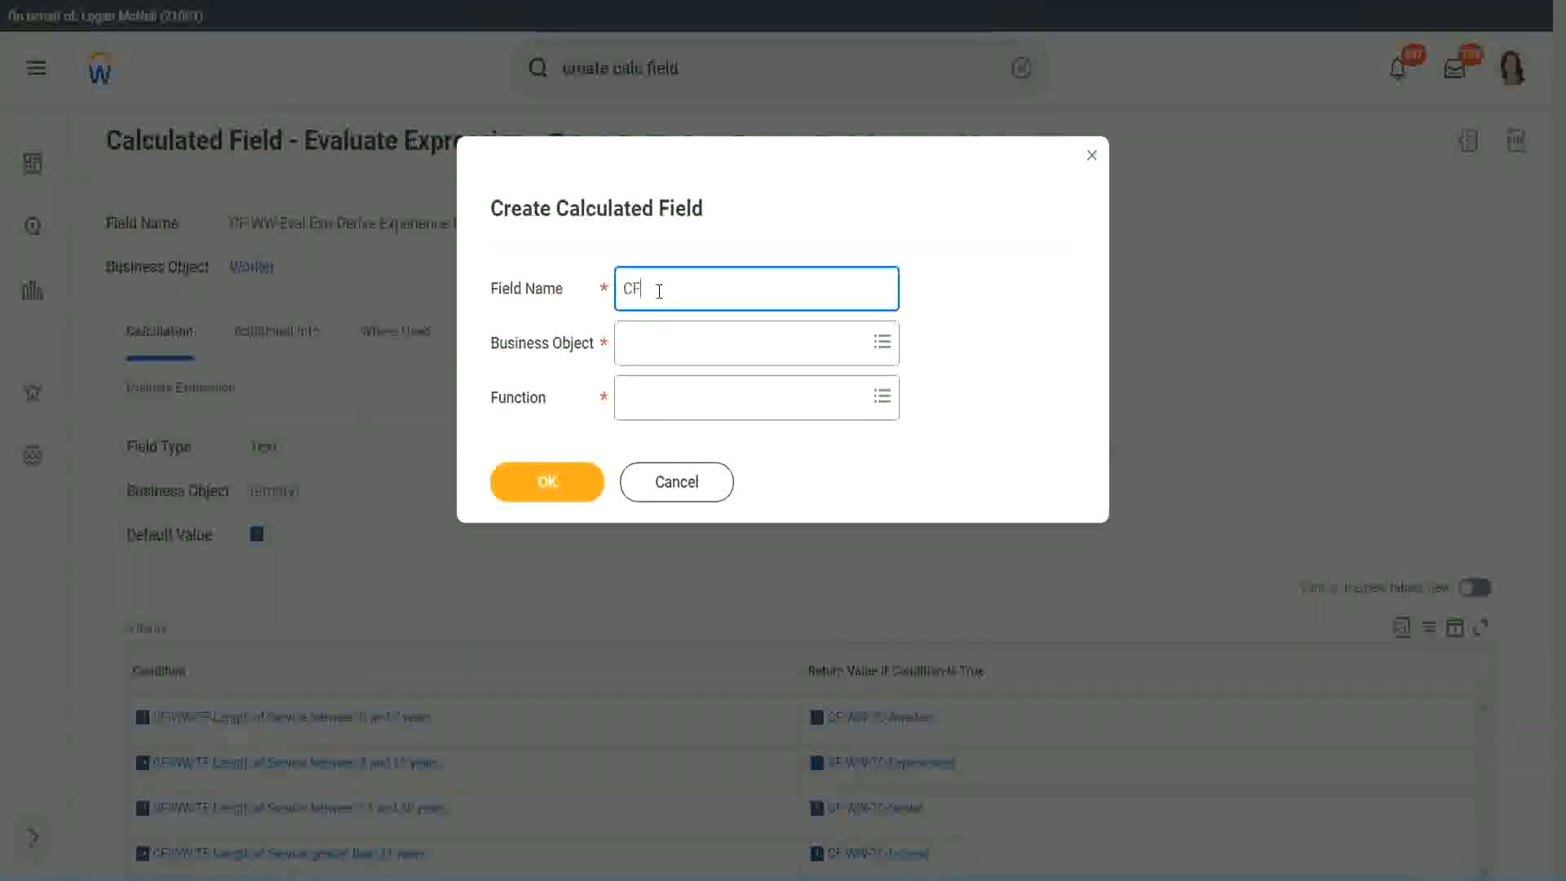
type("-WW-I")
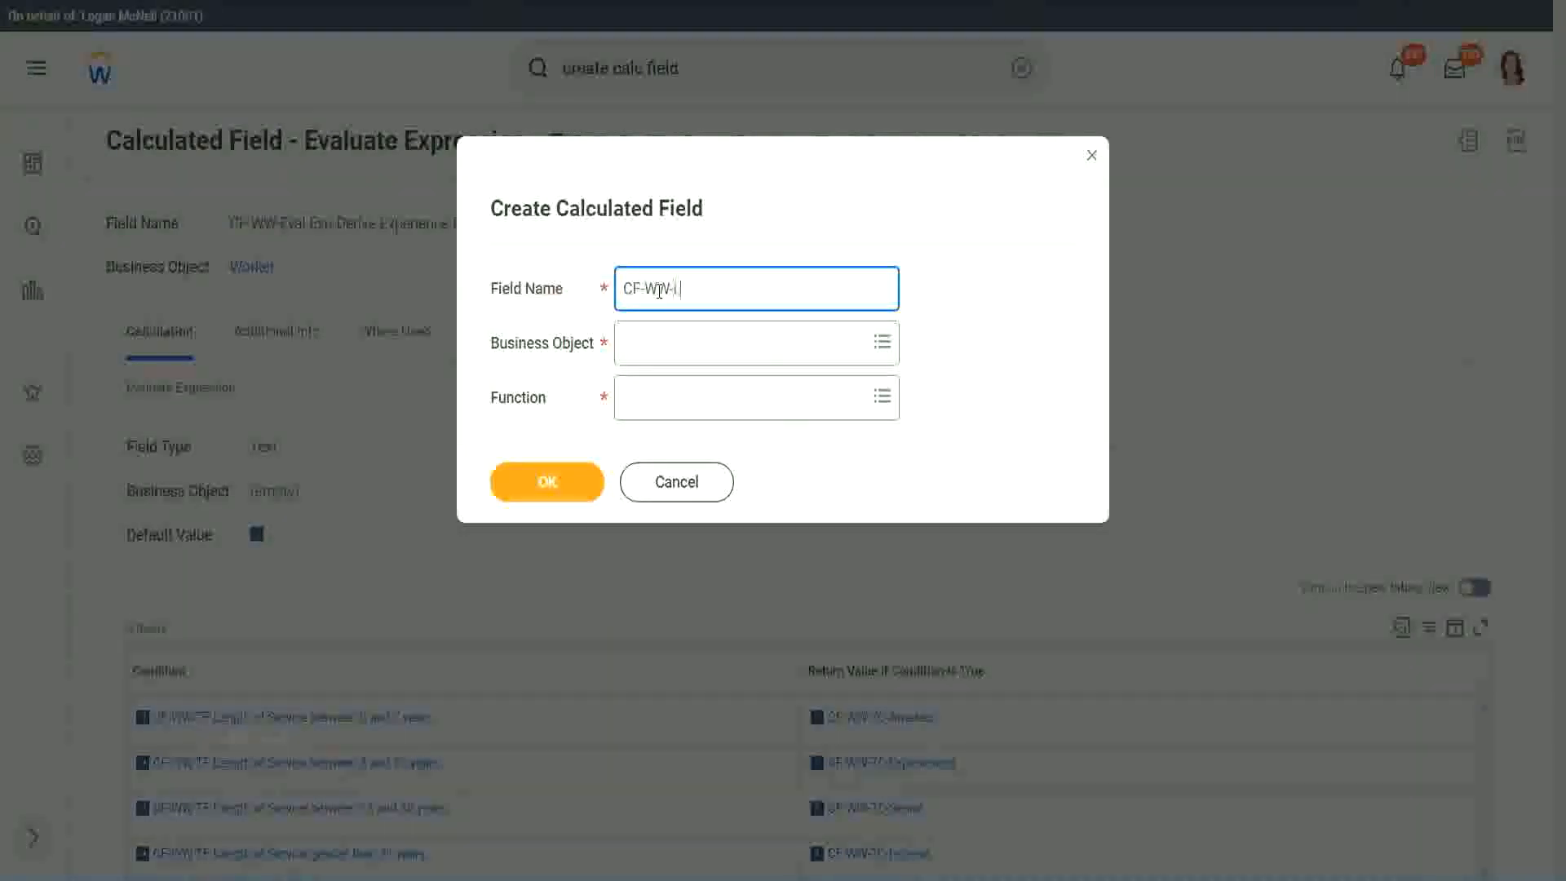
type("LRB-")
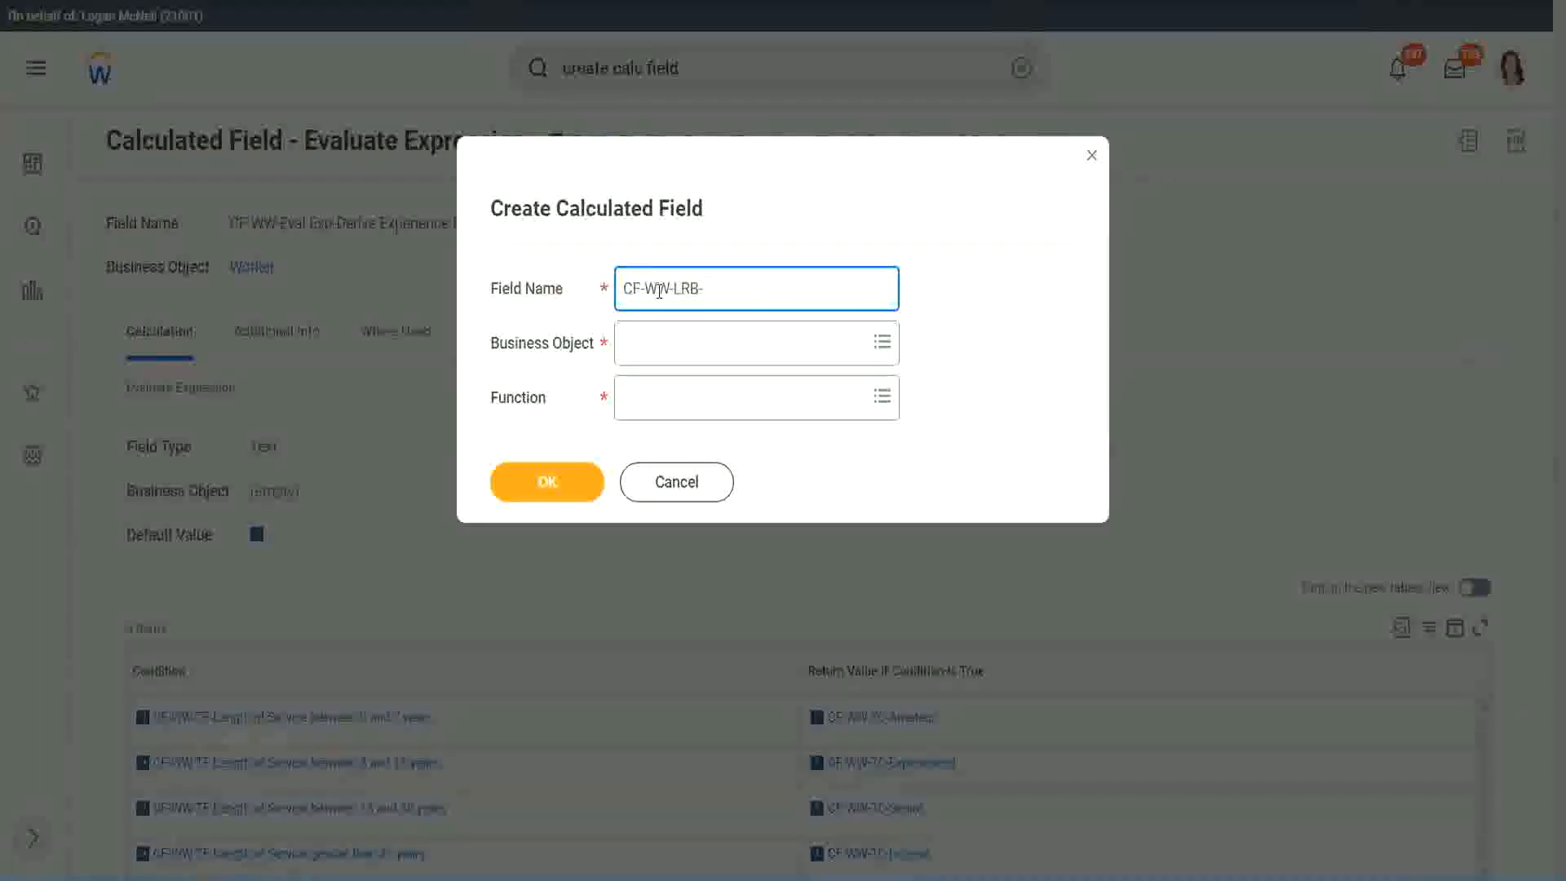
type("Identify Exper")
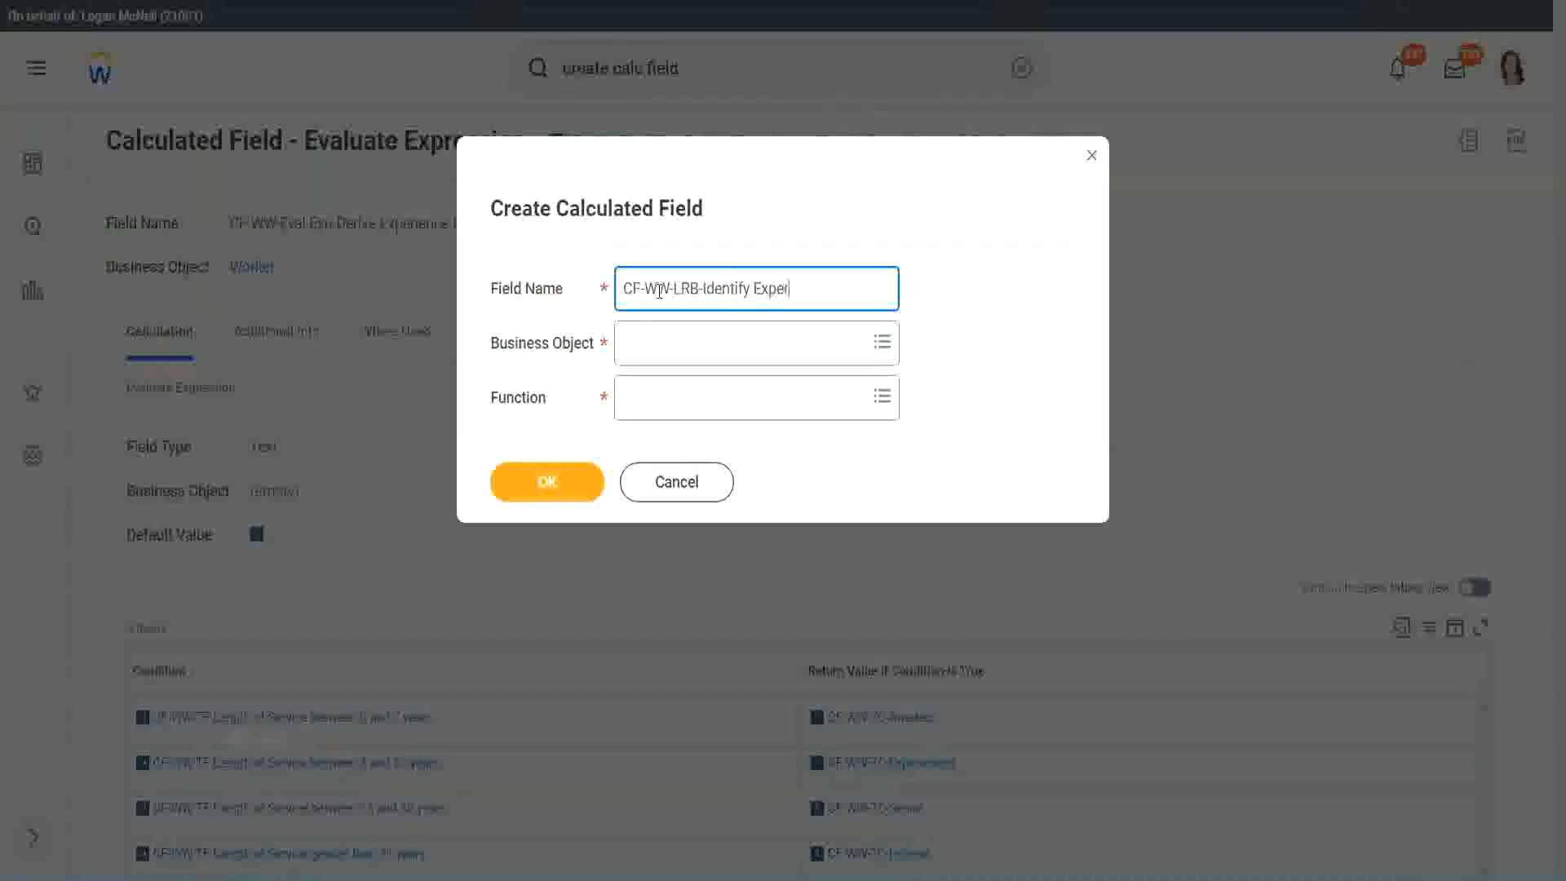
type("ience")
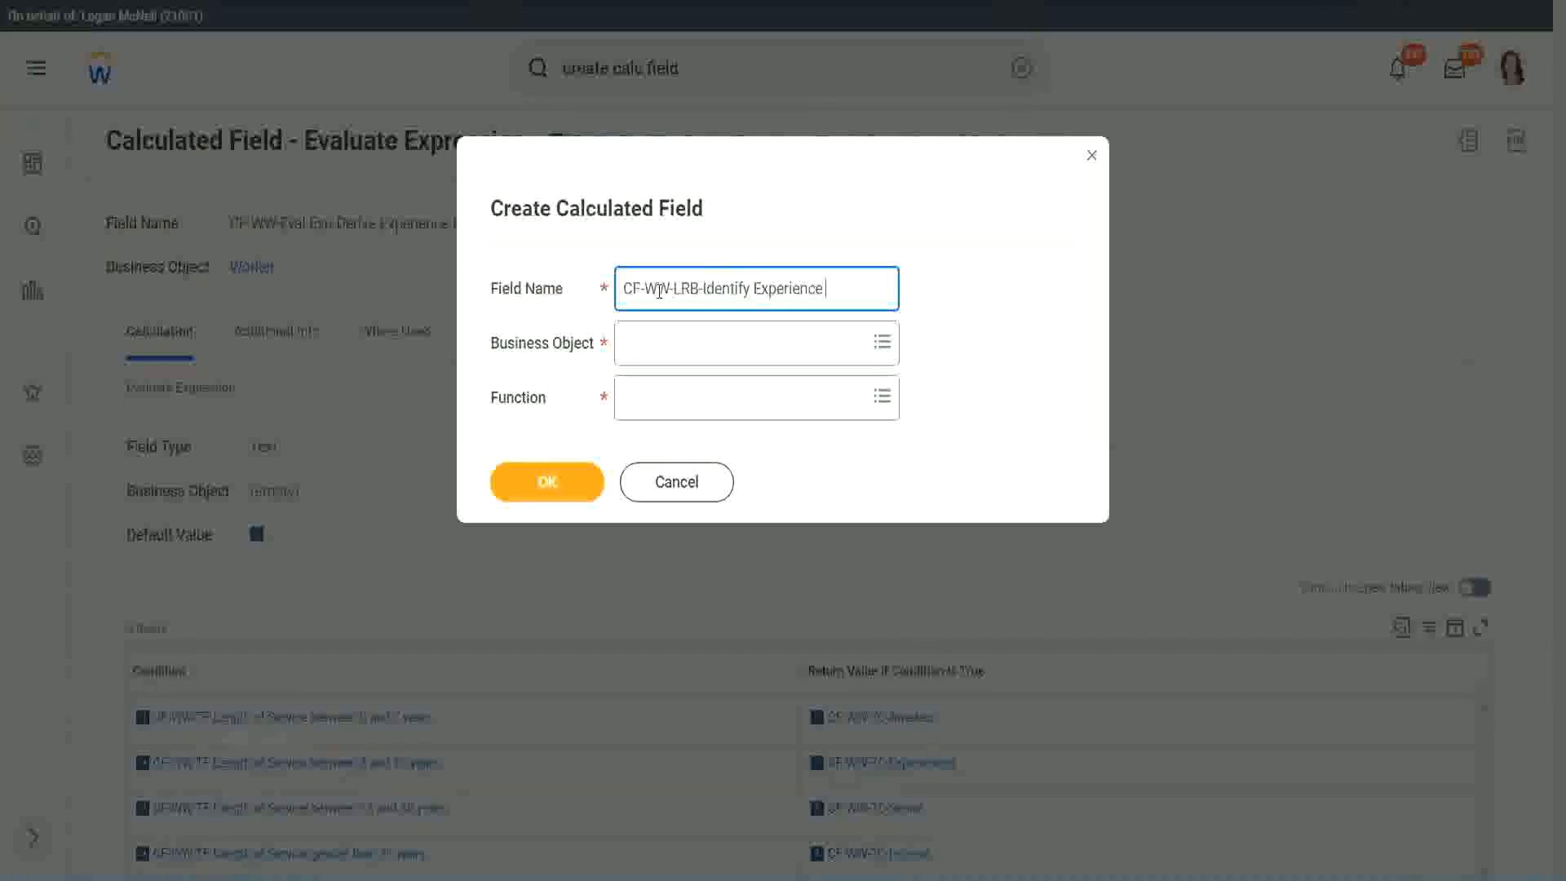
type("Bands from years of Service")
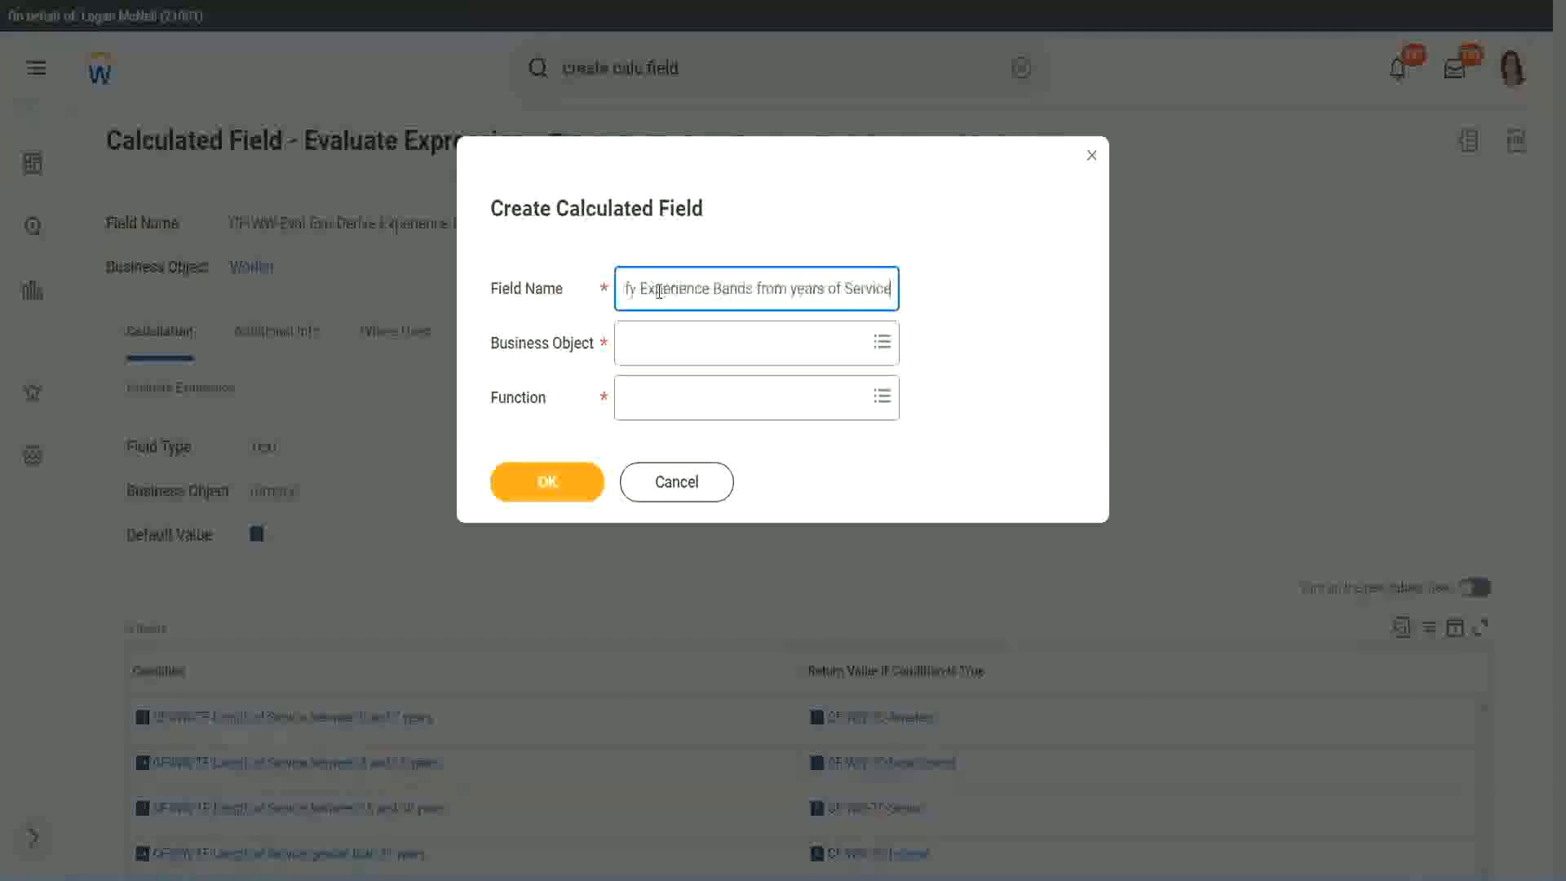
Step: Choose Worker as business object with Lookup Range Band function and confirm
left_click(756, 343)
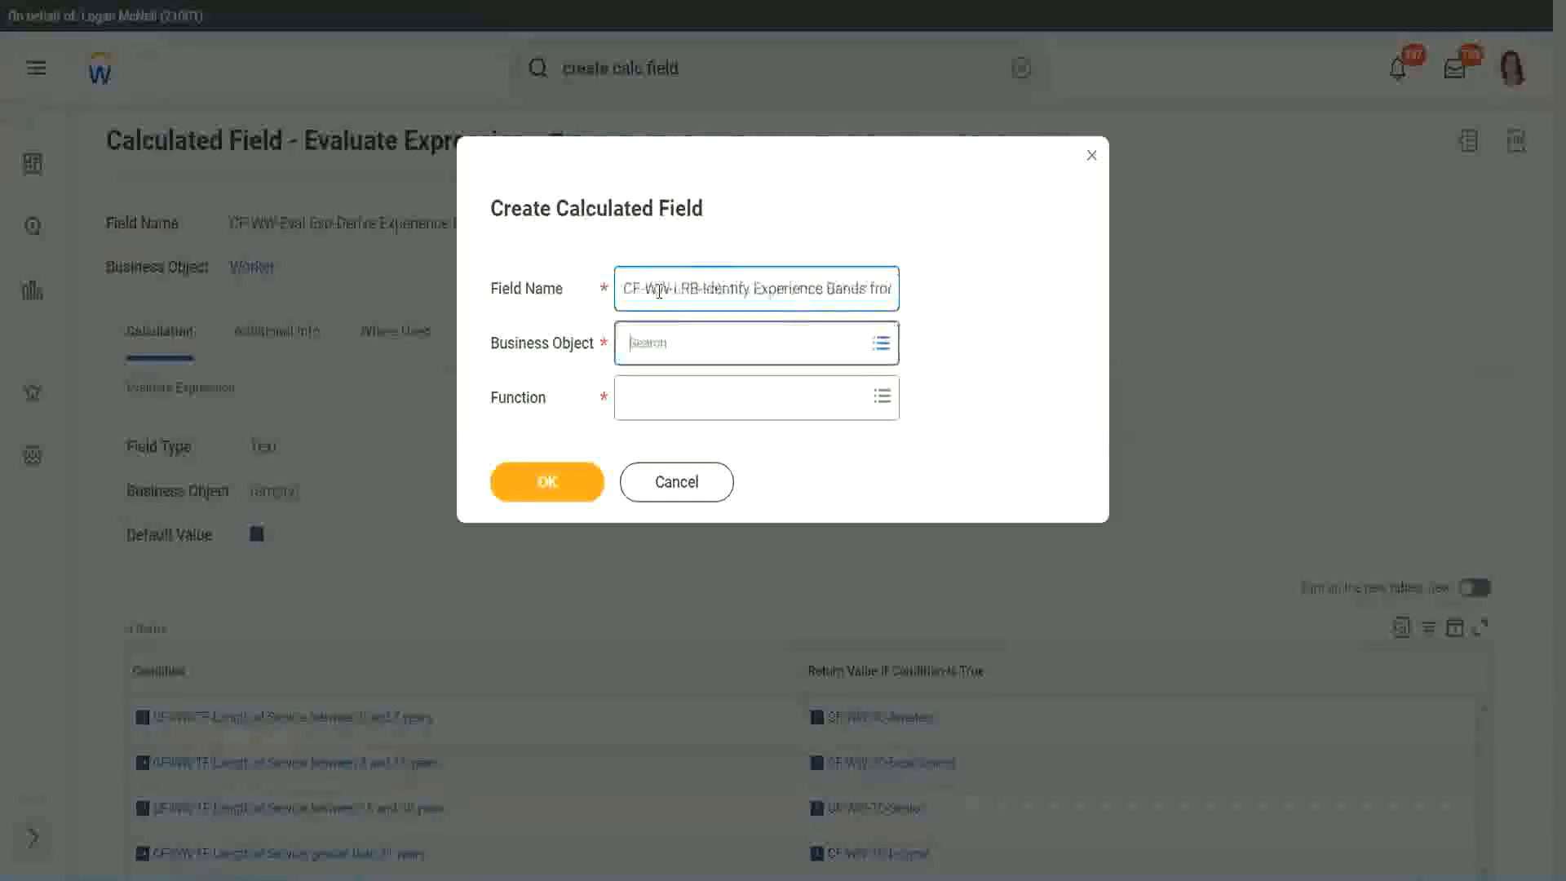
type("worker")
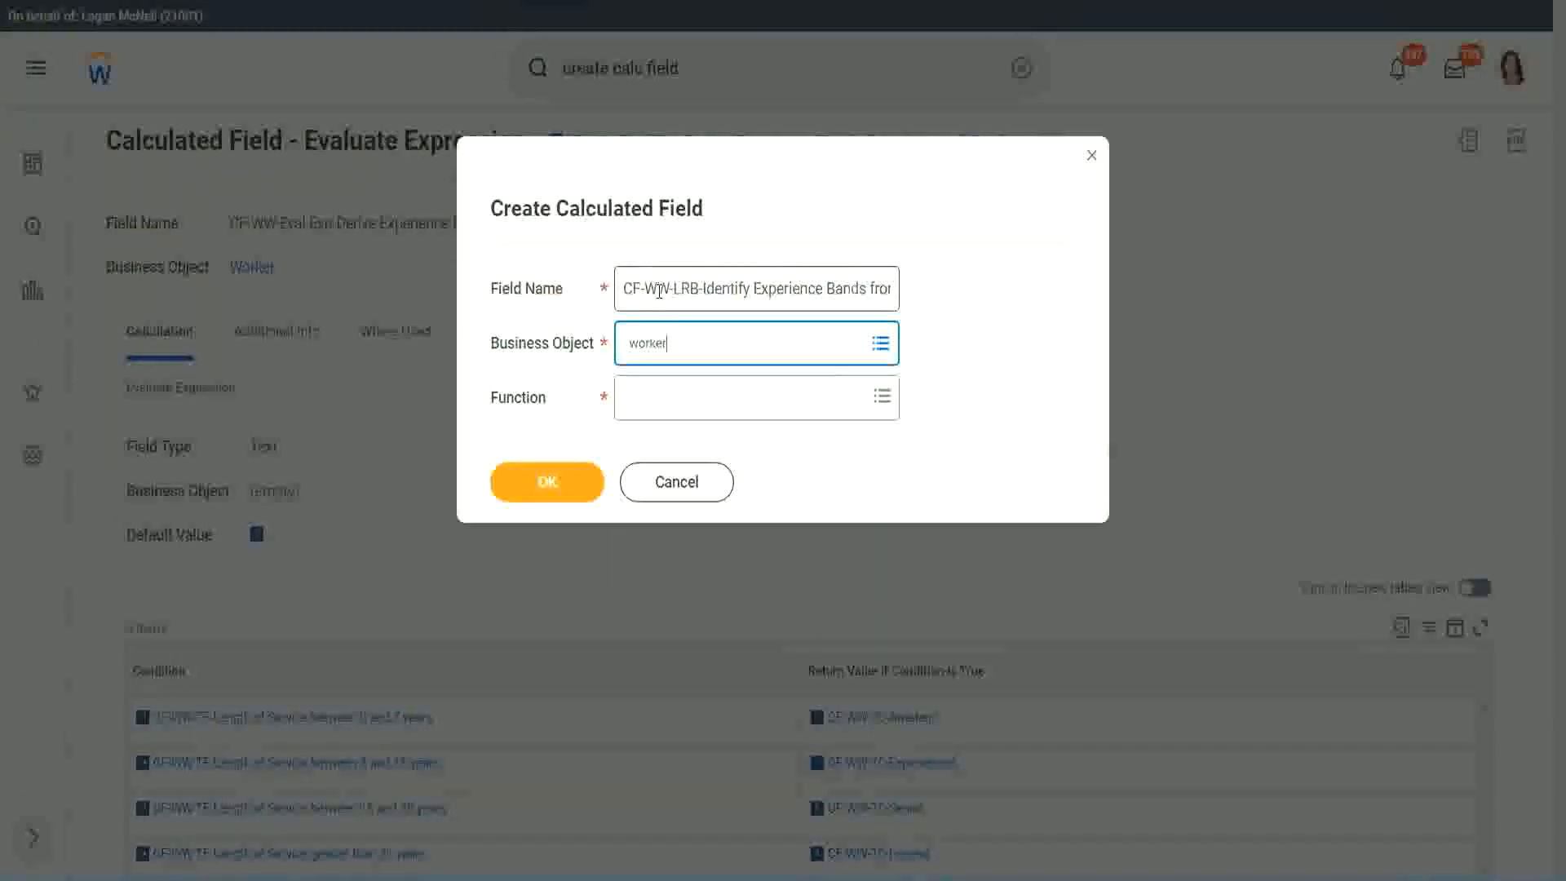
left_click(749, 343)
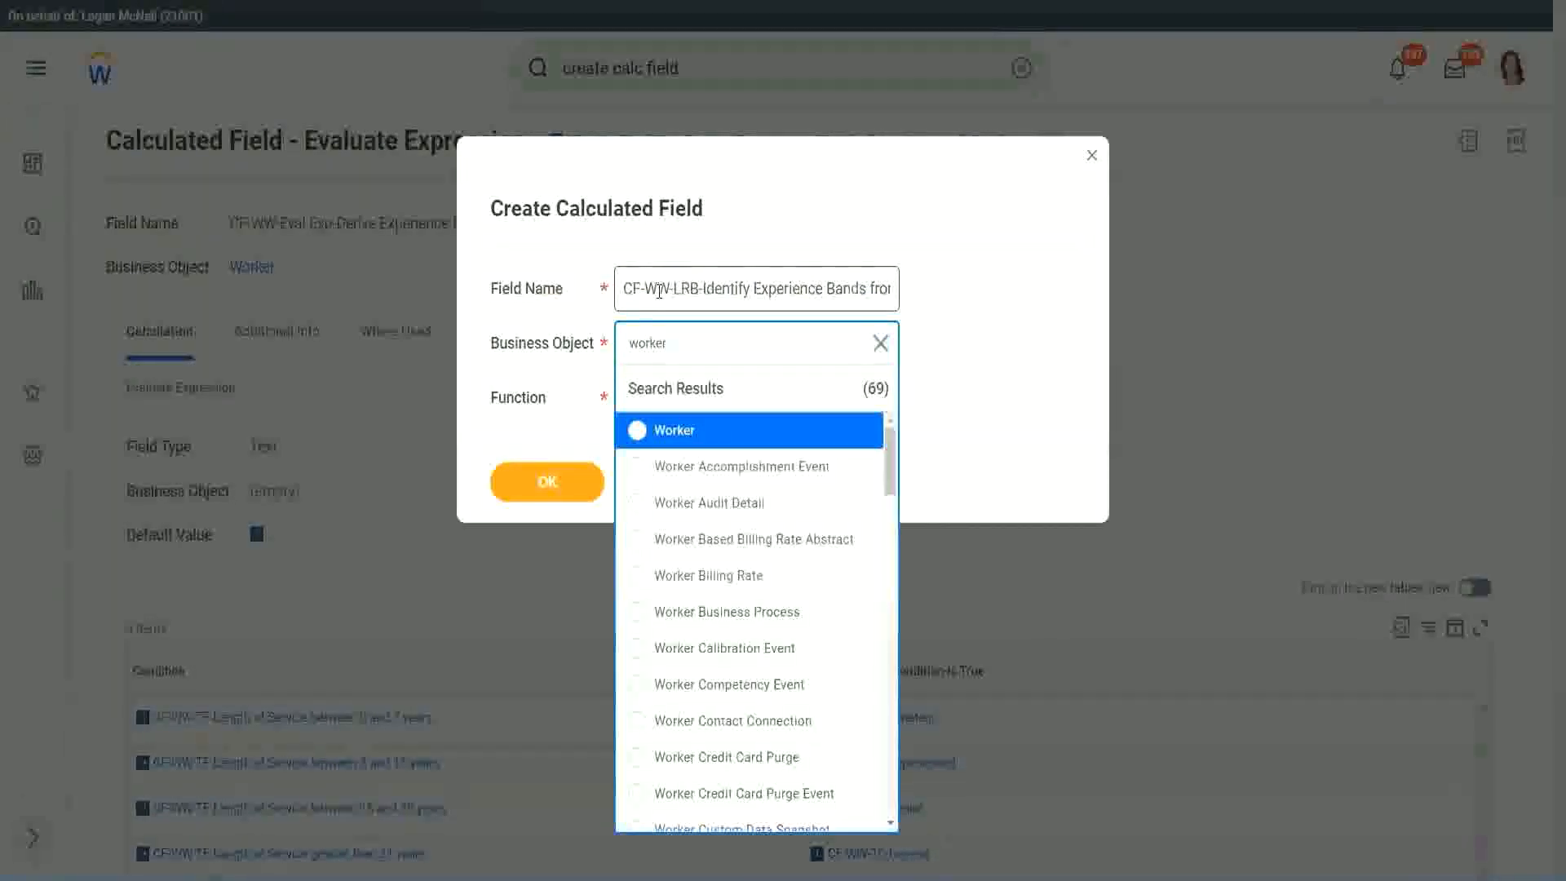
left_click(667, 430)
type("Lookup Range Band")
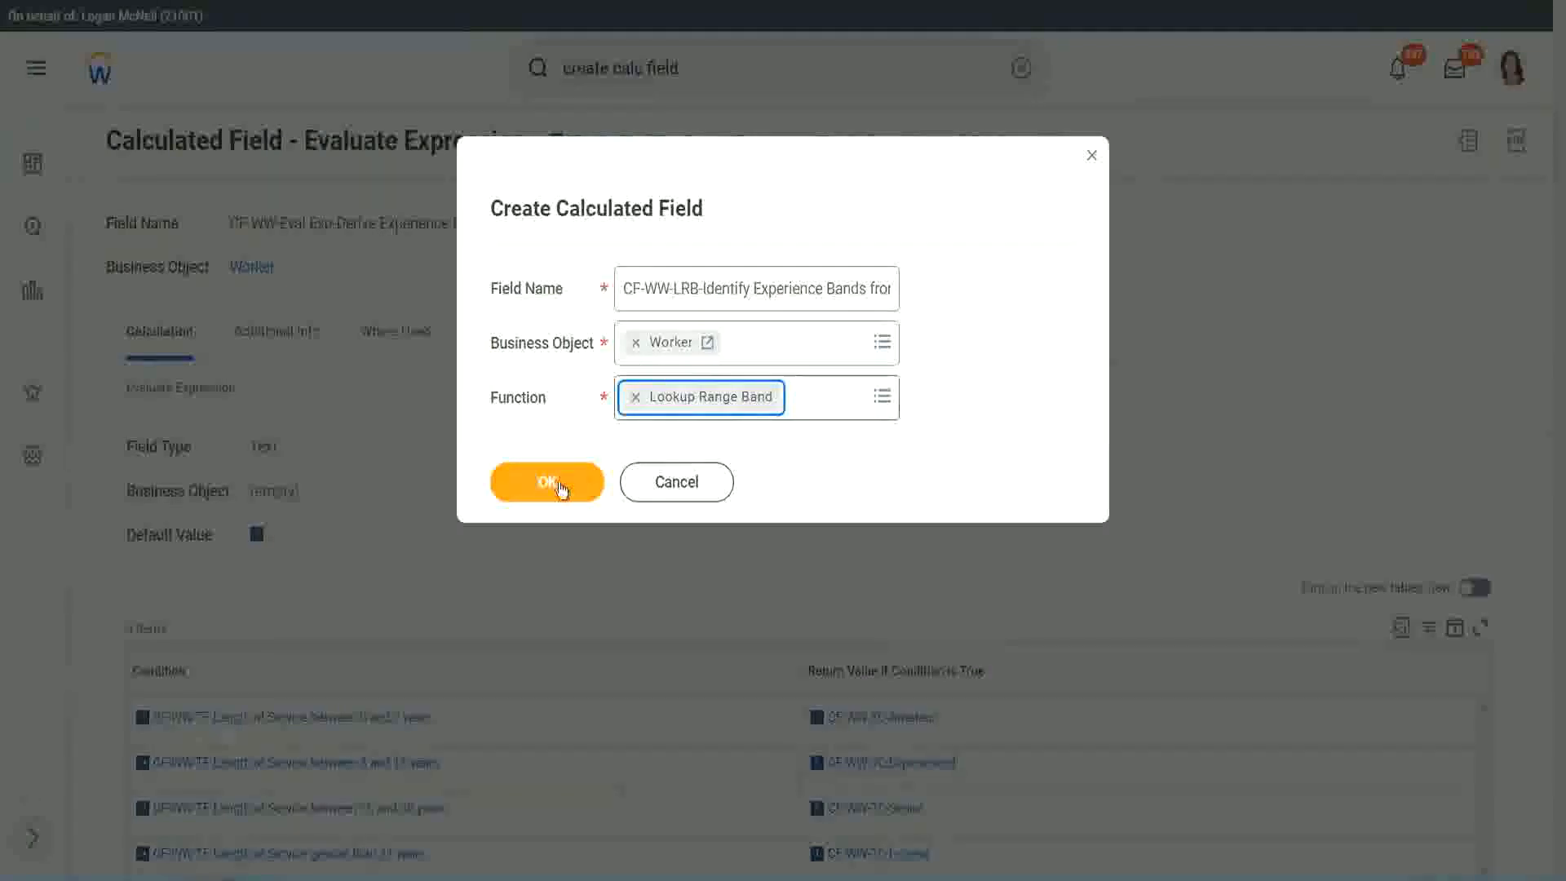
left_click(546, 482)
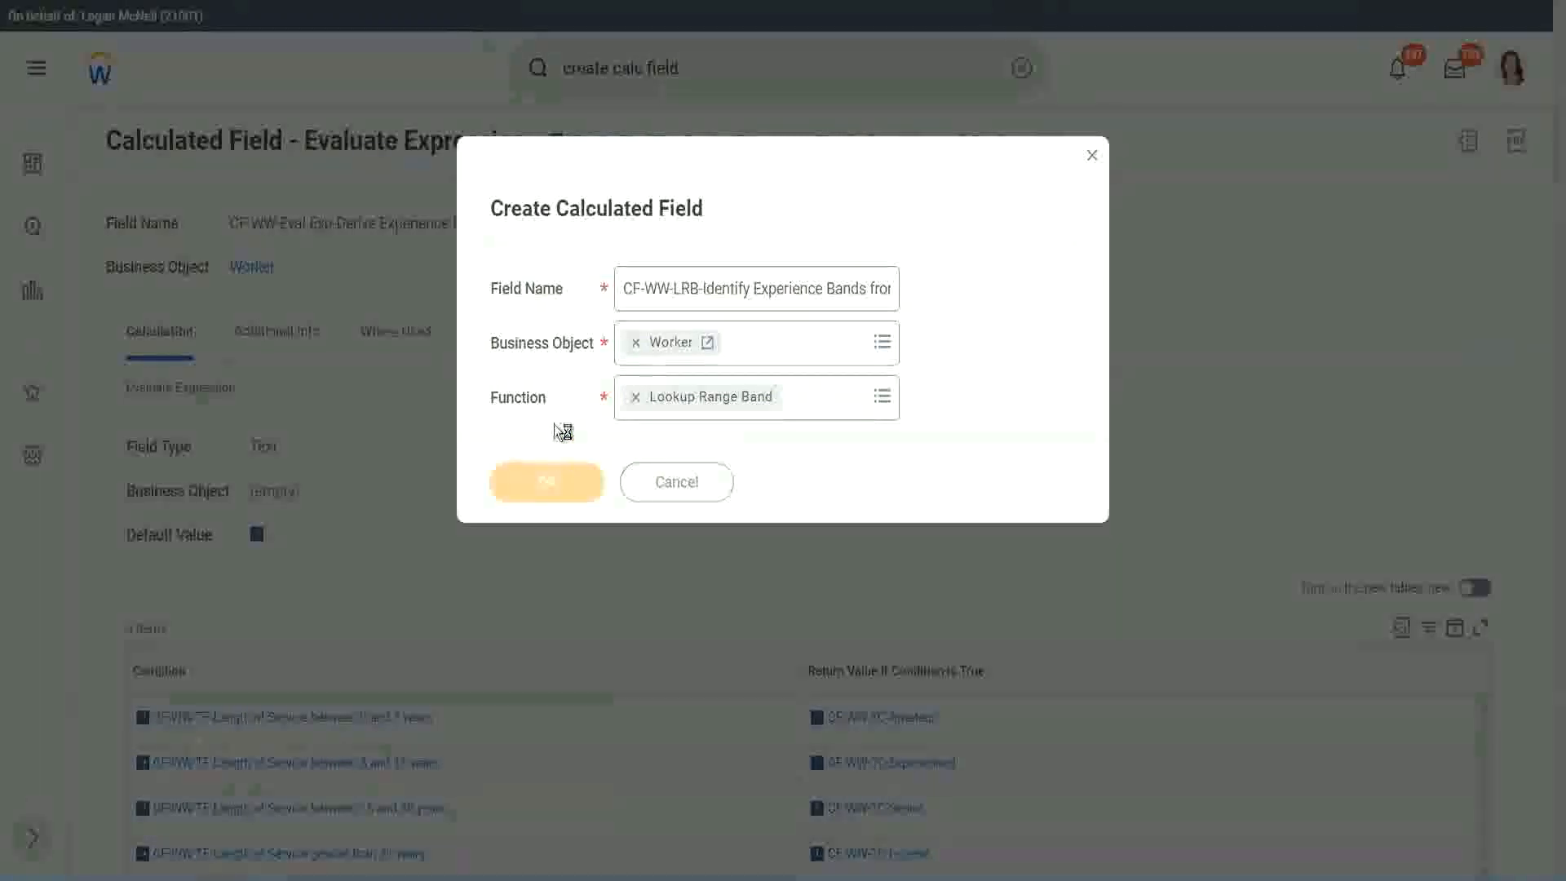
Step: Wait for the empty Lookup Range Band definition page to load
left_click(545, 481)
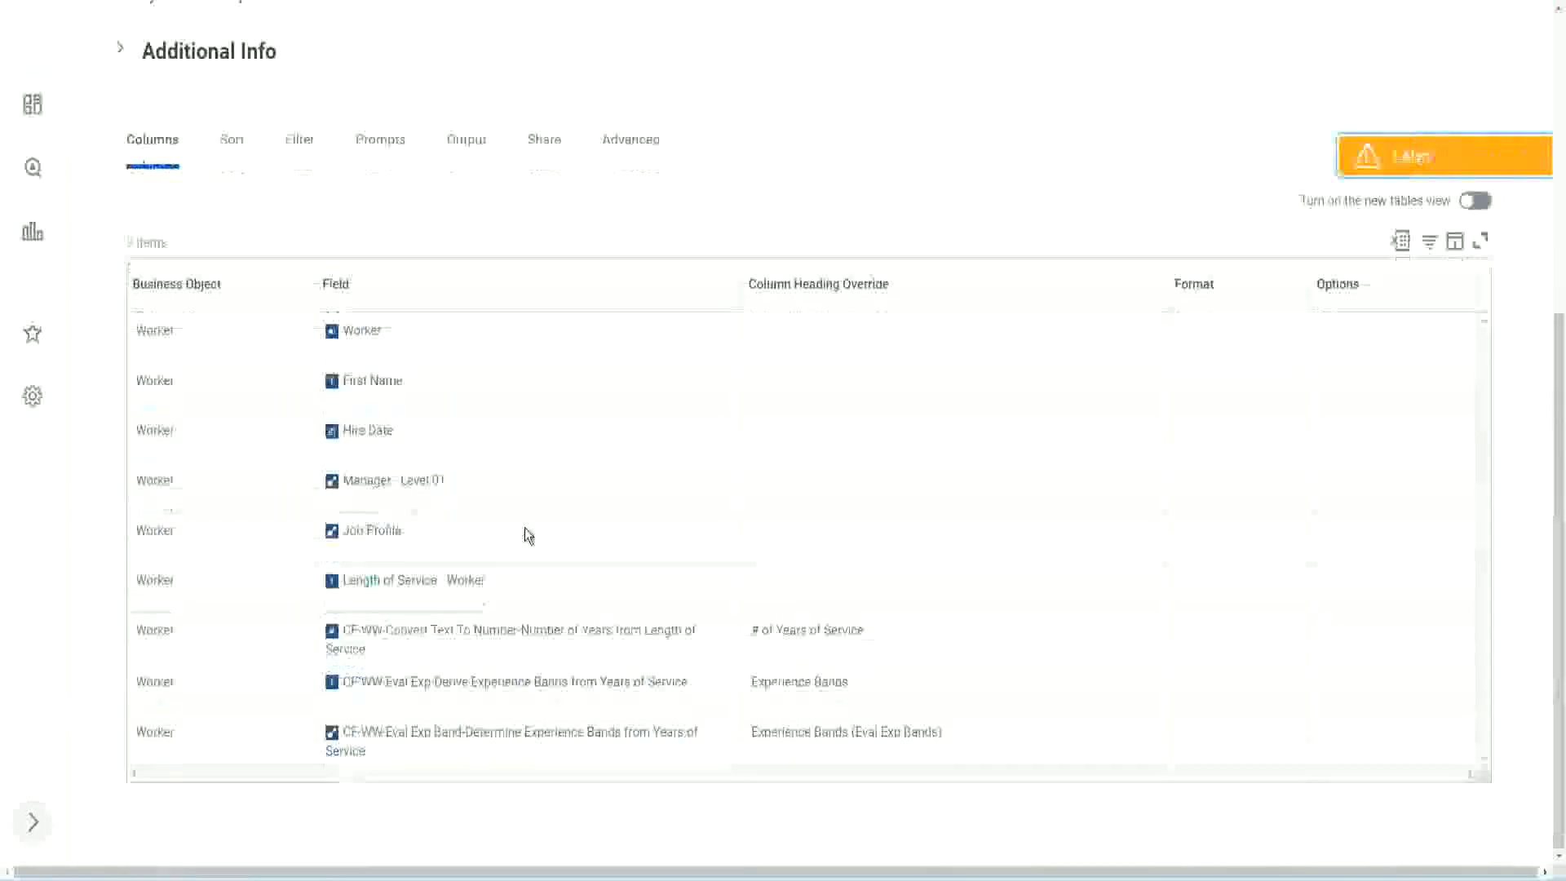
right_click(499, 636)
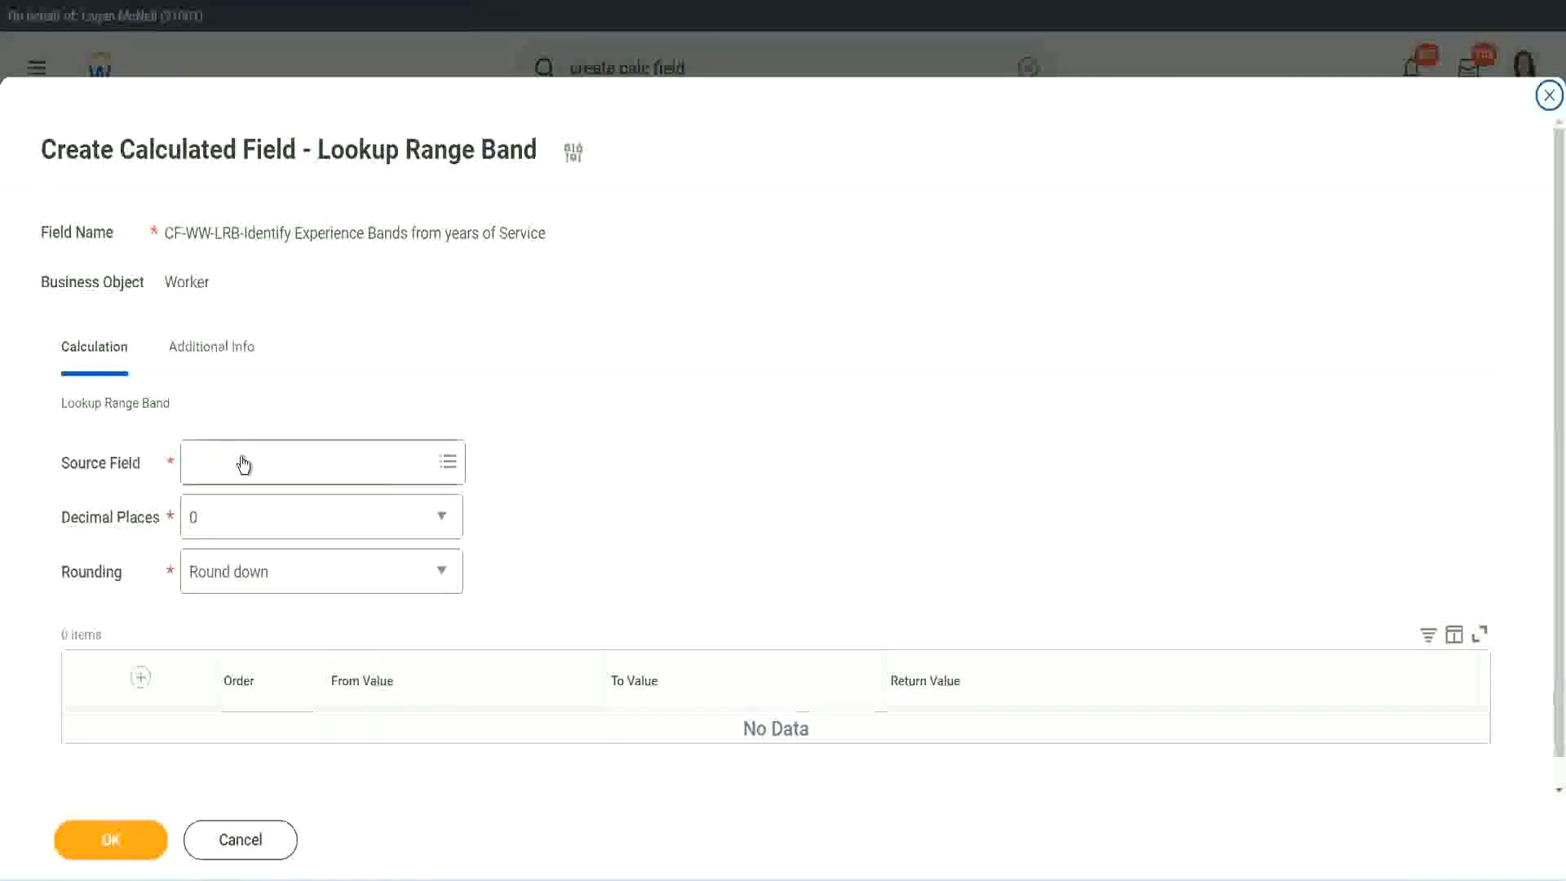
Step: Set source to CF-WW-Convert Text To Number-Number of Years from Length of Service, 0 decimals
left_click(319, 462)
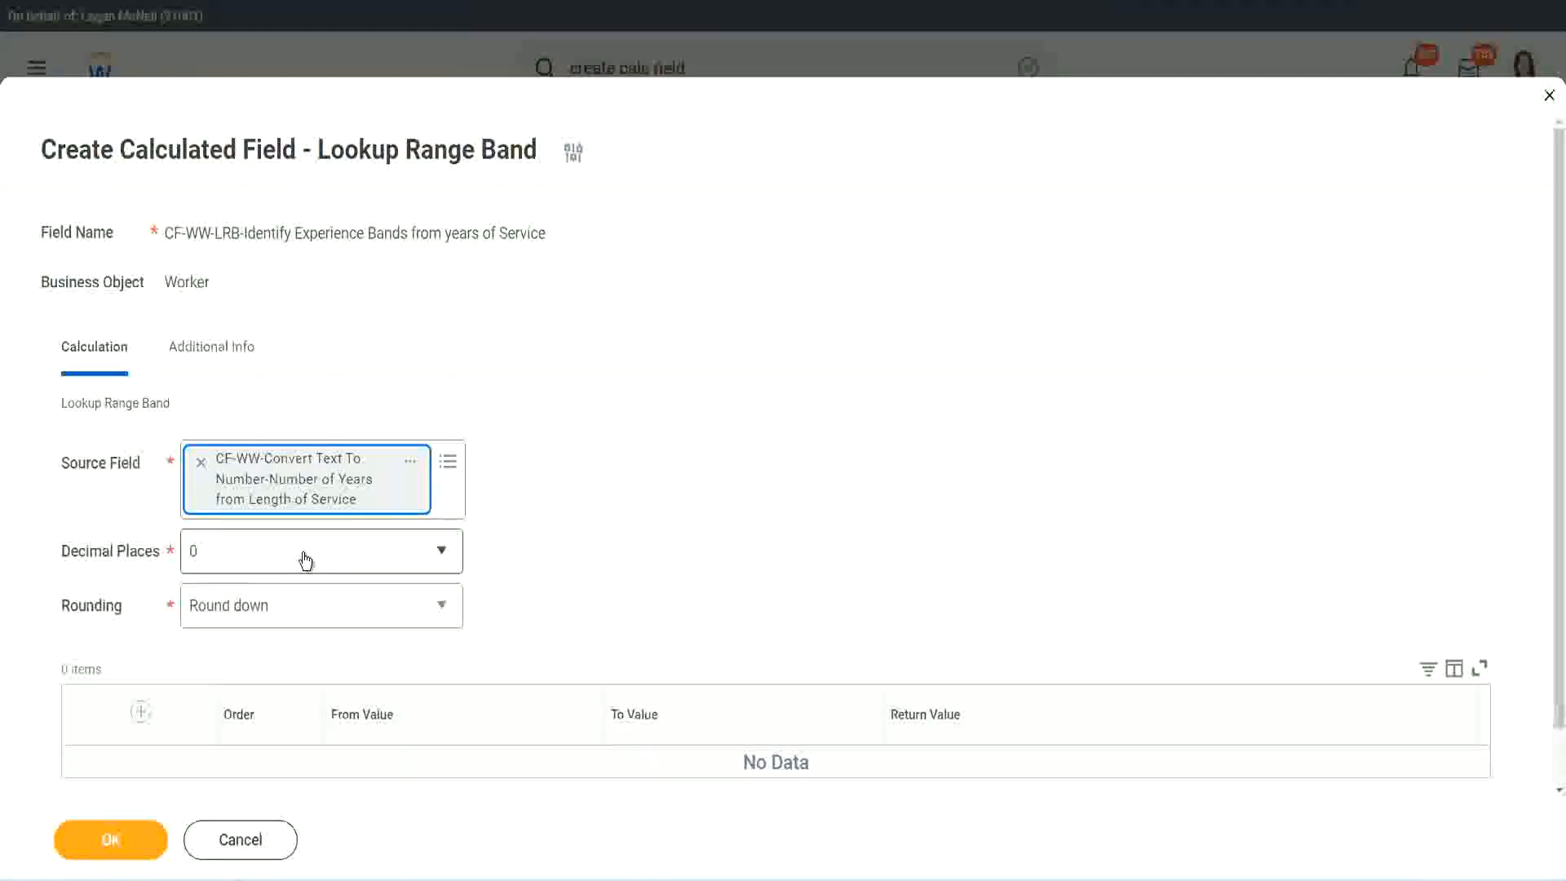
left_click(320, 550)
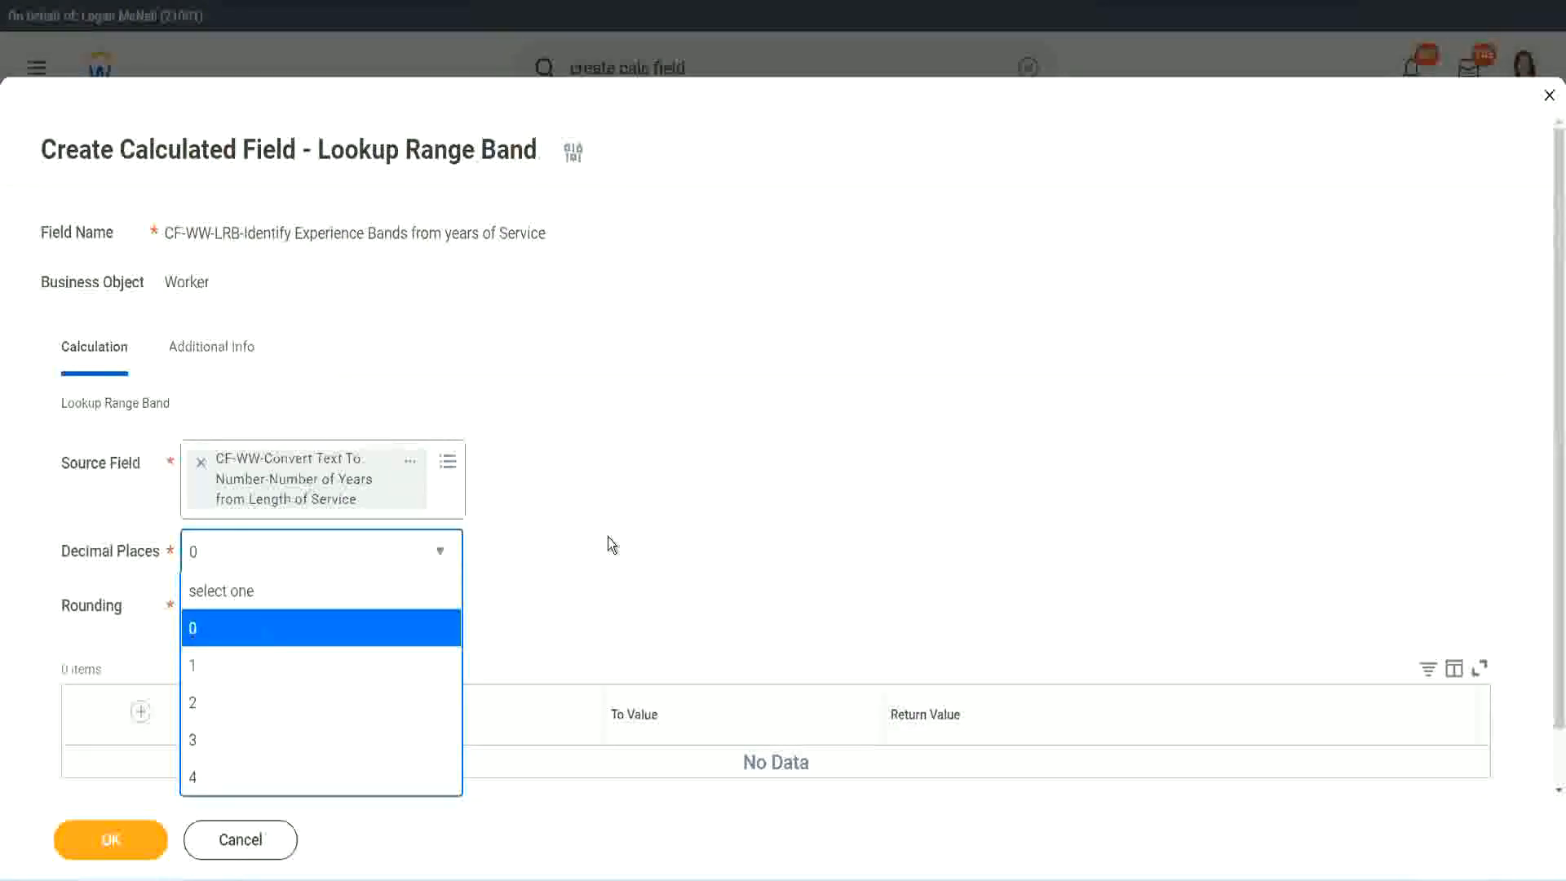
left_click(192, 628)
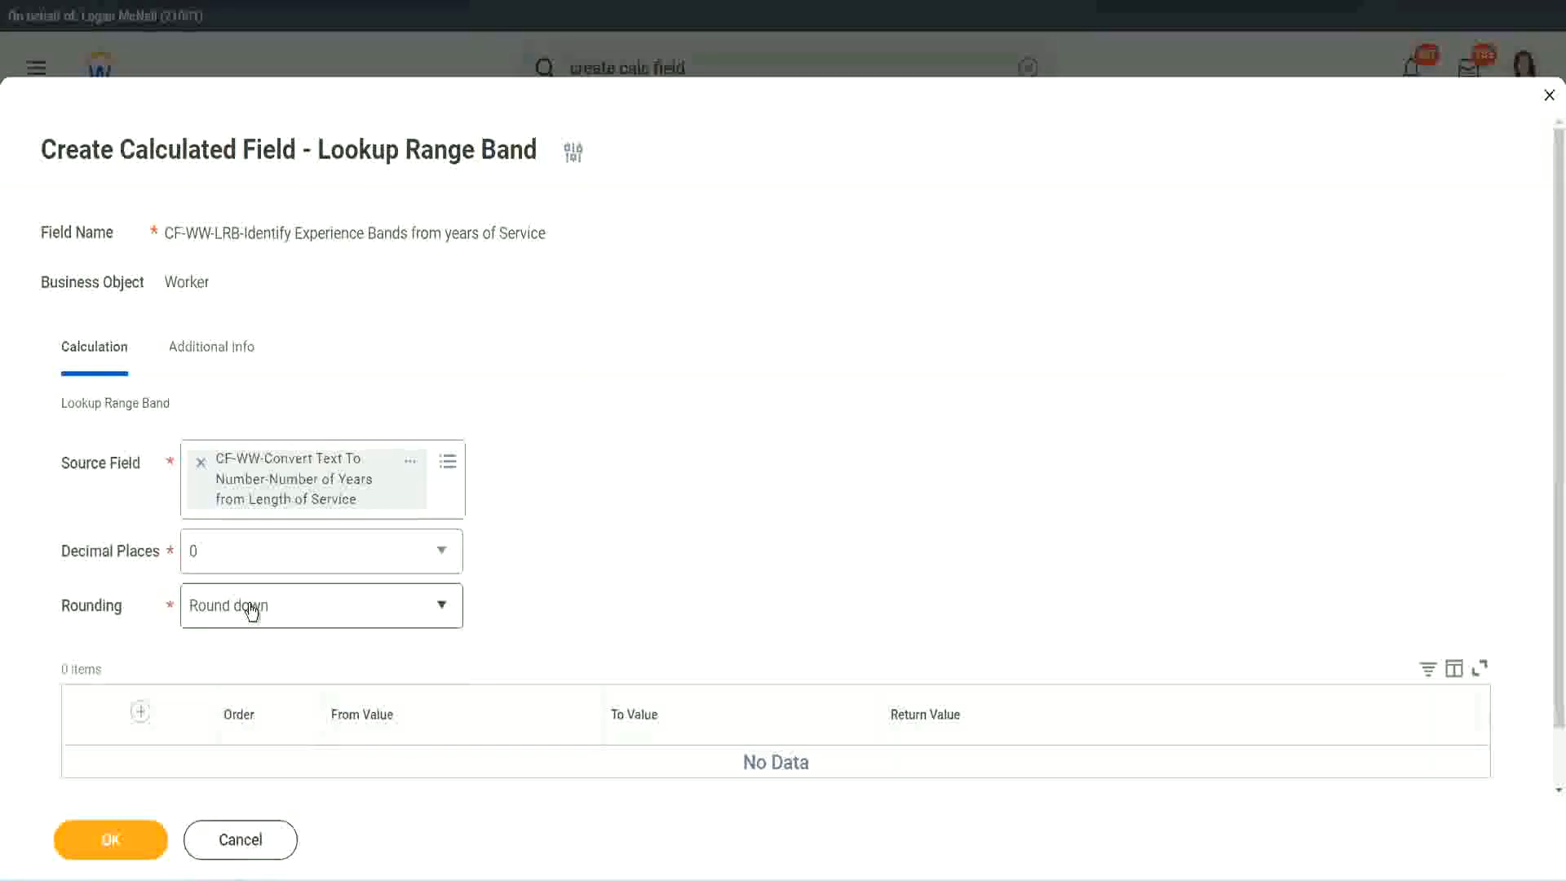
left_click(319, 605)
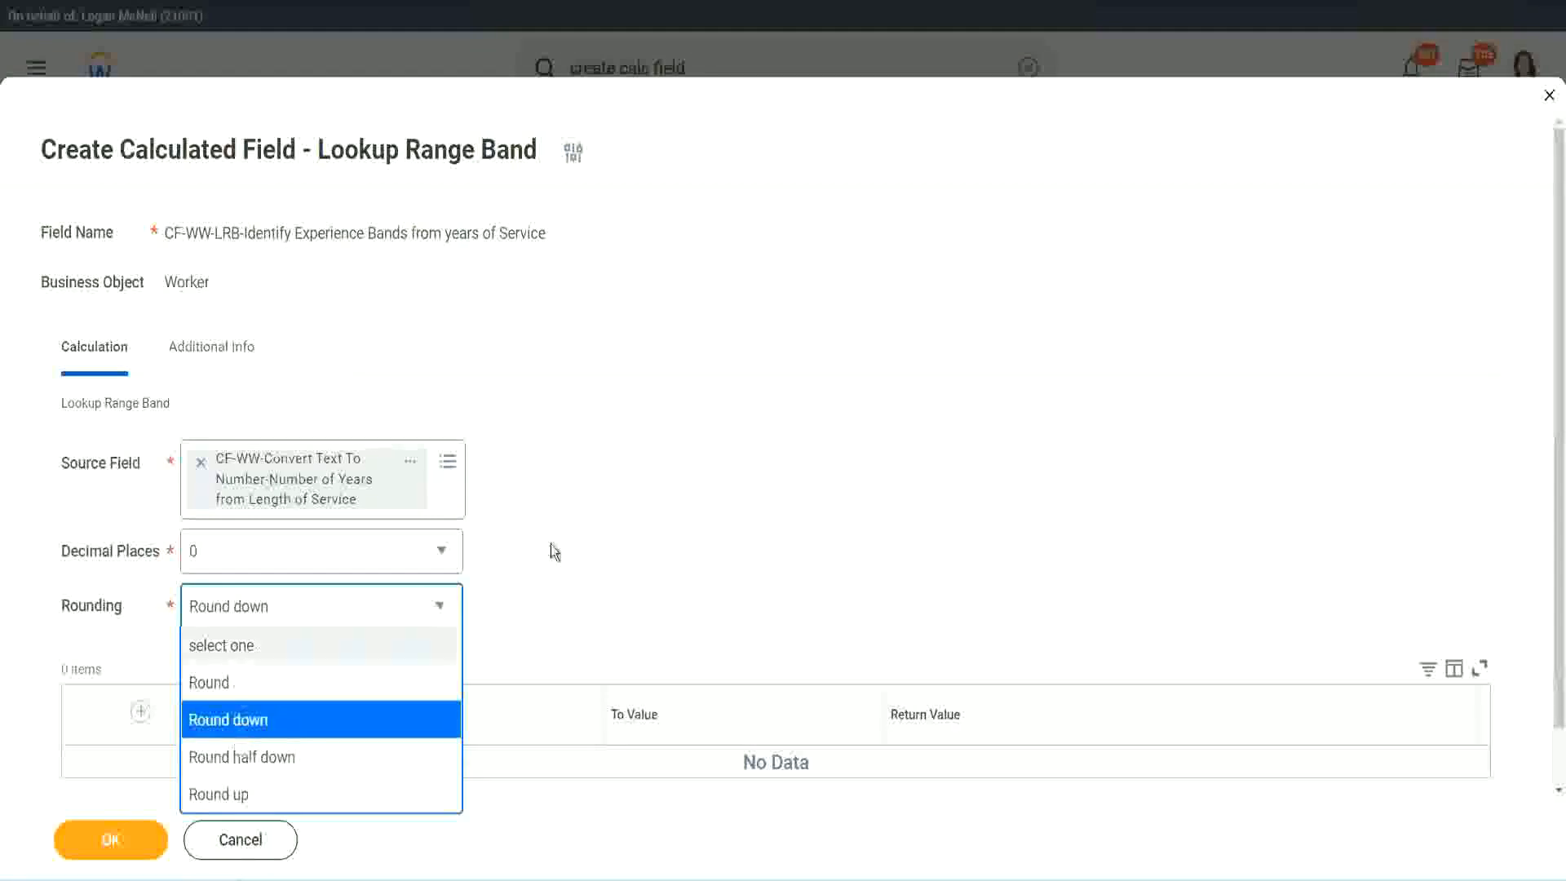
mouse_move(587, 539)
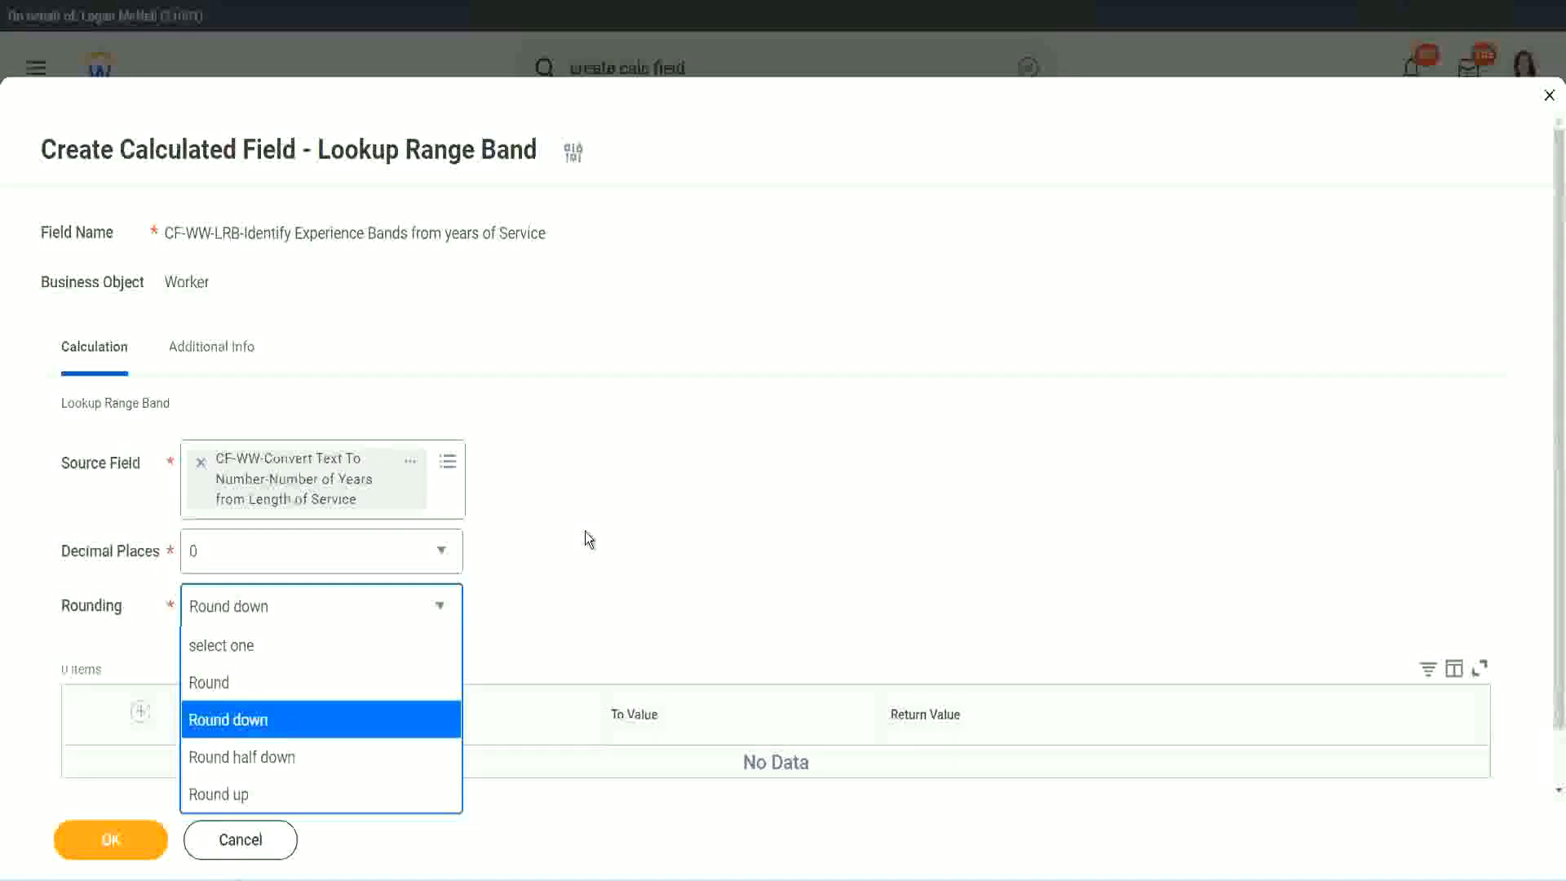
Step: Change the band lookup's Rounding from Round down to Round
left_click(228, 719)
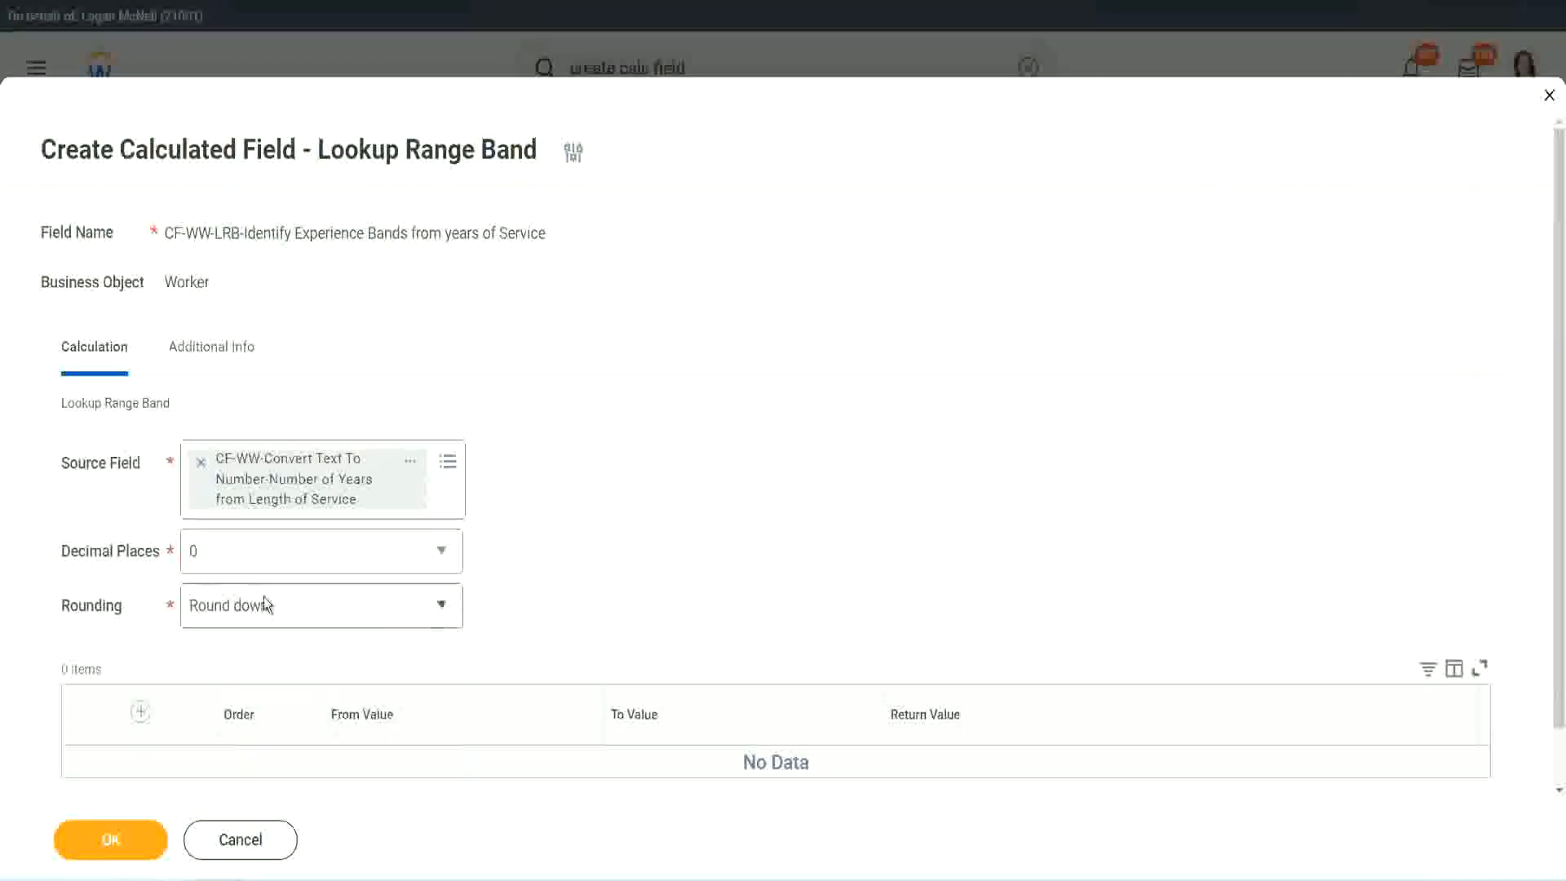
left_click(319, 605)
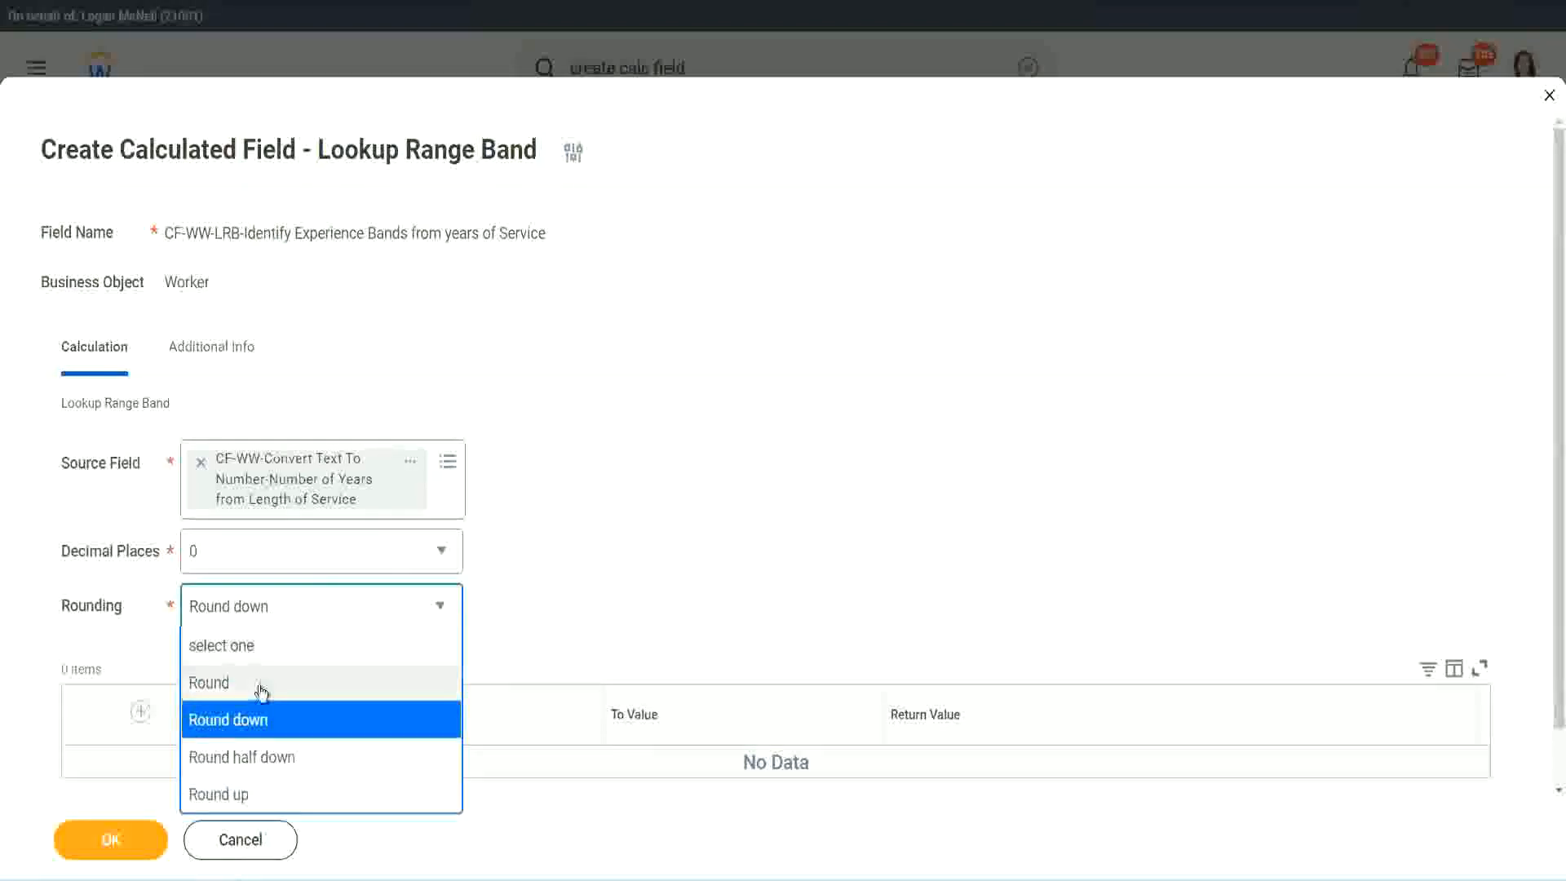
left_click(209, 682)
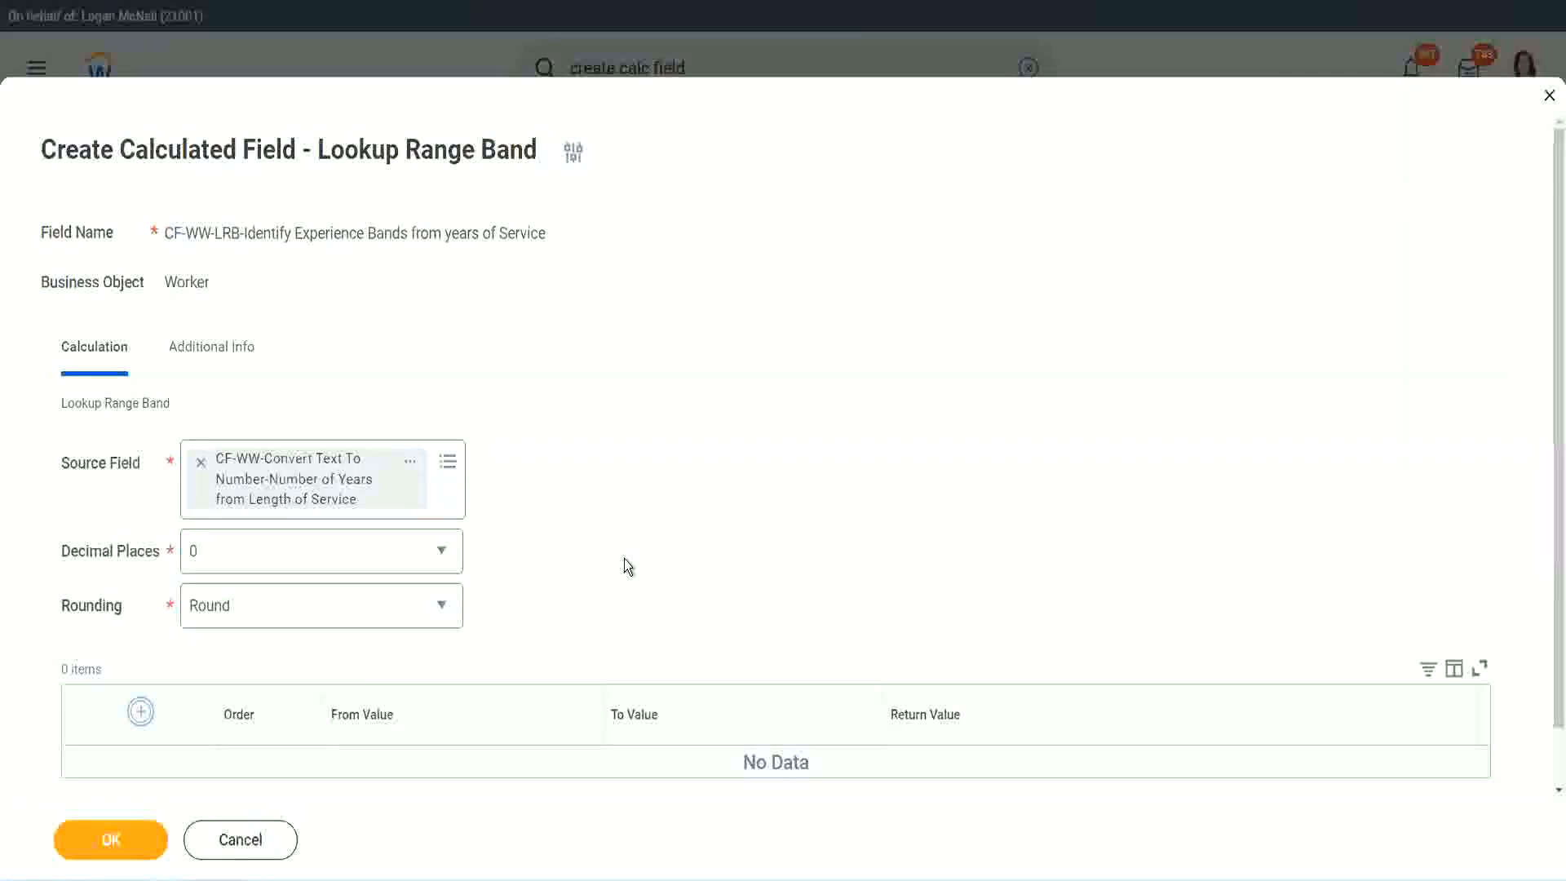
Step: Add band 0 to 7 returning Amateur and start a second band row
left_click(139, 711)
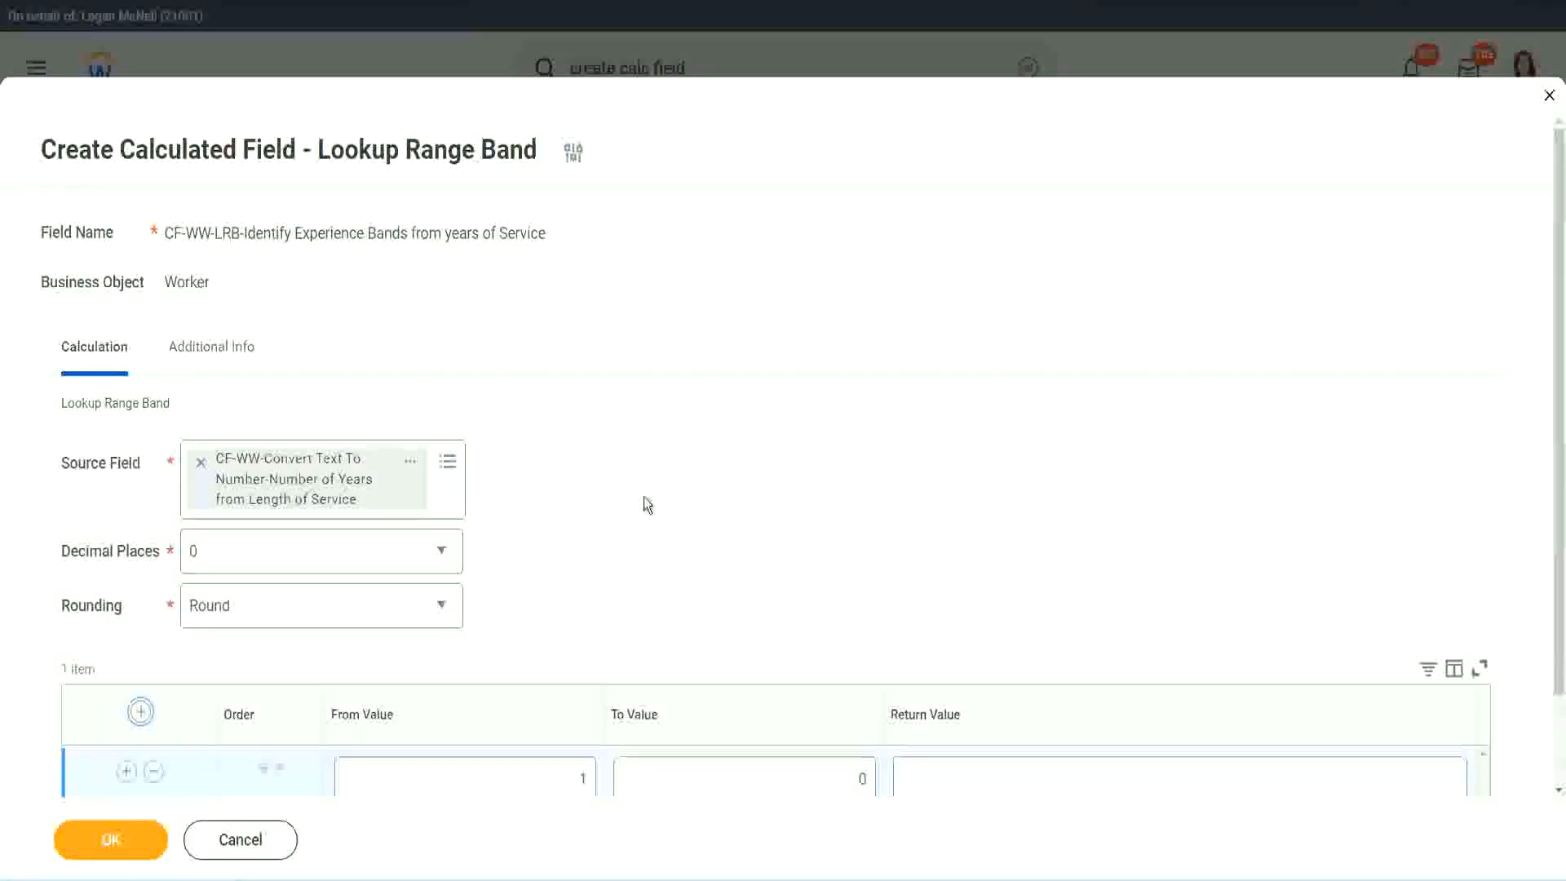
scroll("down", 3)
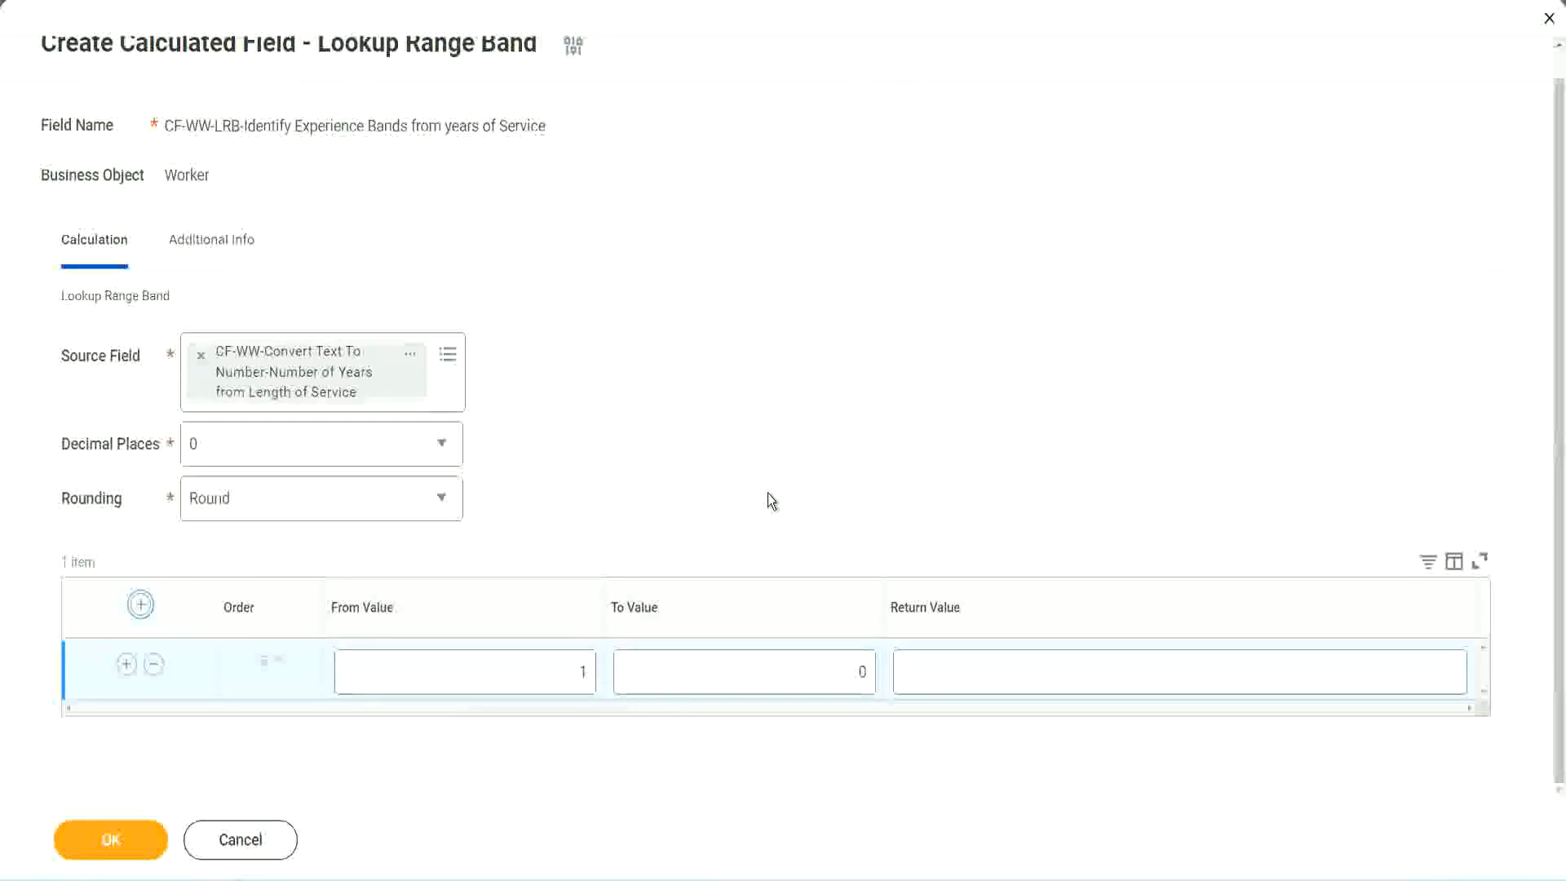
left_click(464, 671)
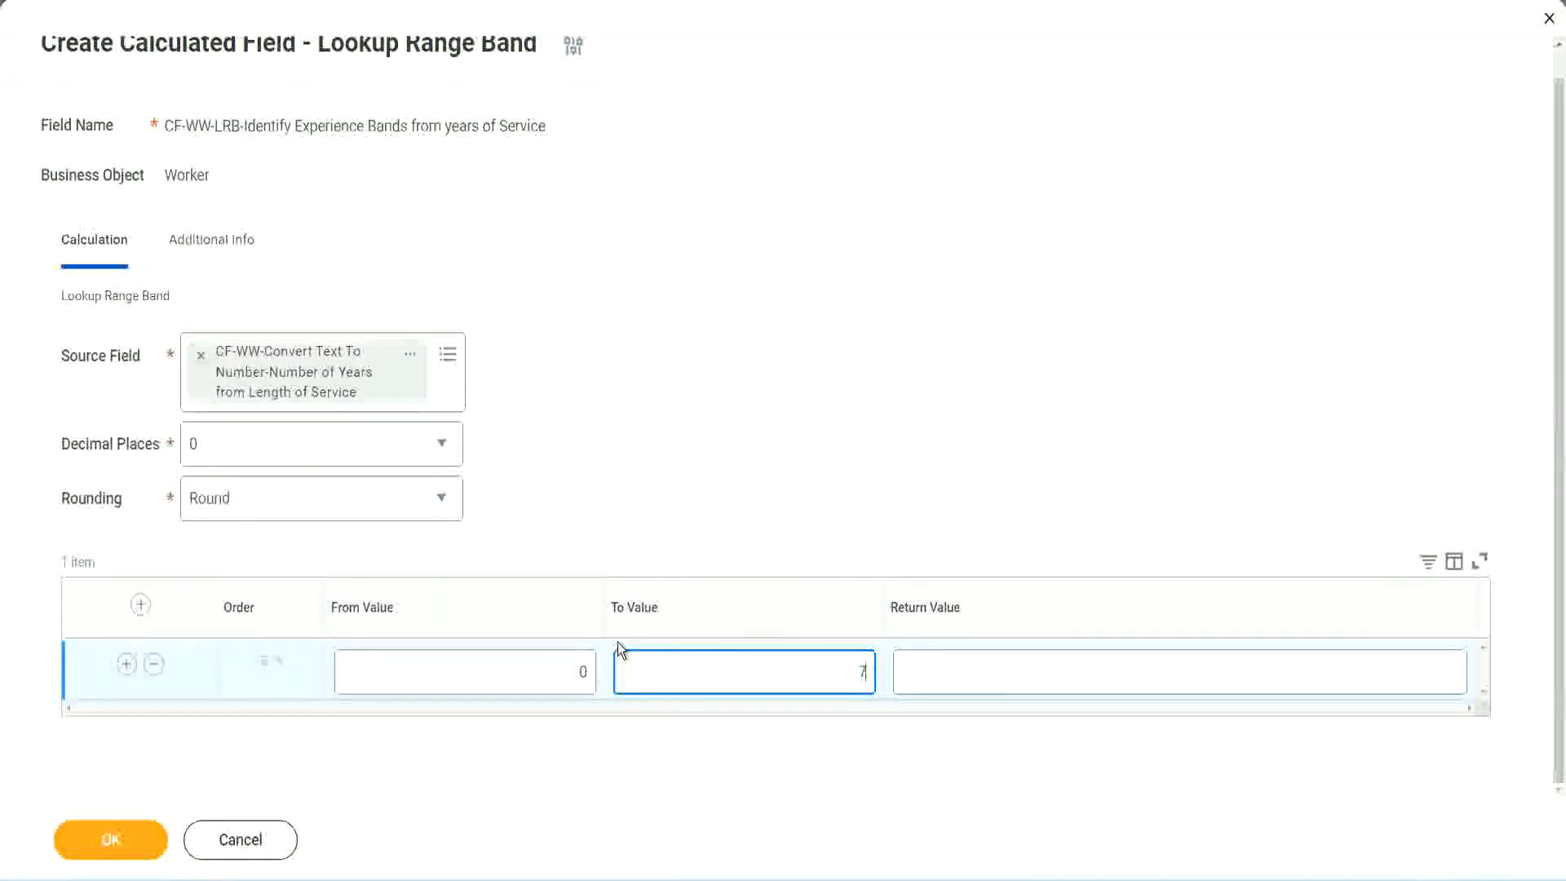
left_click(1178, 672)
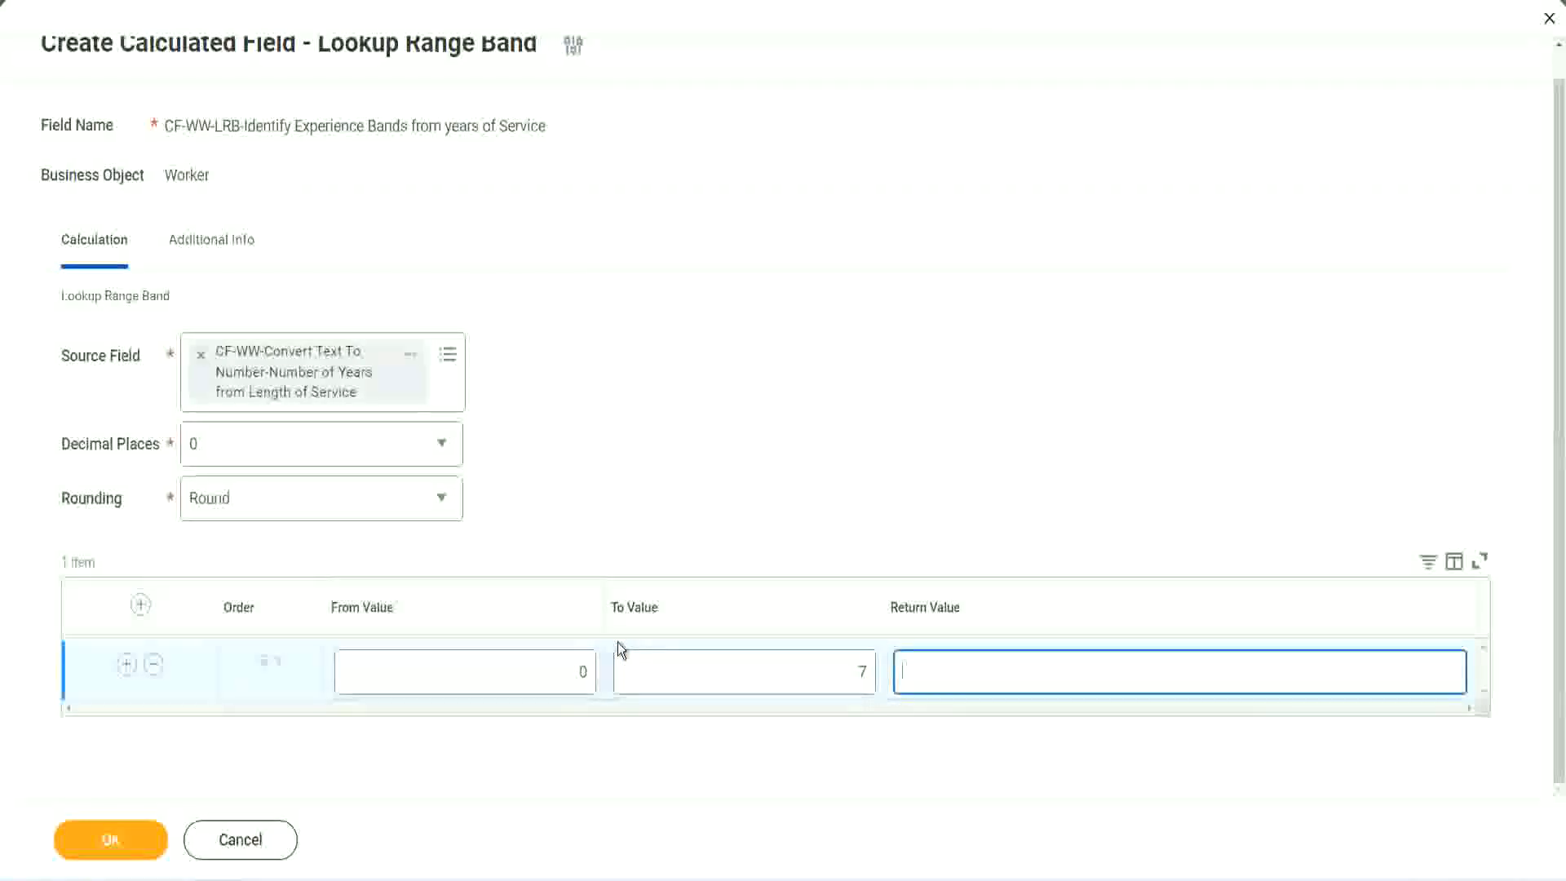
type("Amateur")
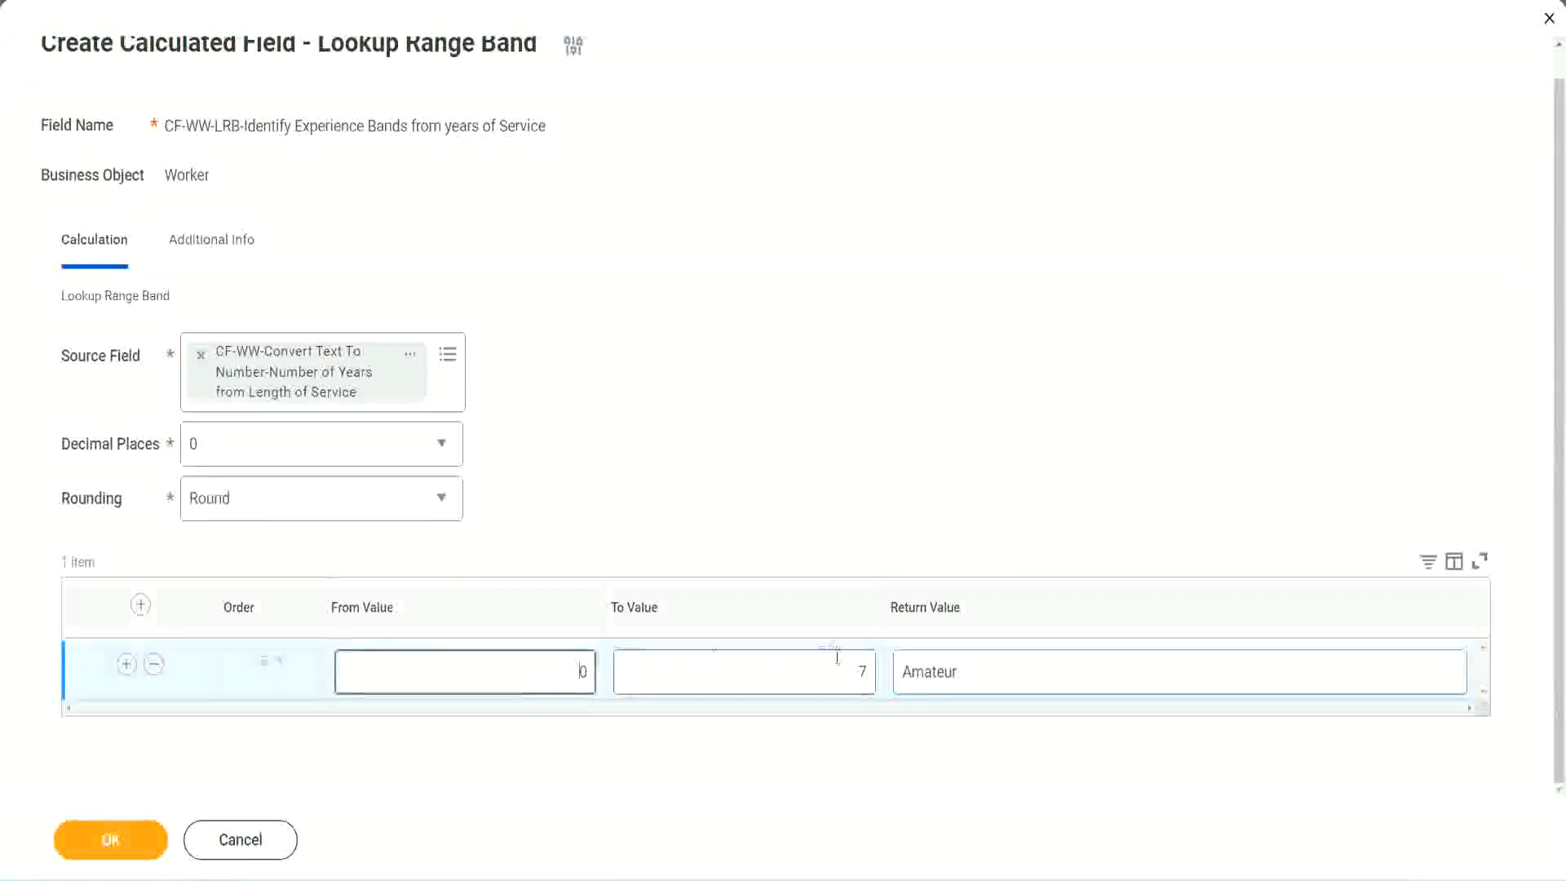
left_click(743, 671)
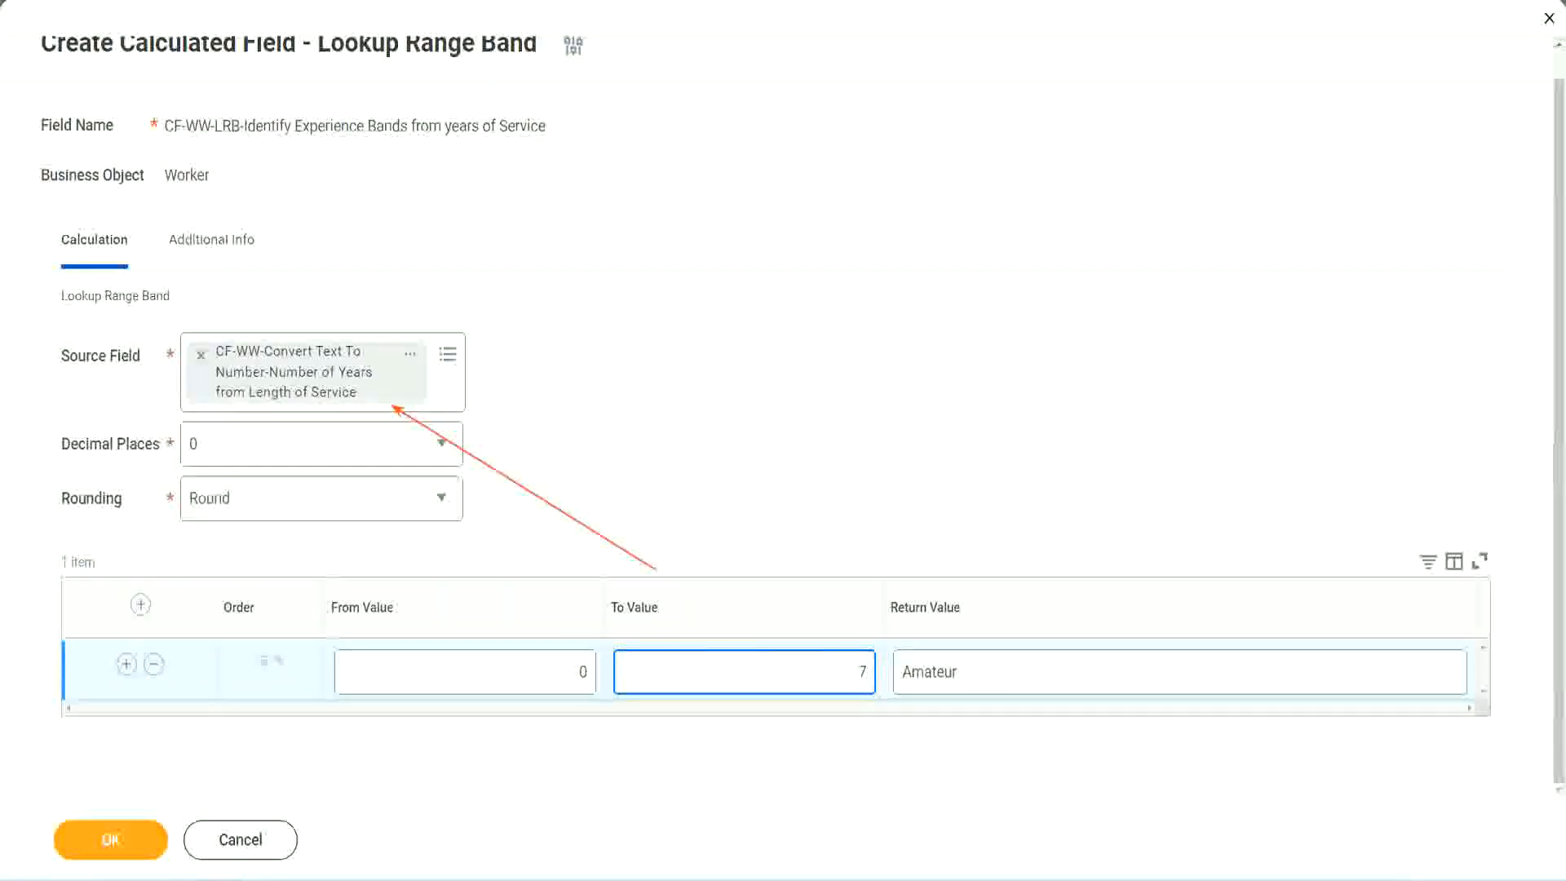
left_click(743, 671)
type("8")
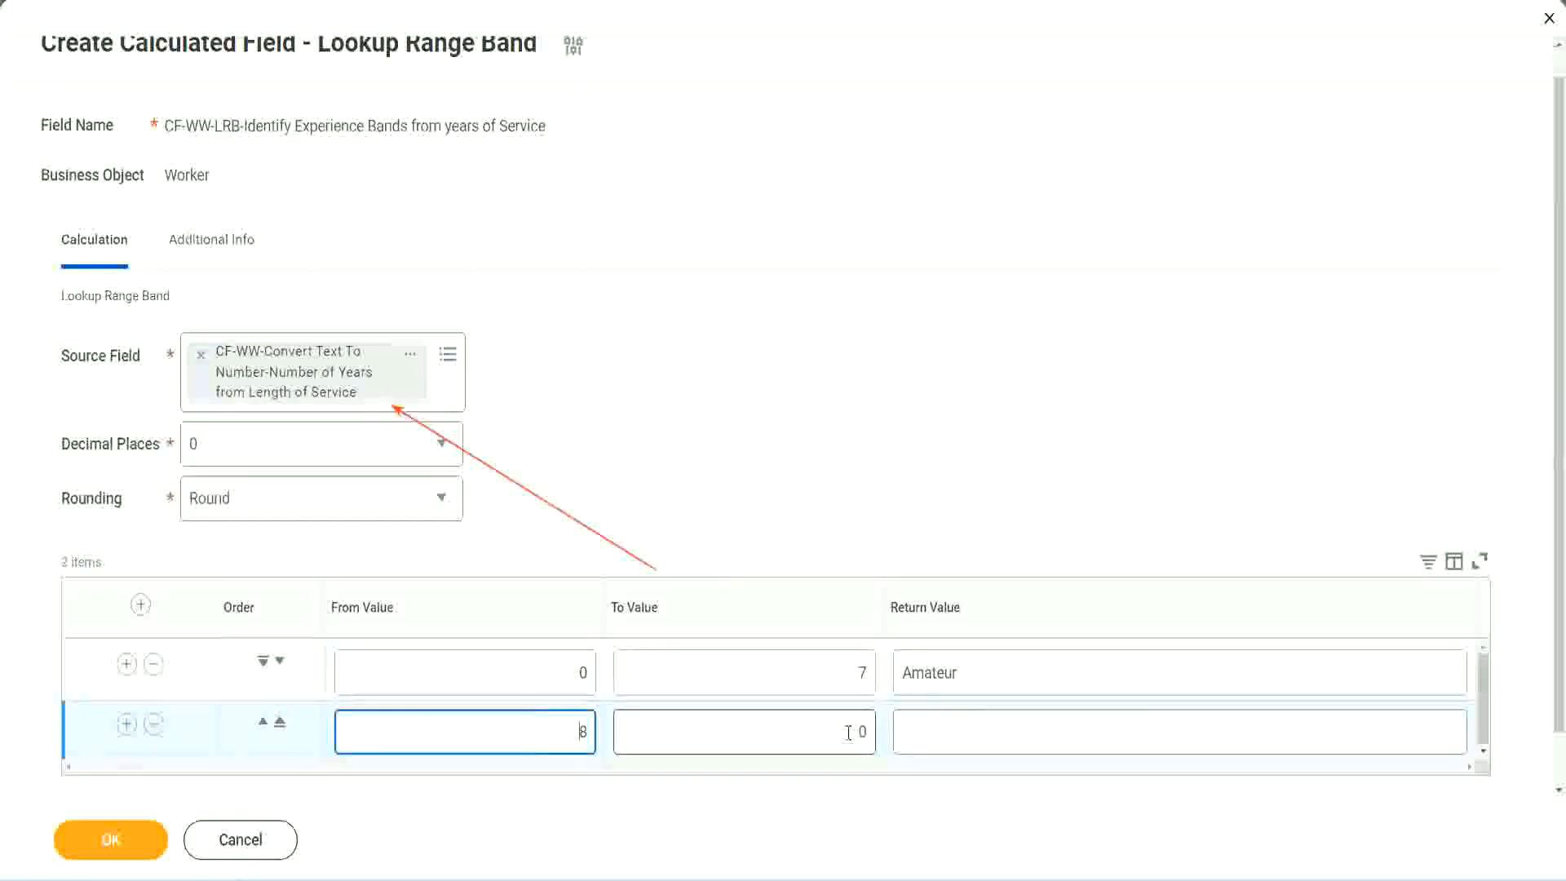
Step: Map 8 to 15 years to Experienced and 16 to 30 years to Senior
left_click(742, 730)
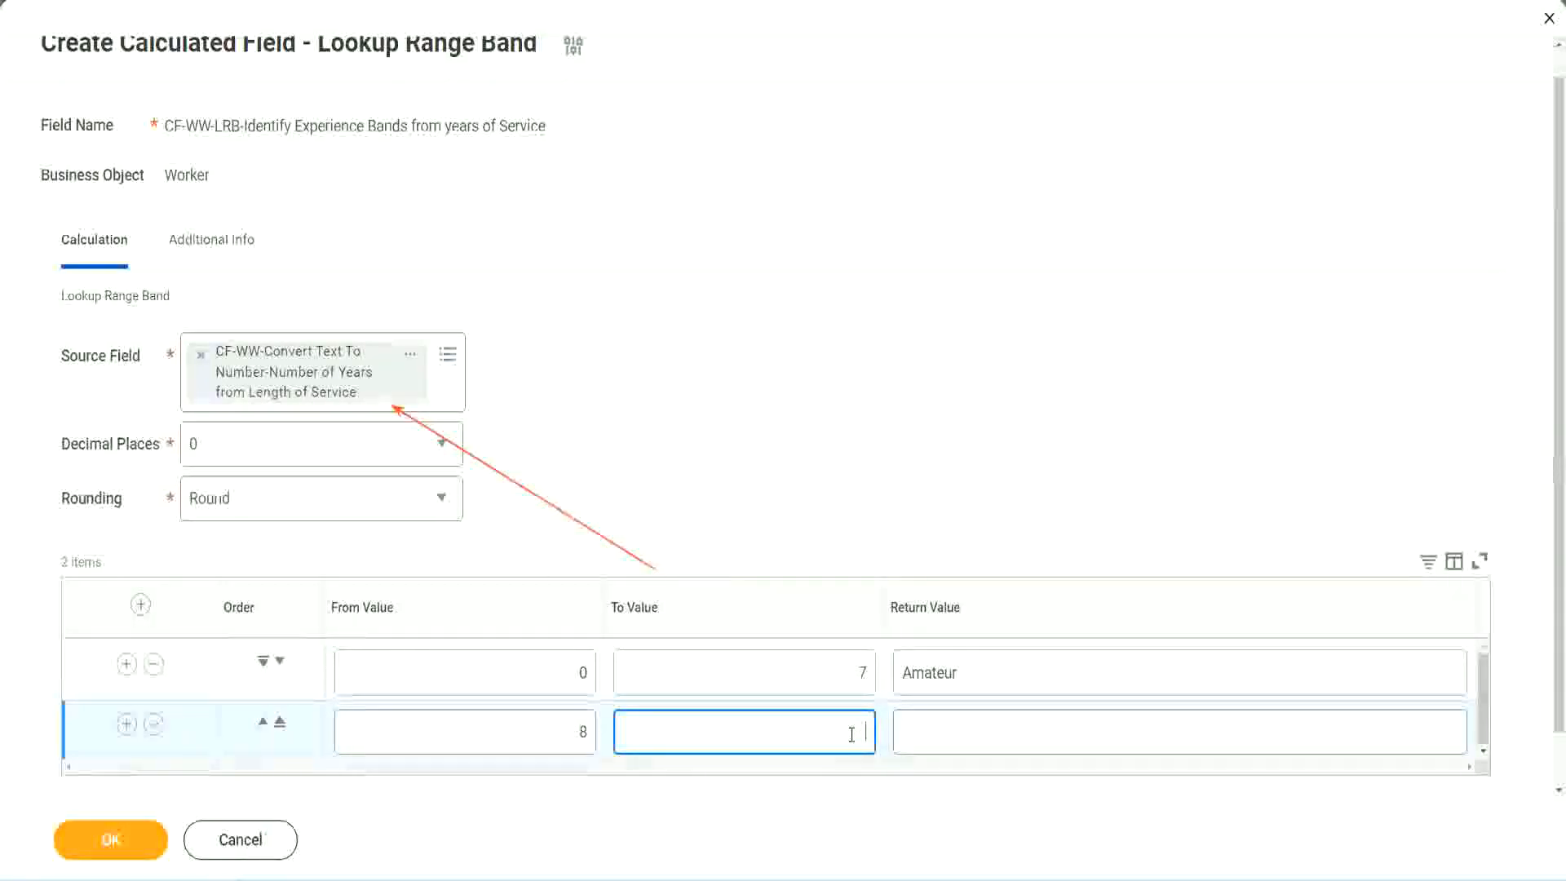
type("15")
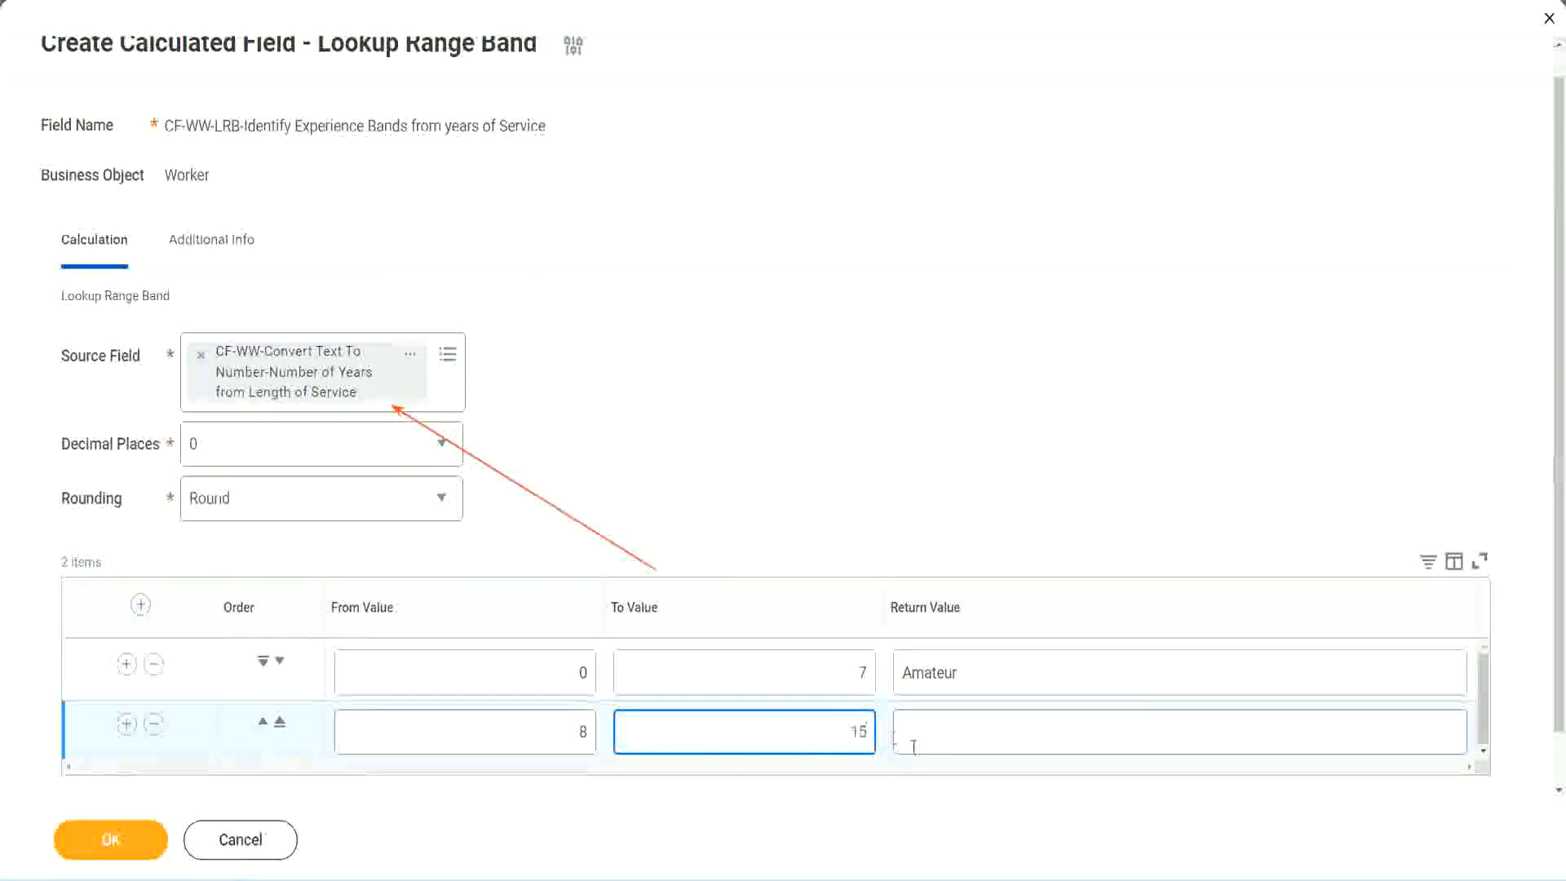
left_click(1176, 730)
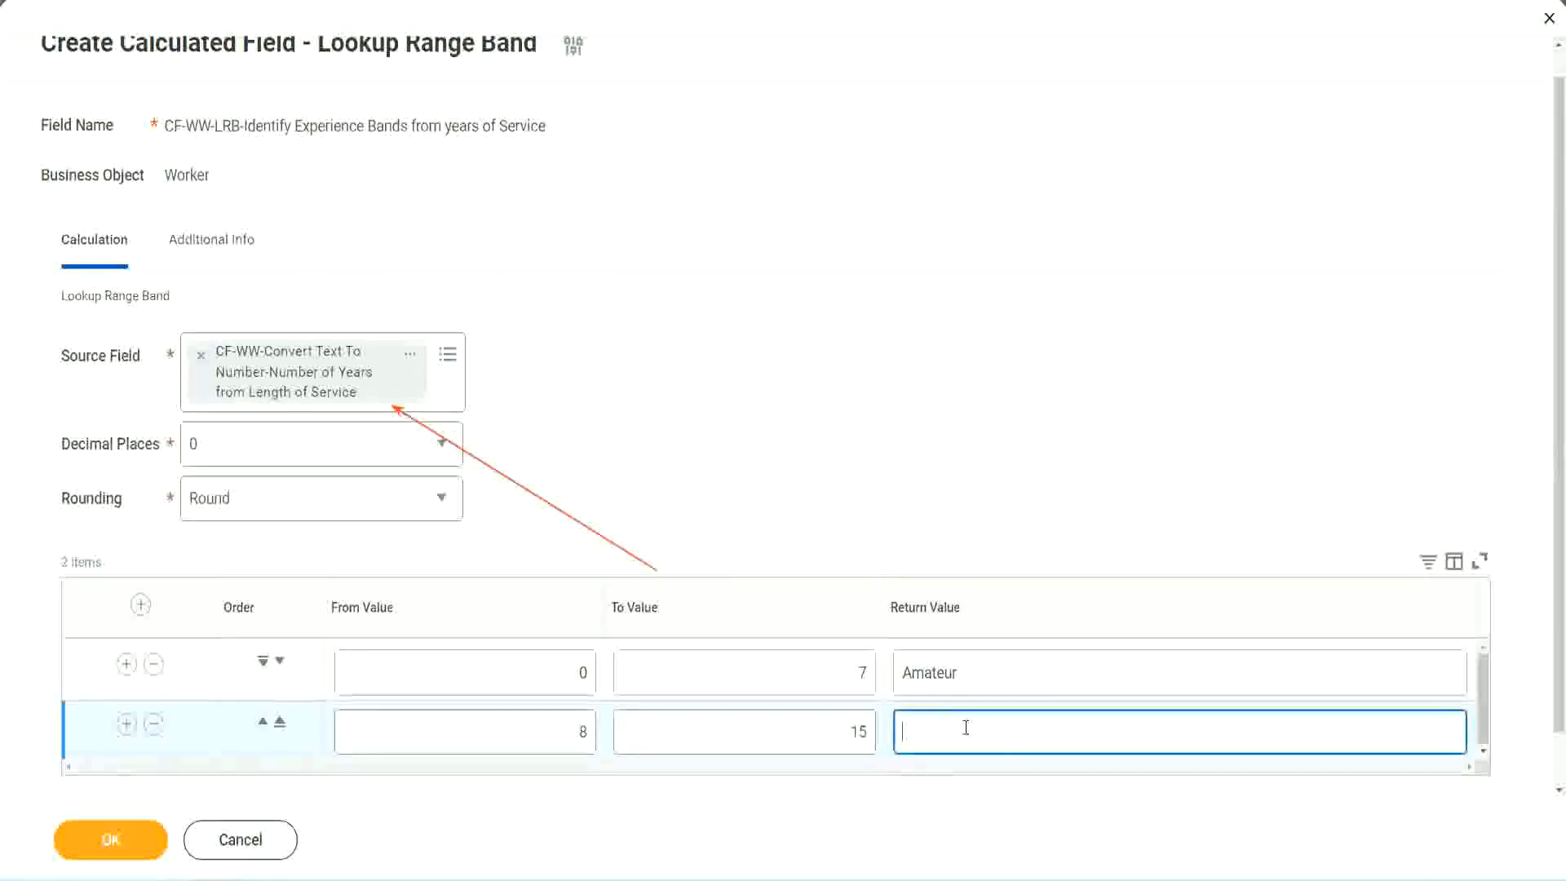
type("Experienced")
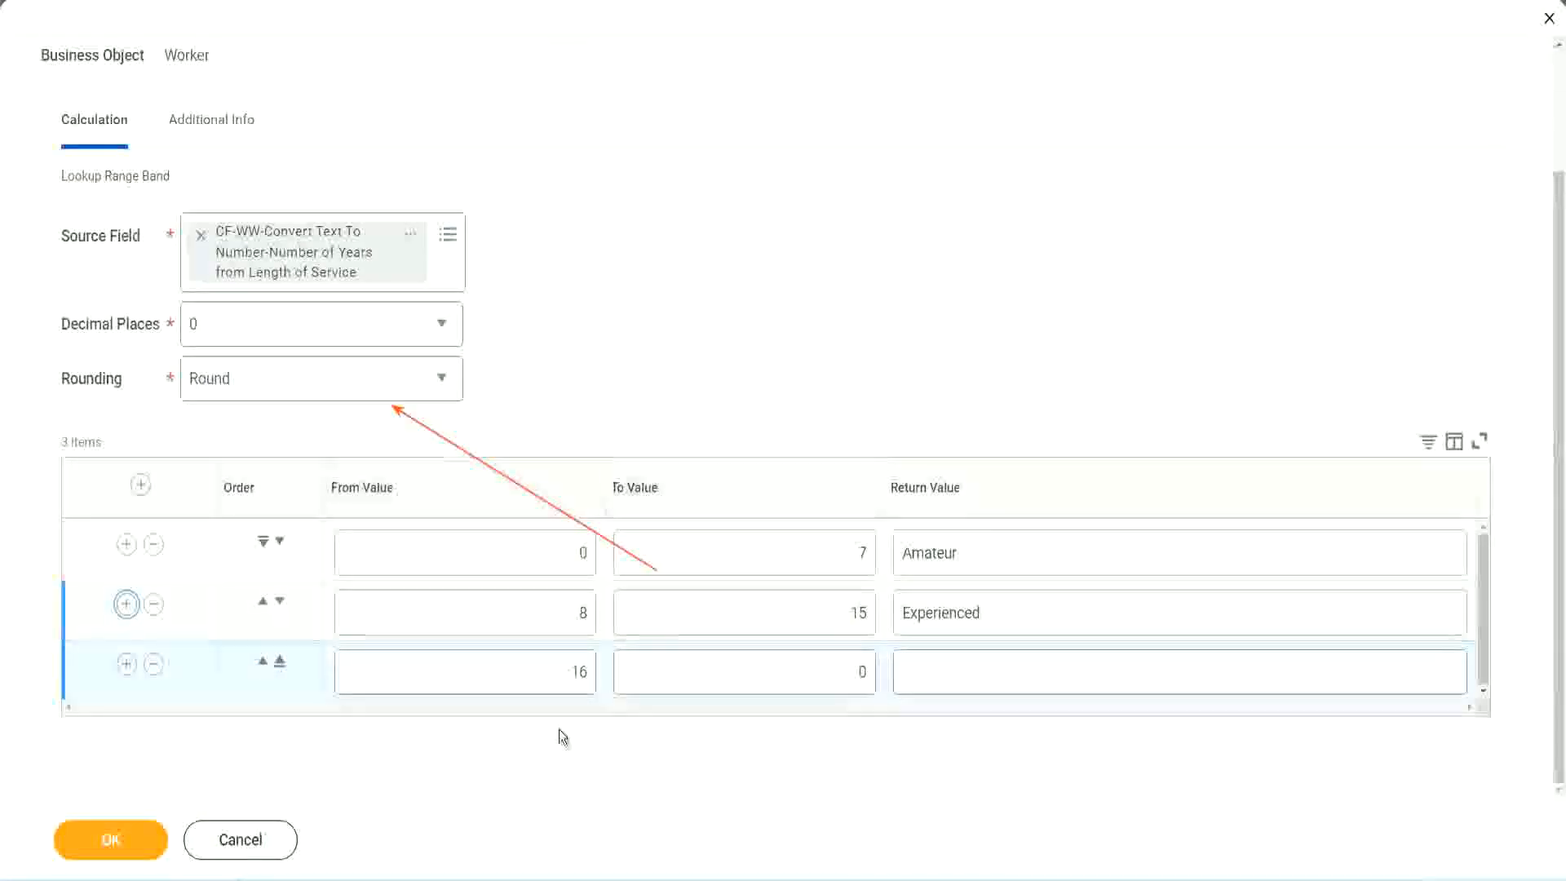
left_click(743, 671)
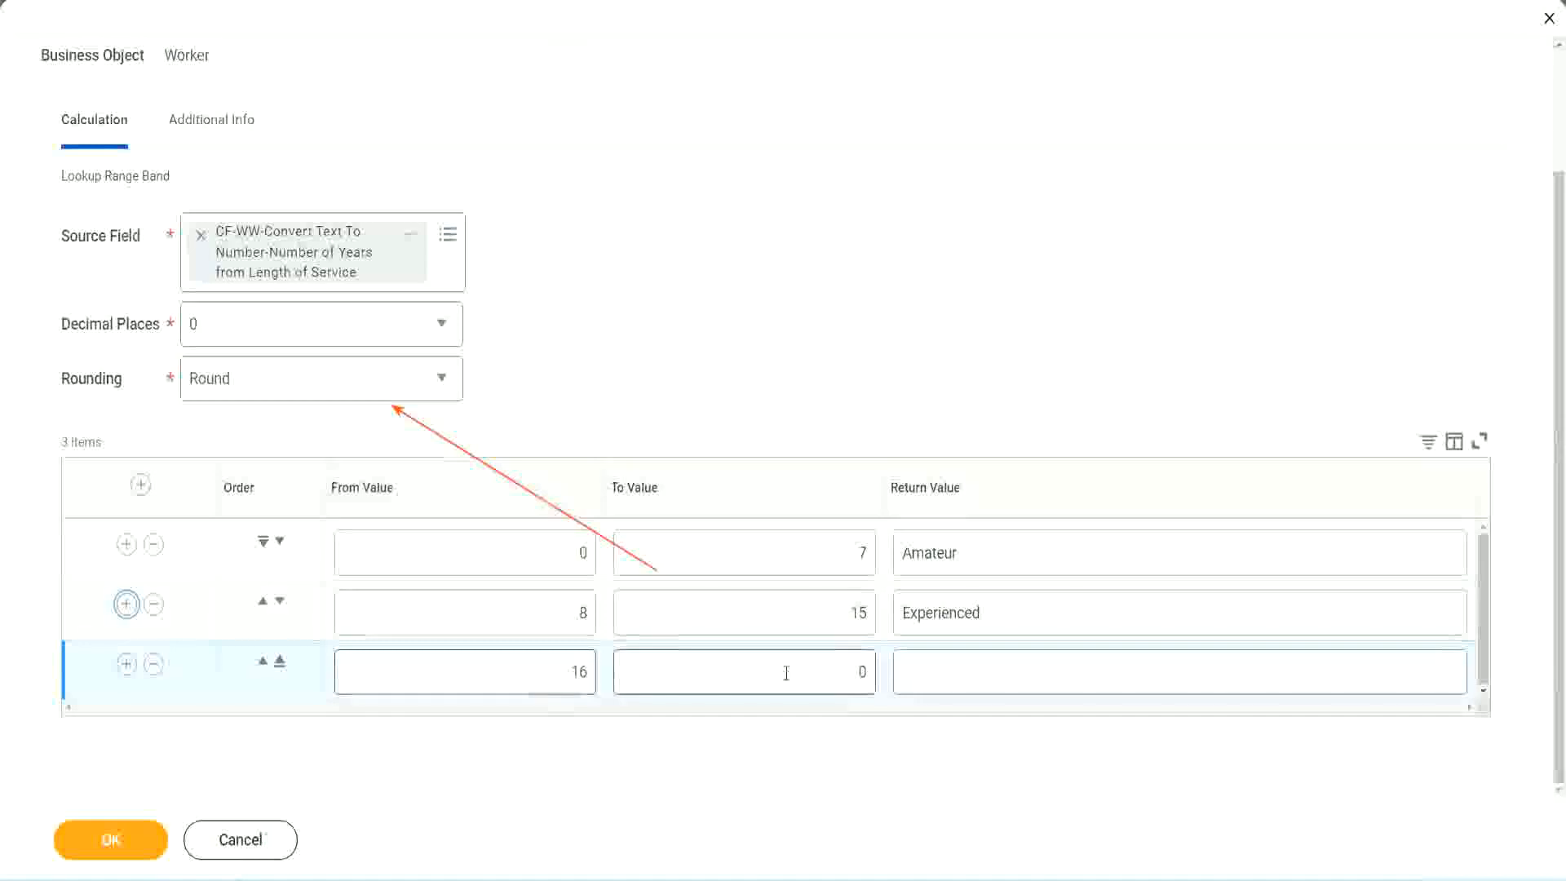
left_click(743, 671)
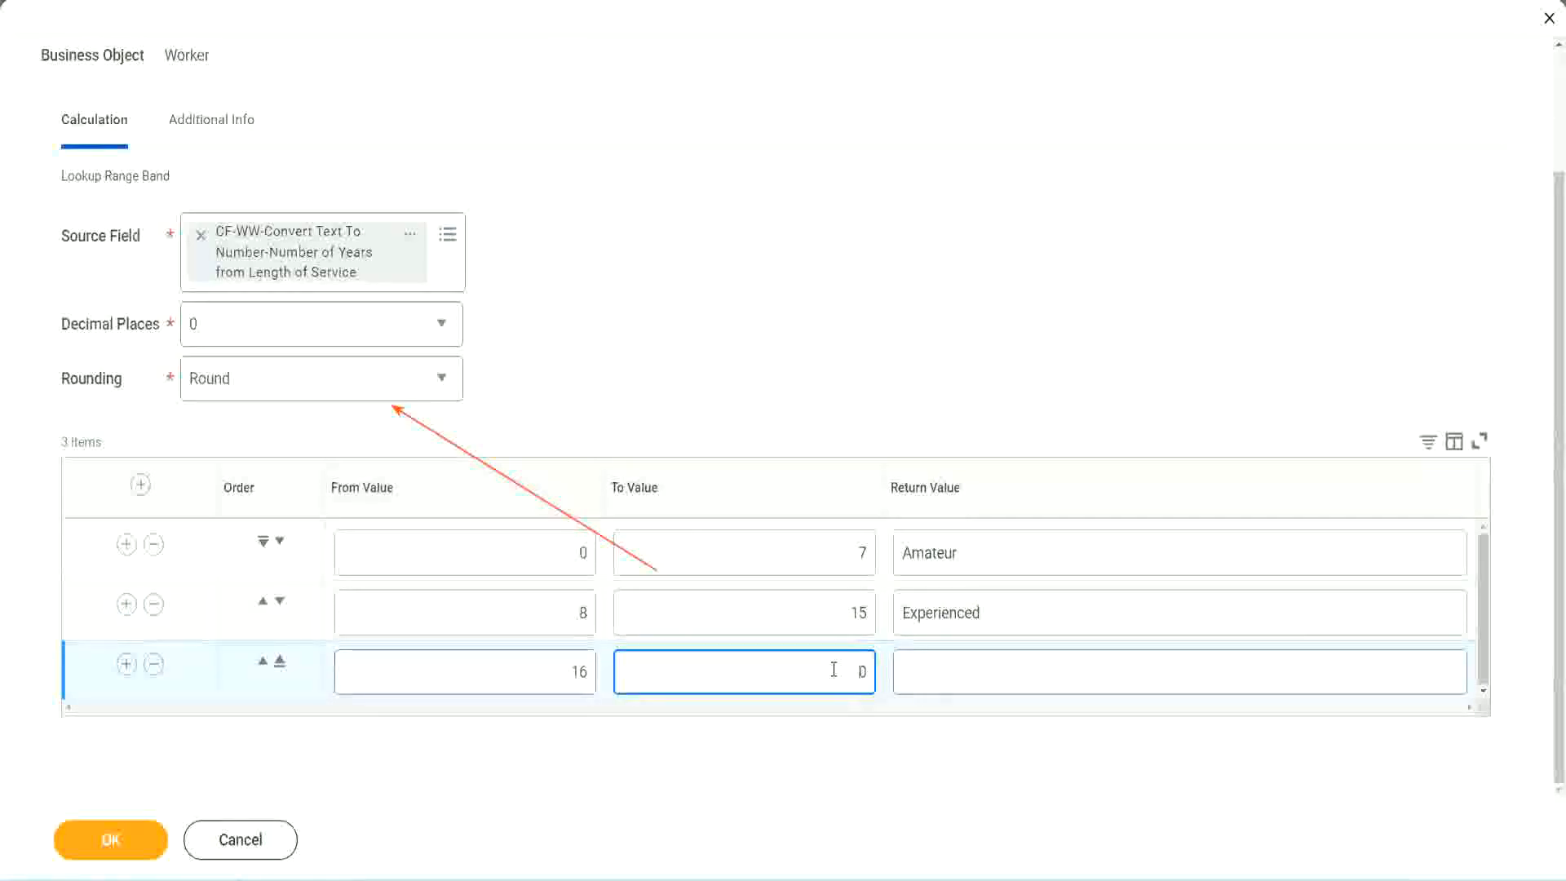
type("30")
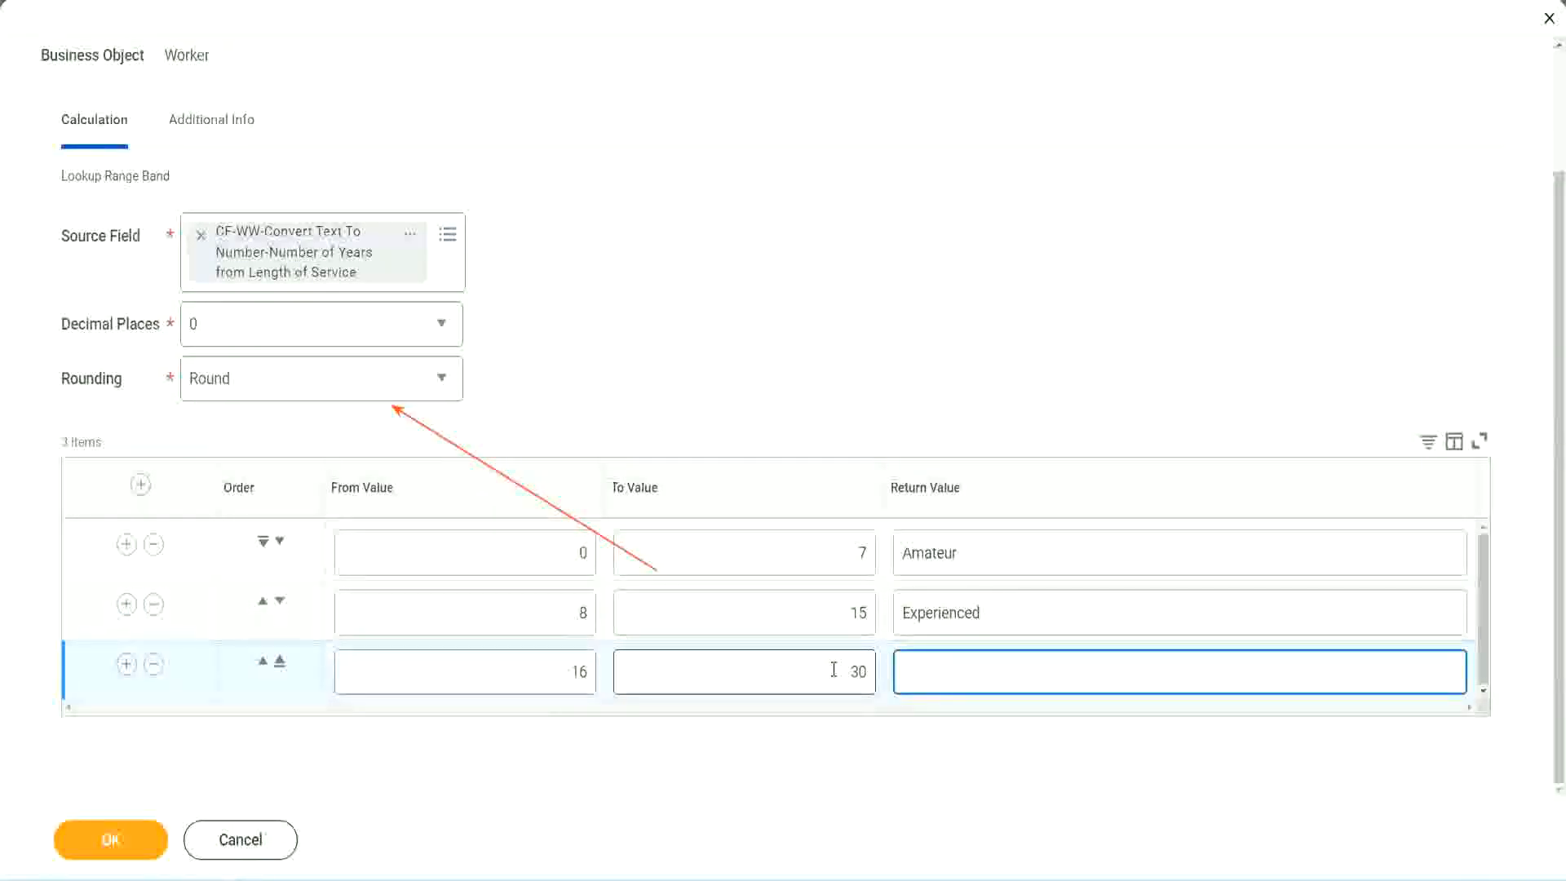
type("Senior")
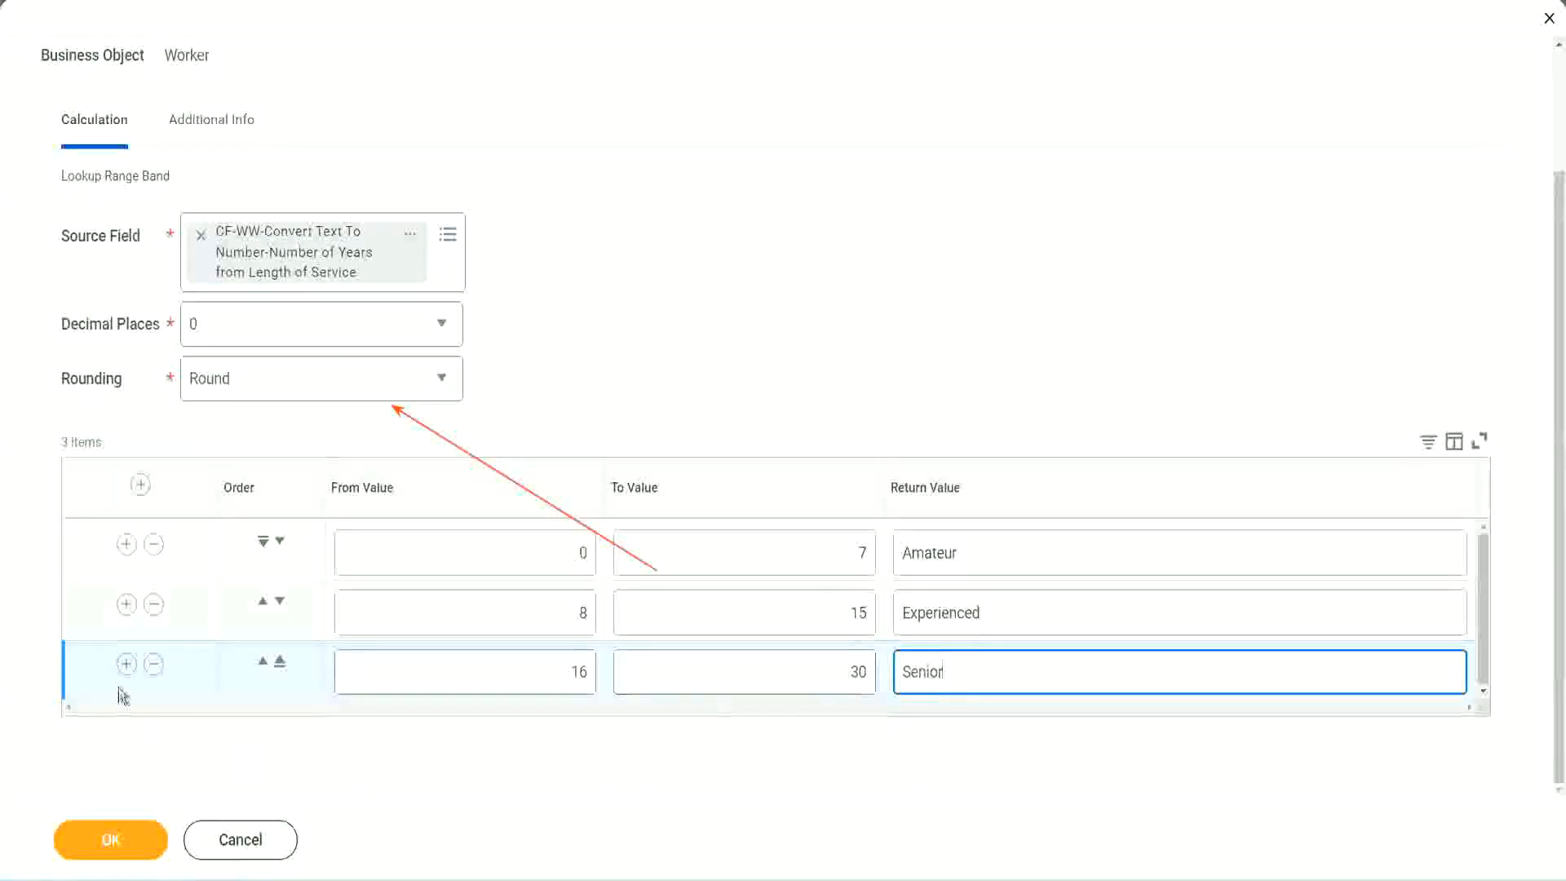
Step: Add a fourth band mapping 31 to 1000 years to Legend
left_click(139, 664)
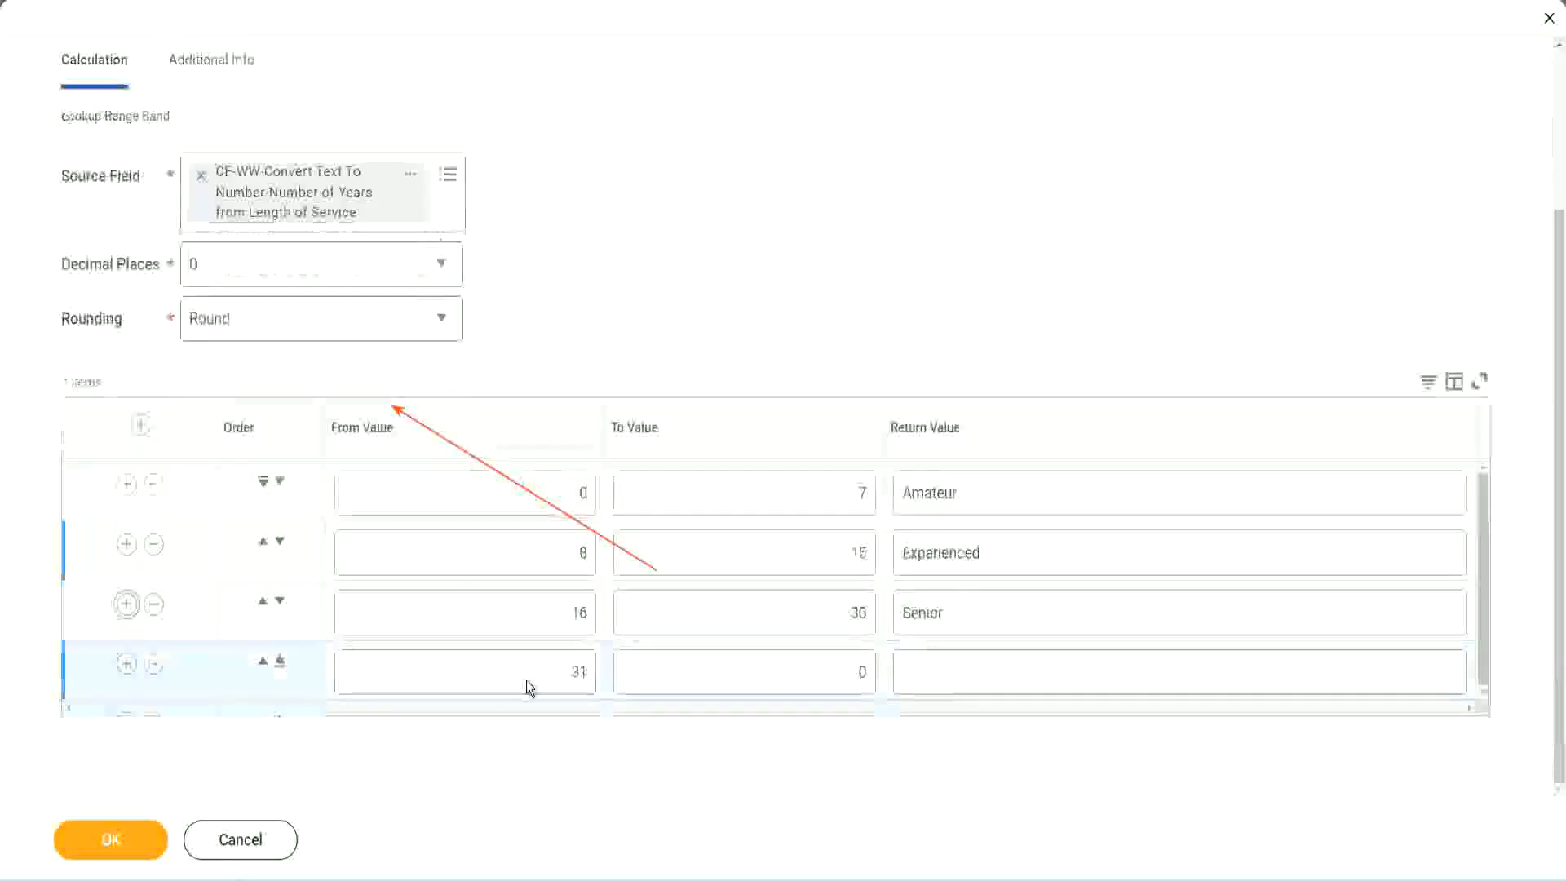
left_click(464, 672)
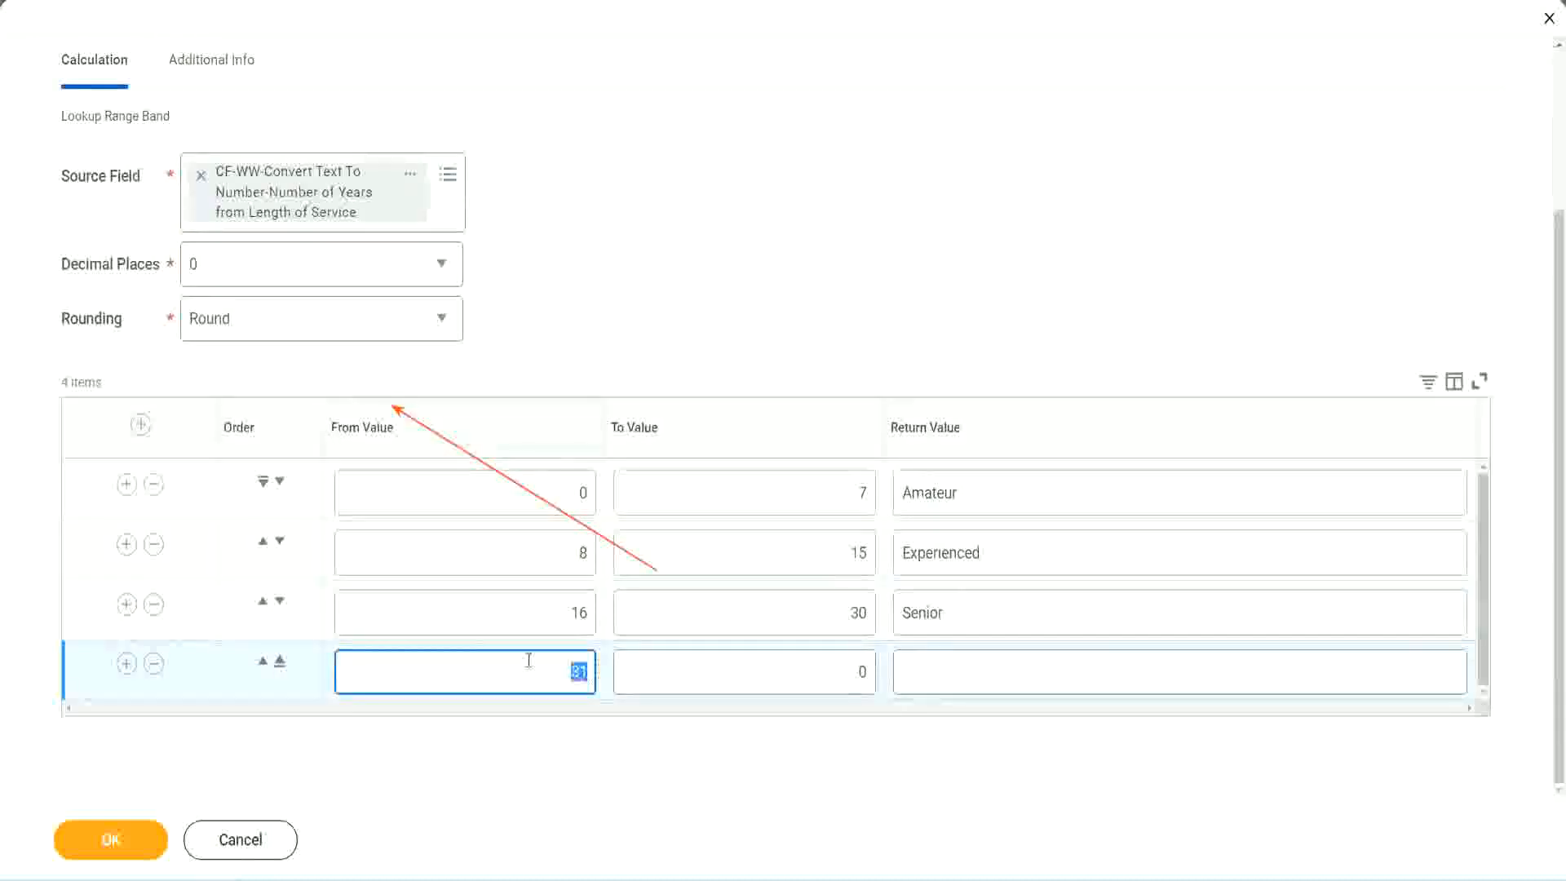
left_click(744, 671)
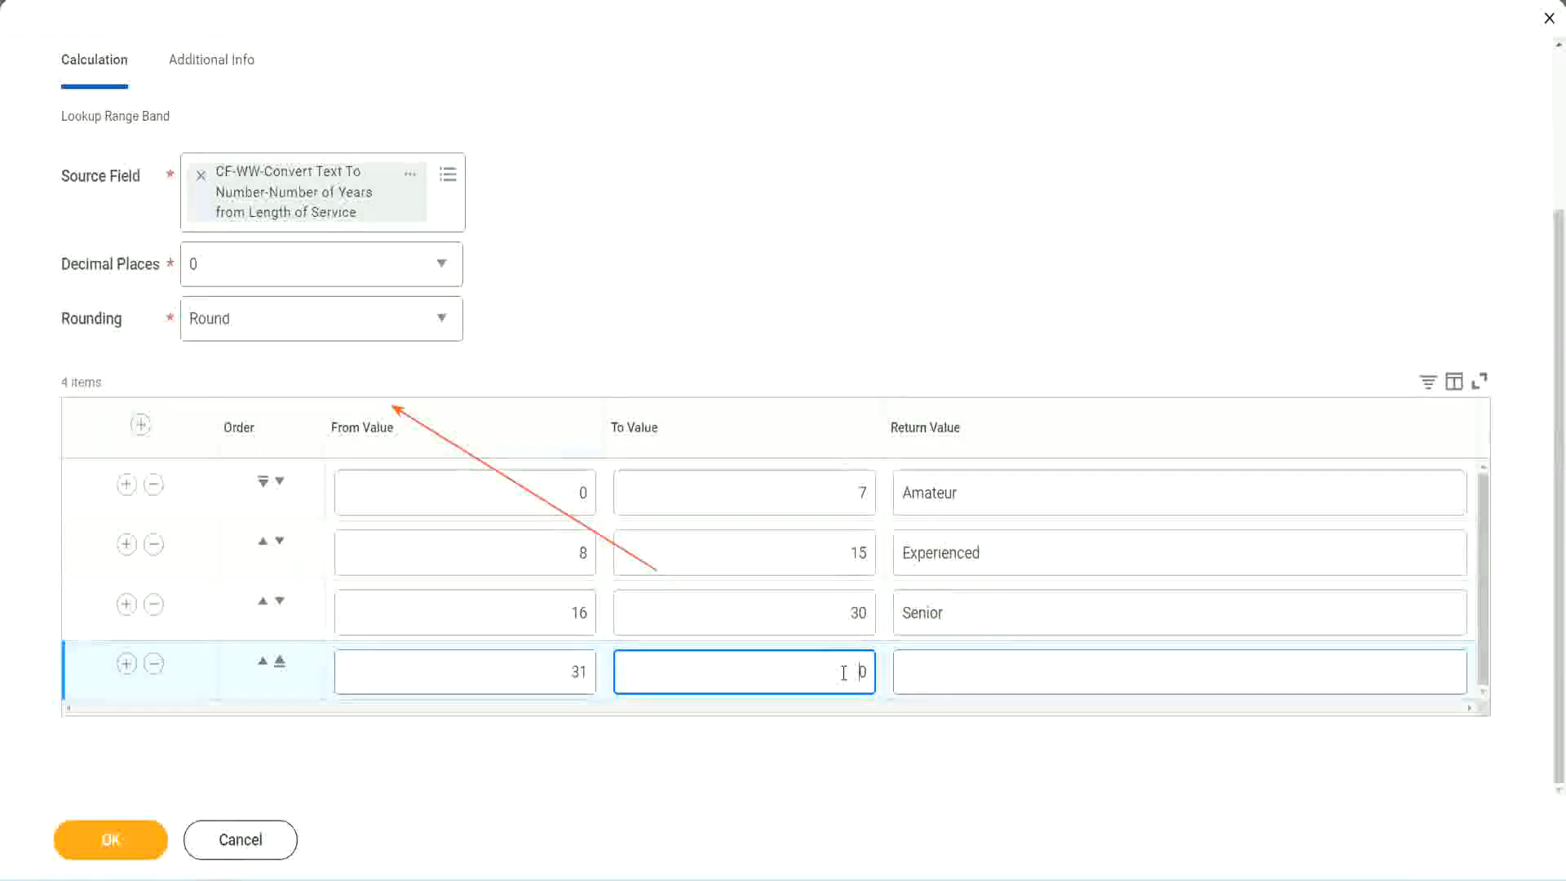
type("0")
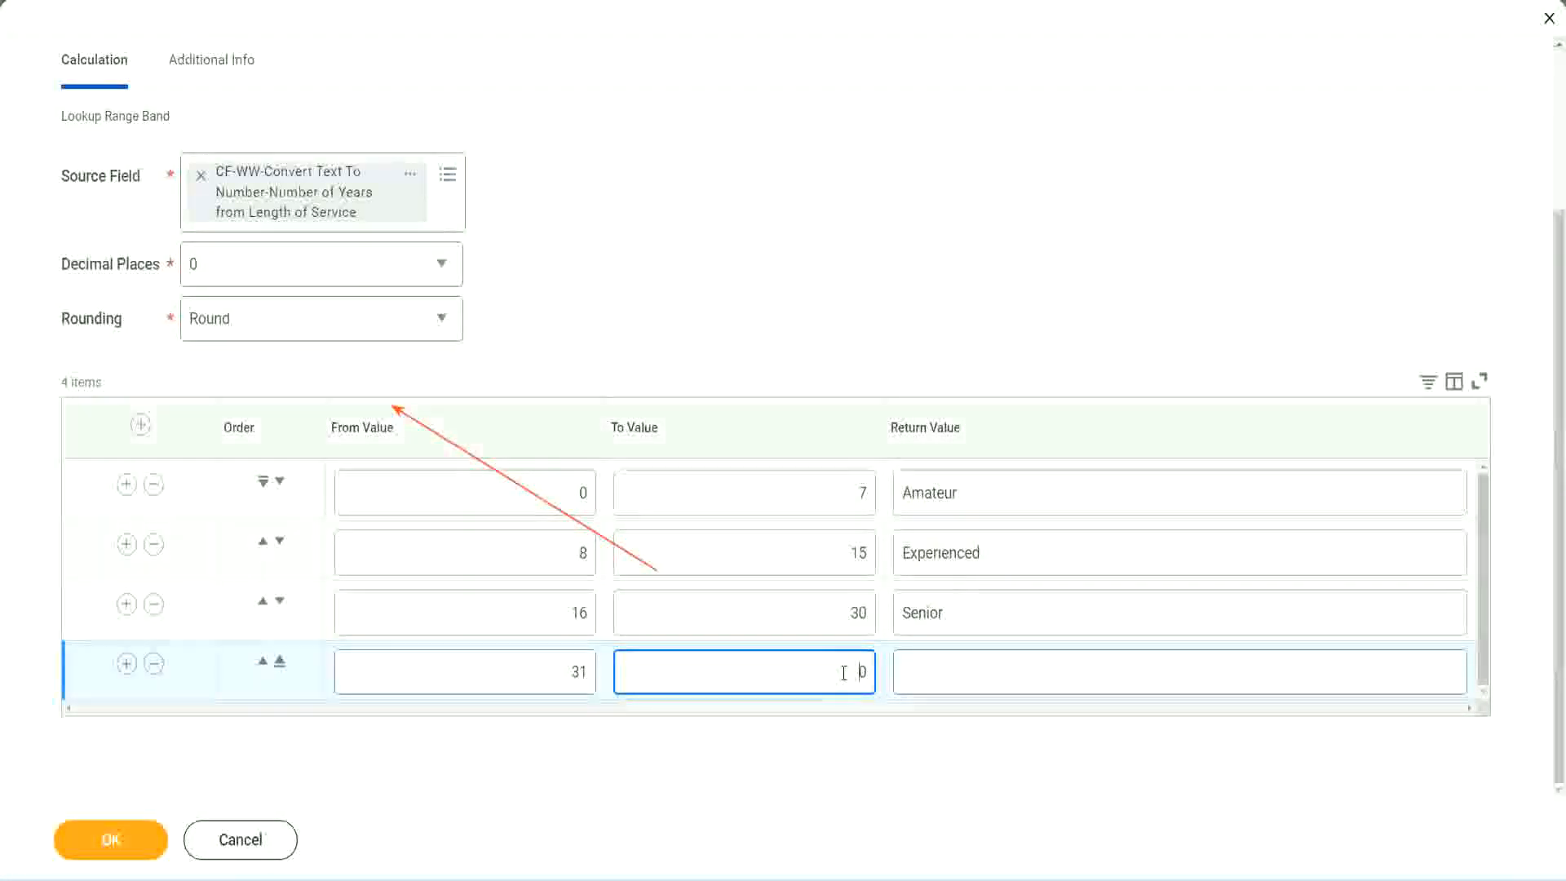
type("1000")
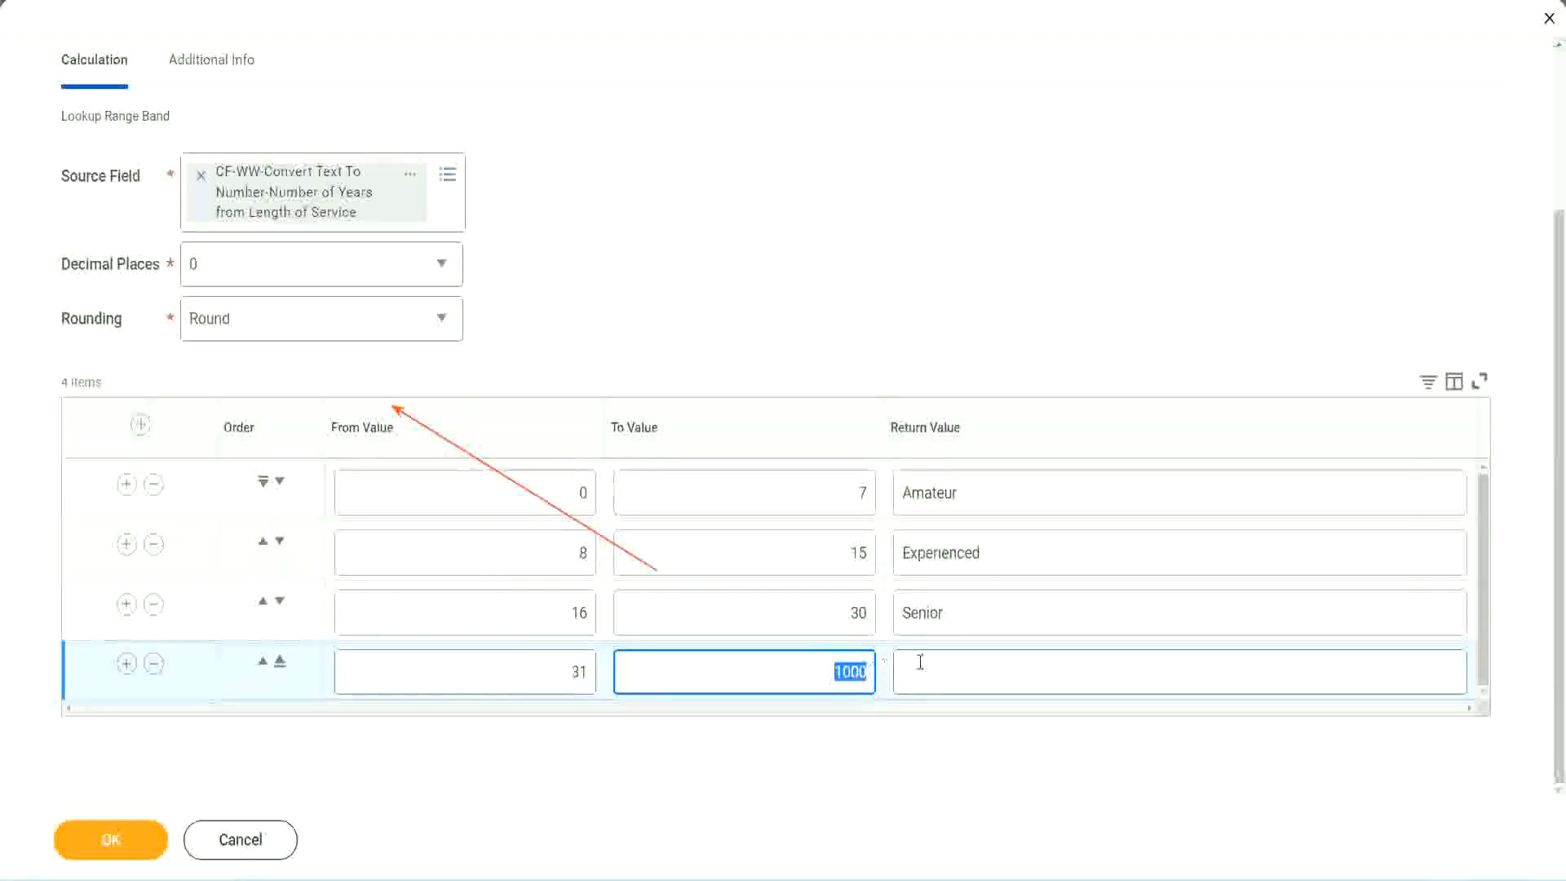
left_click(1179, 671)
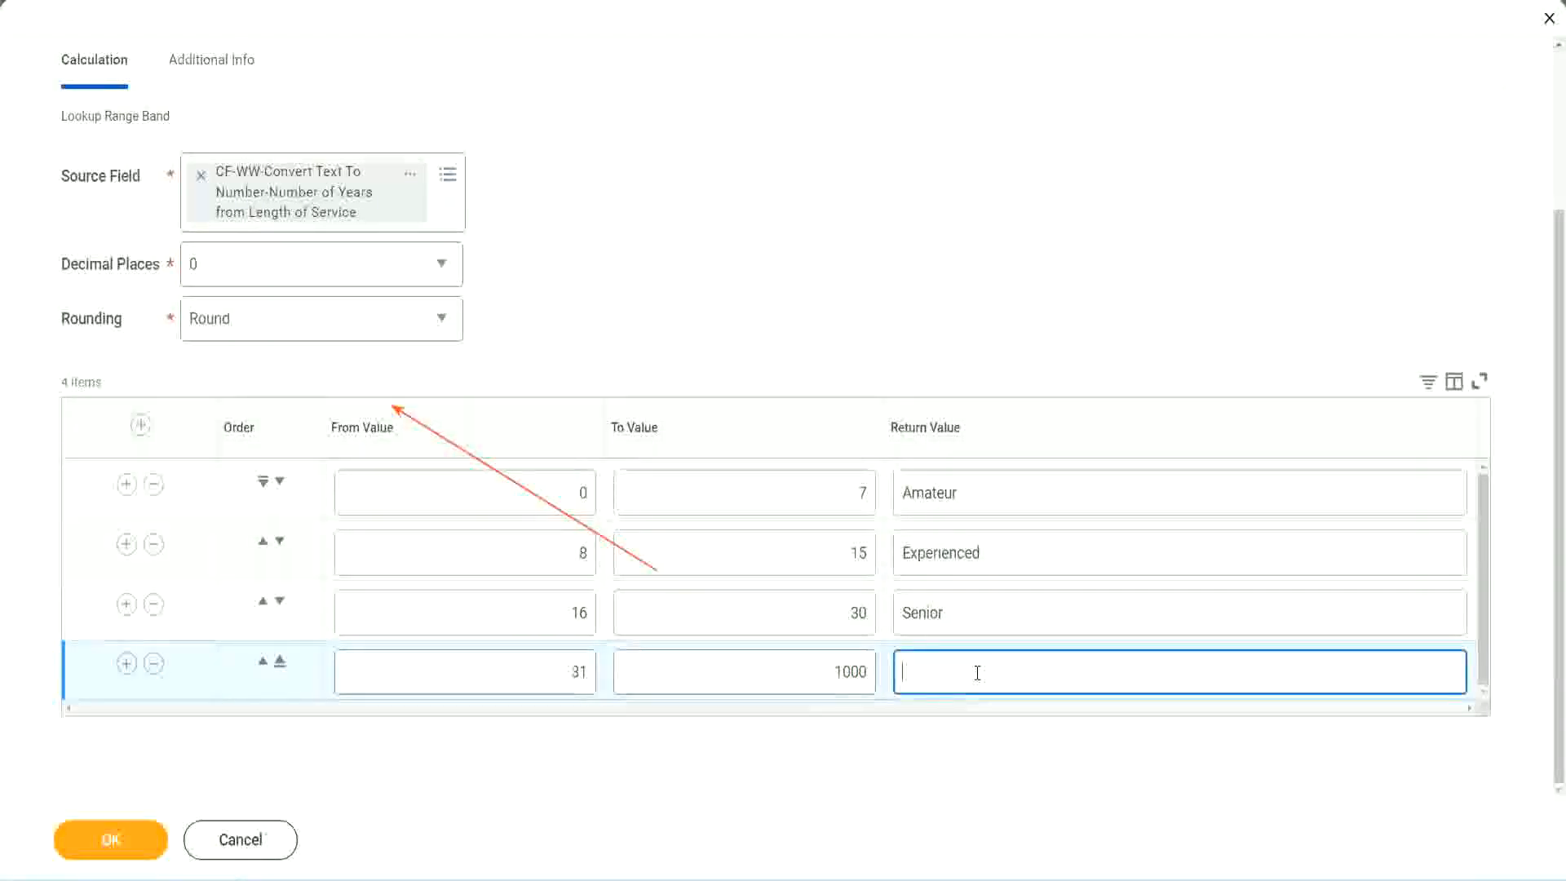
type("Legend")
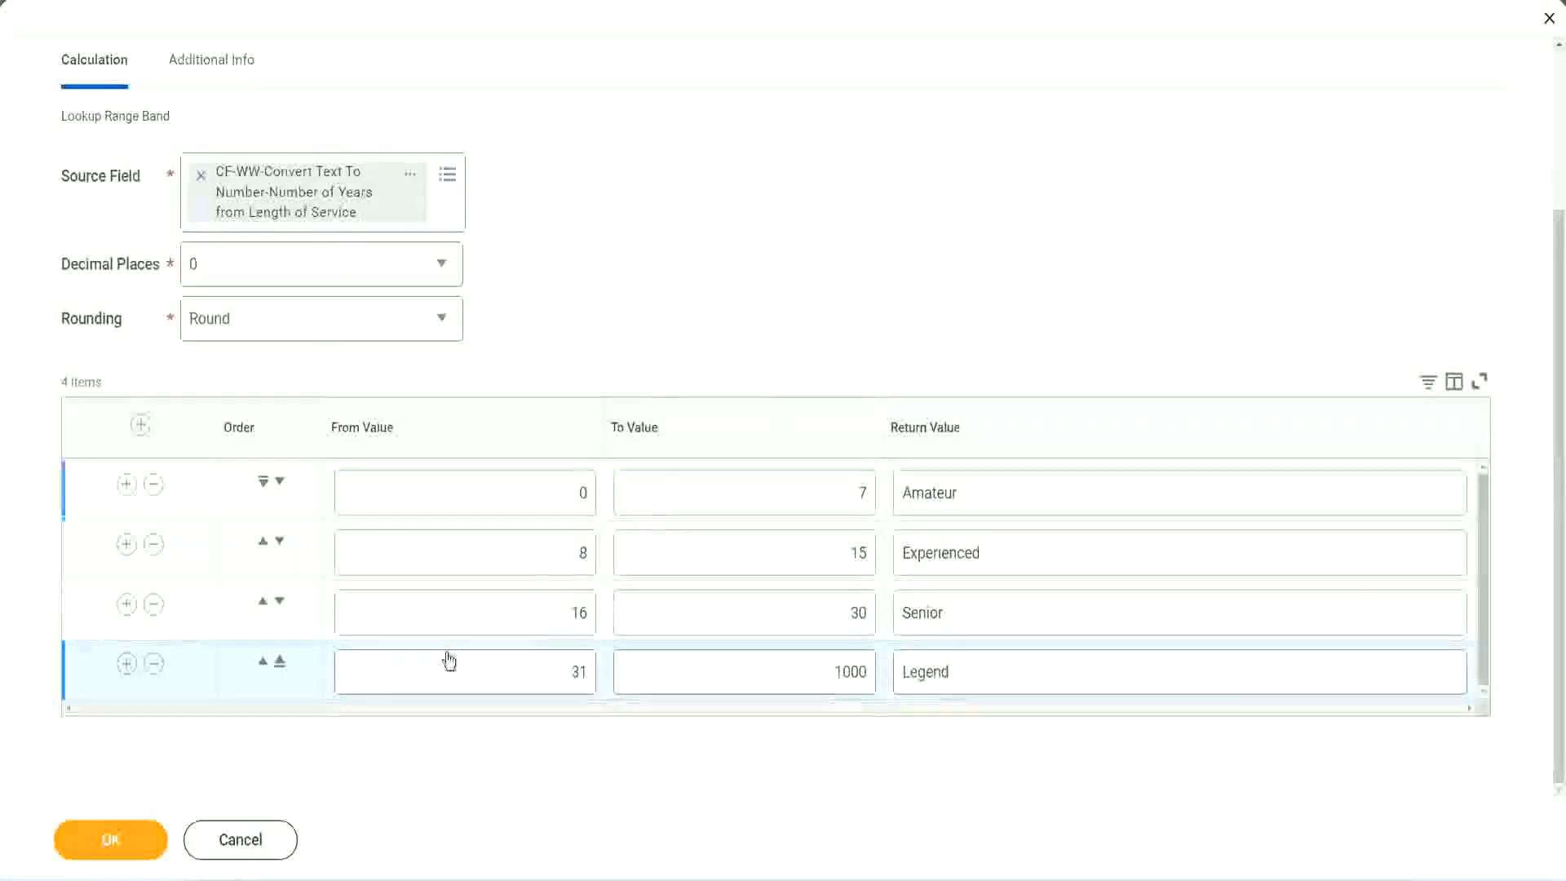
left_click(110, 839)
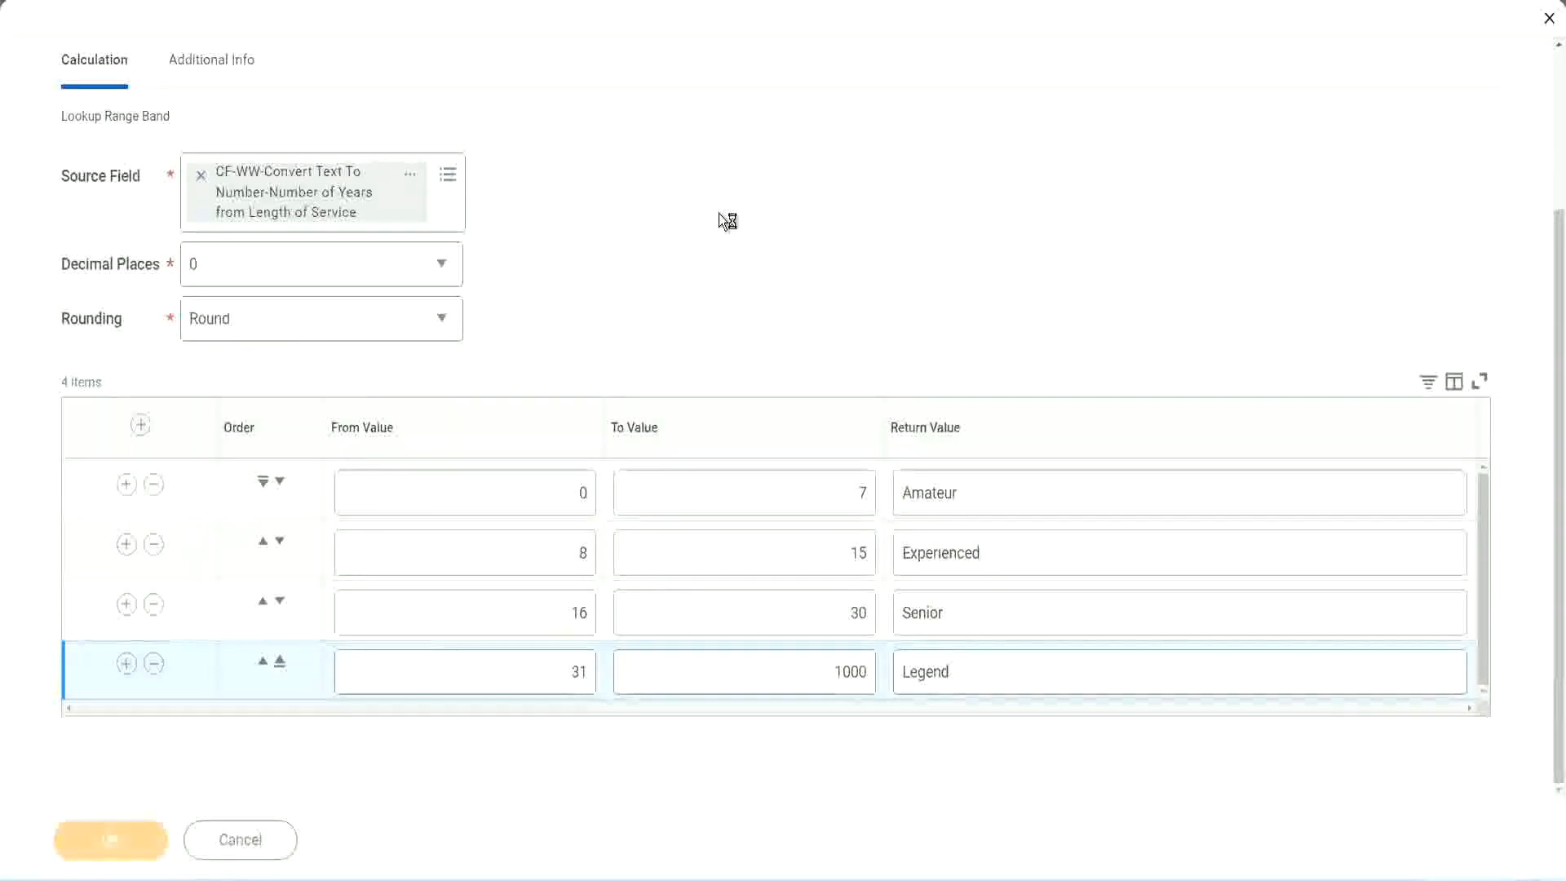
Step: Save the band lookup field, copy its name, and switch to Notepad++
left_click(111, 839)
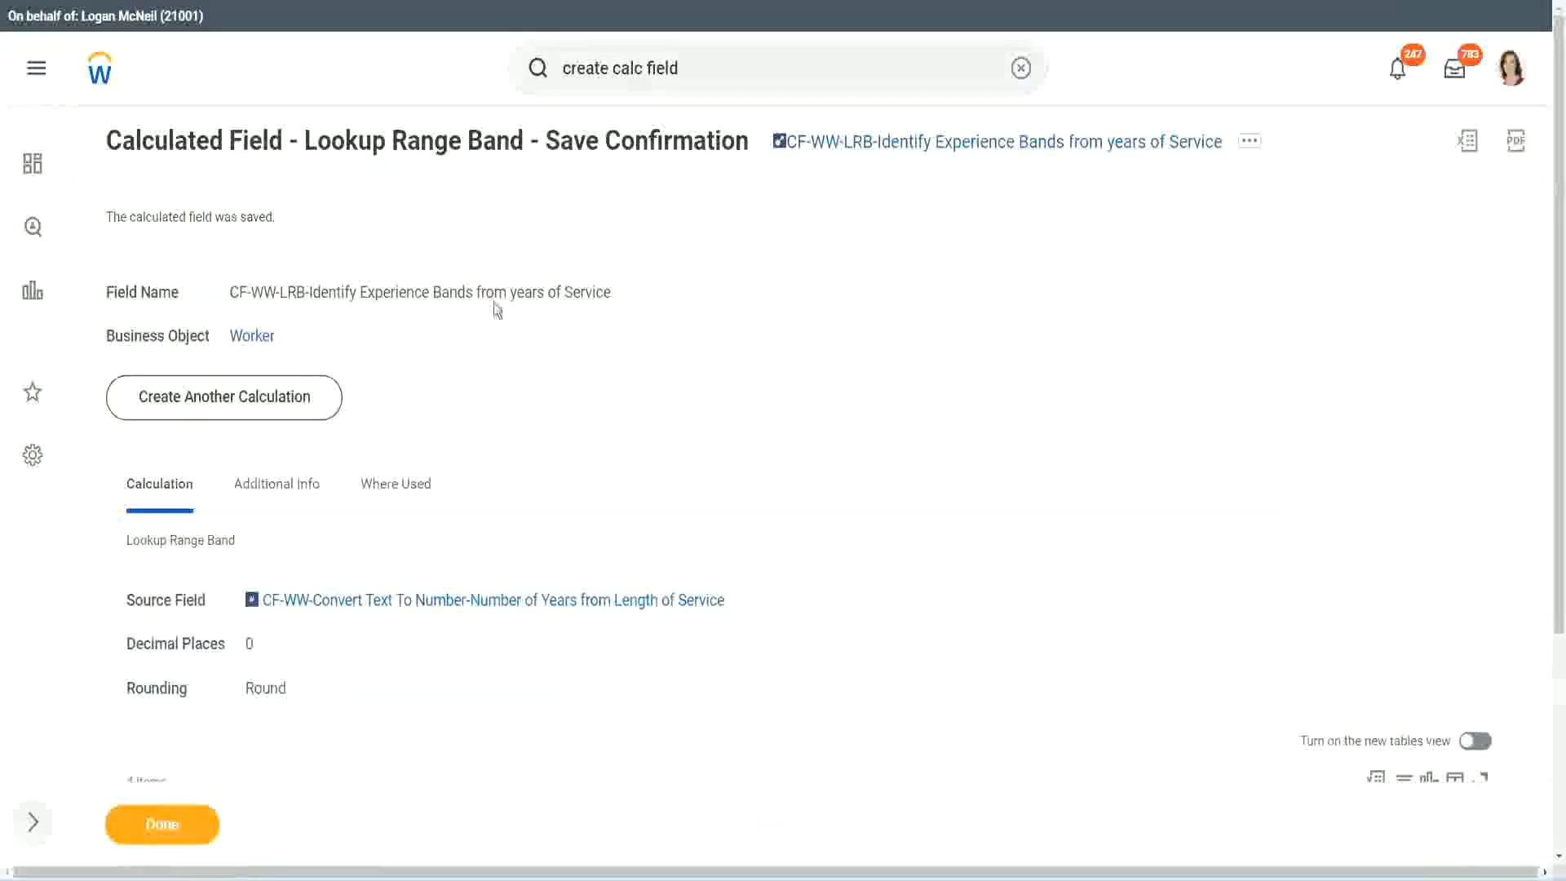
left_click(1247, 139)
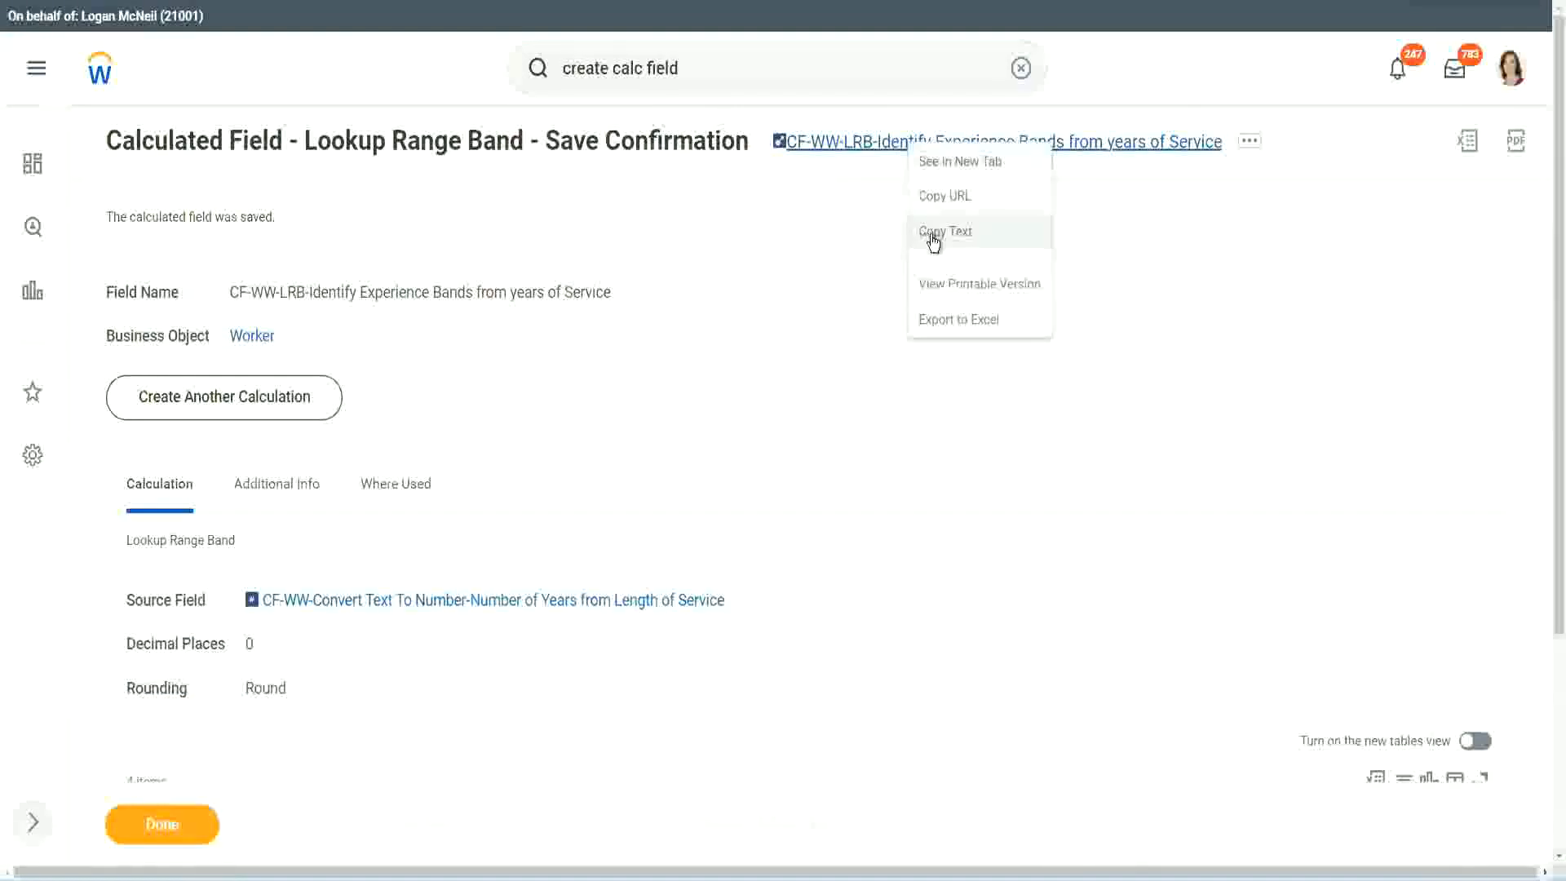
left_click(943, 230)
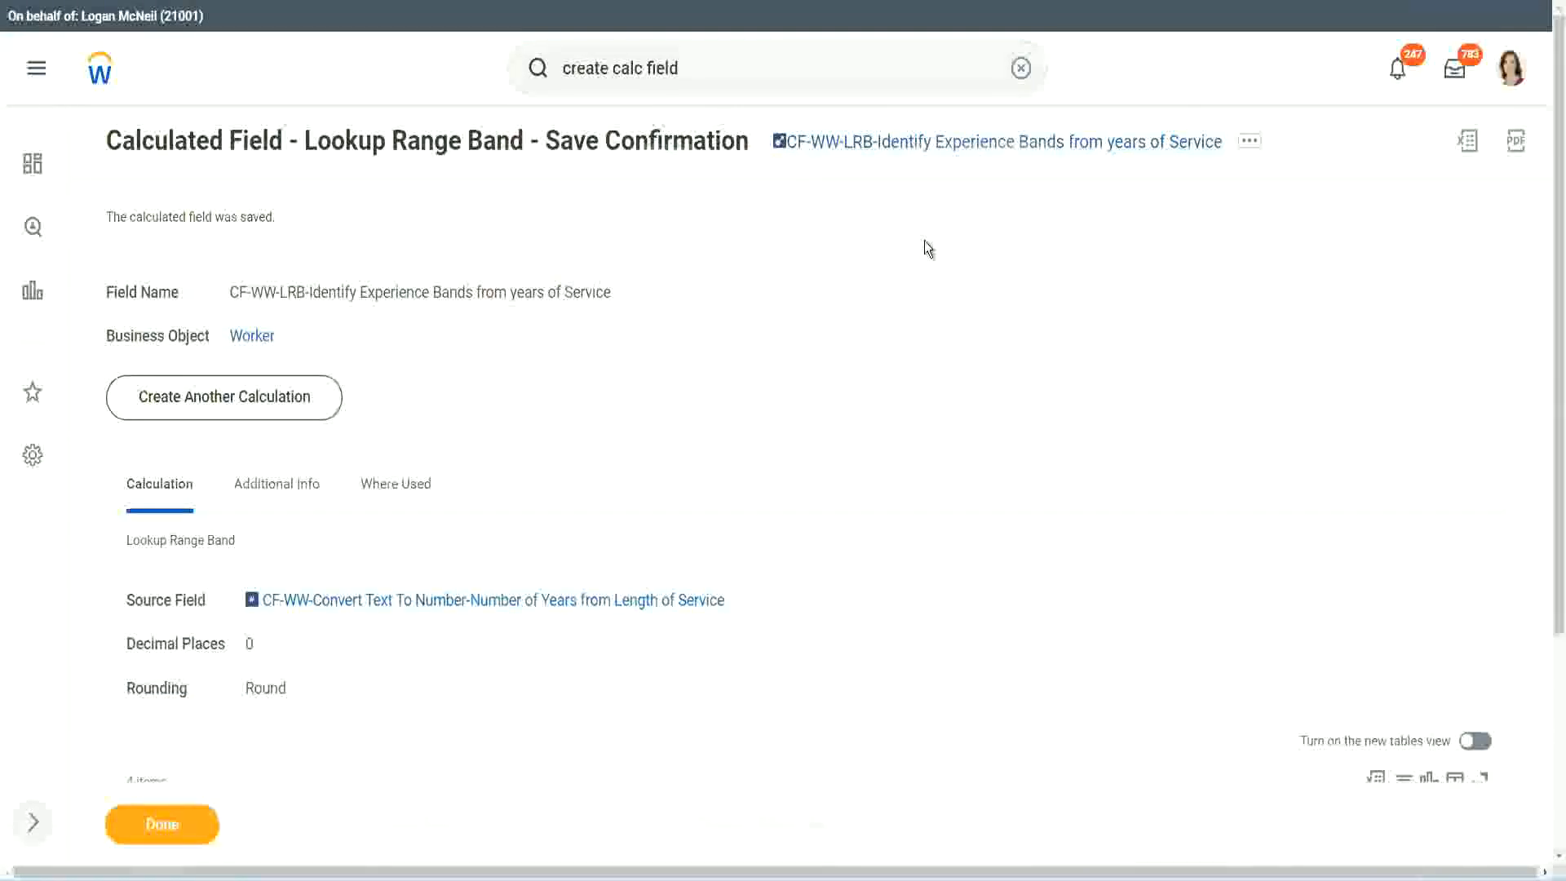
mouse_move(881, 203)
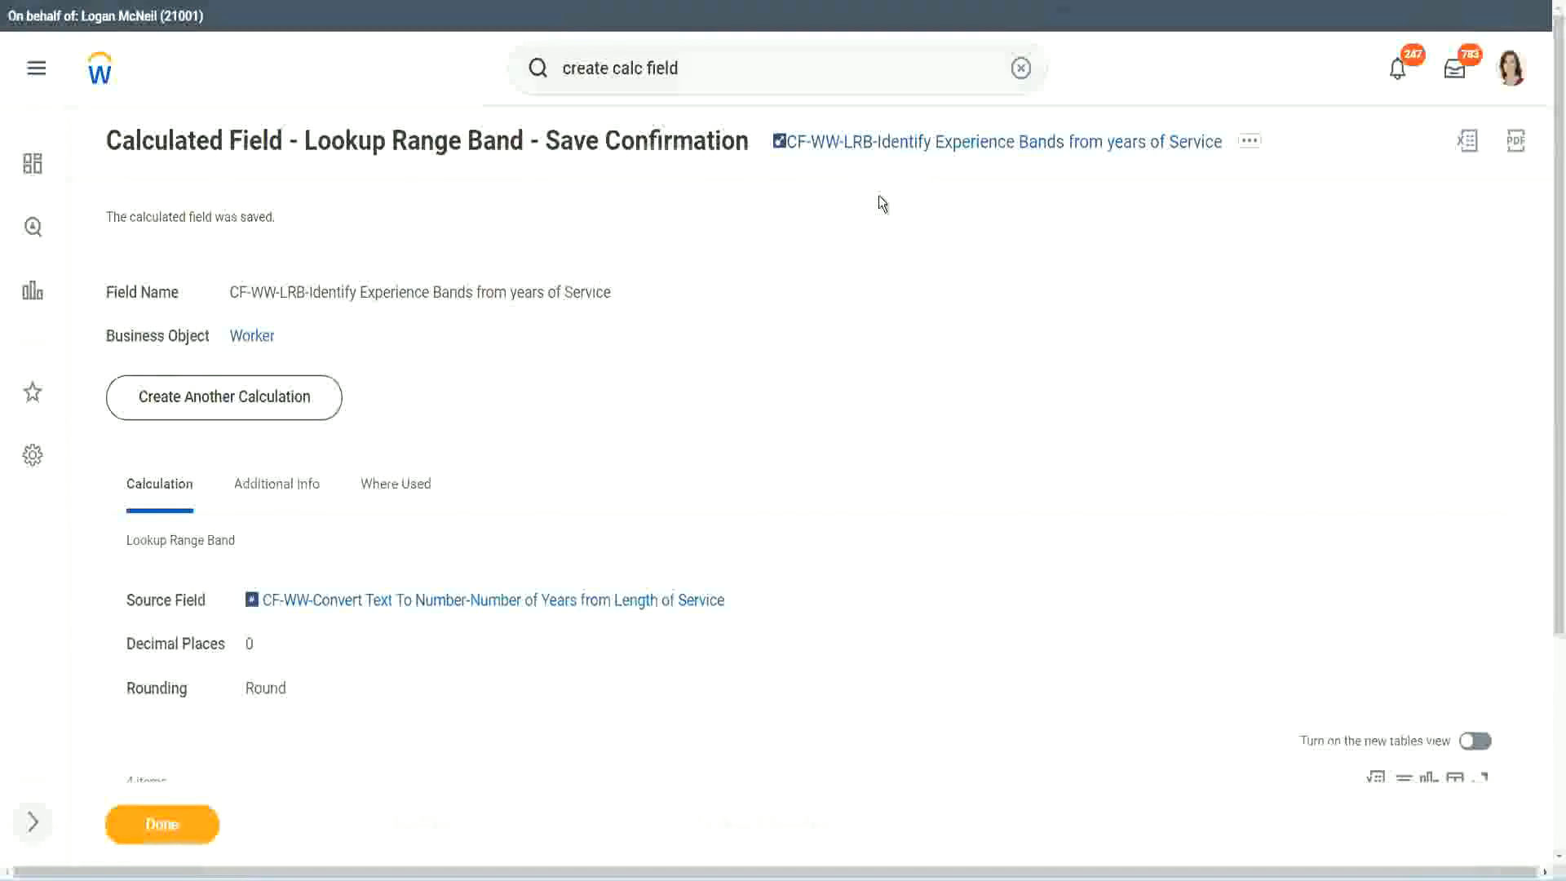
left_click(161, 824)
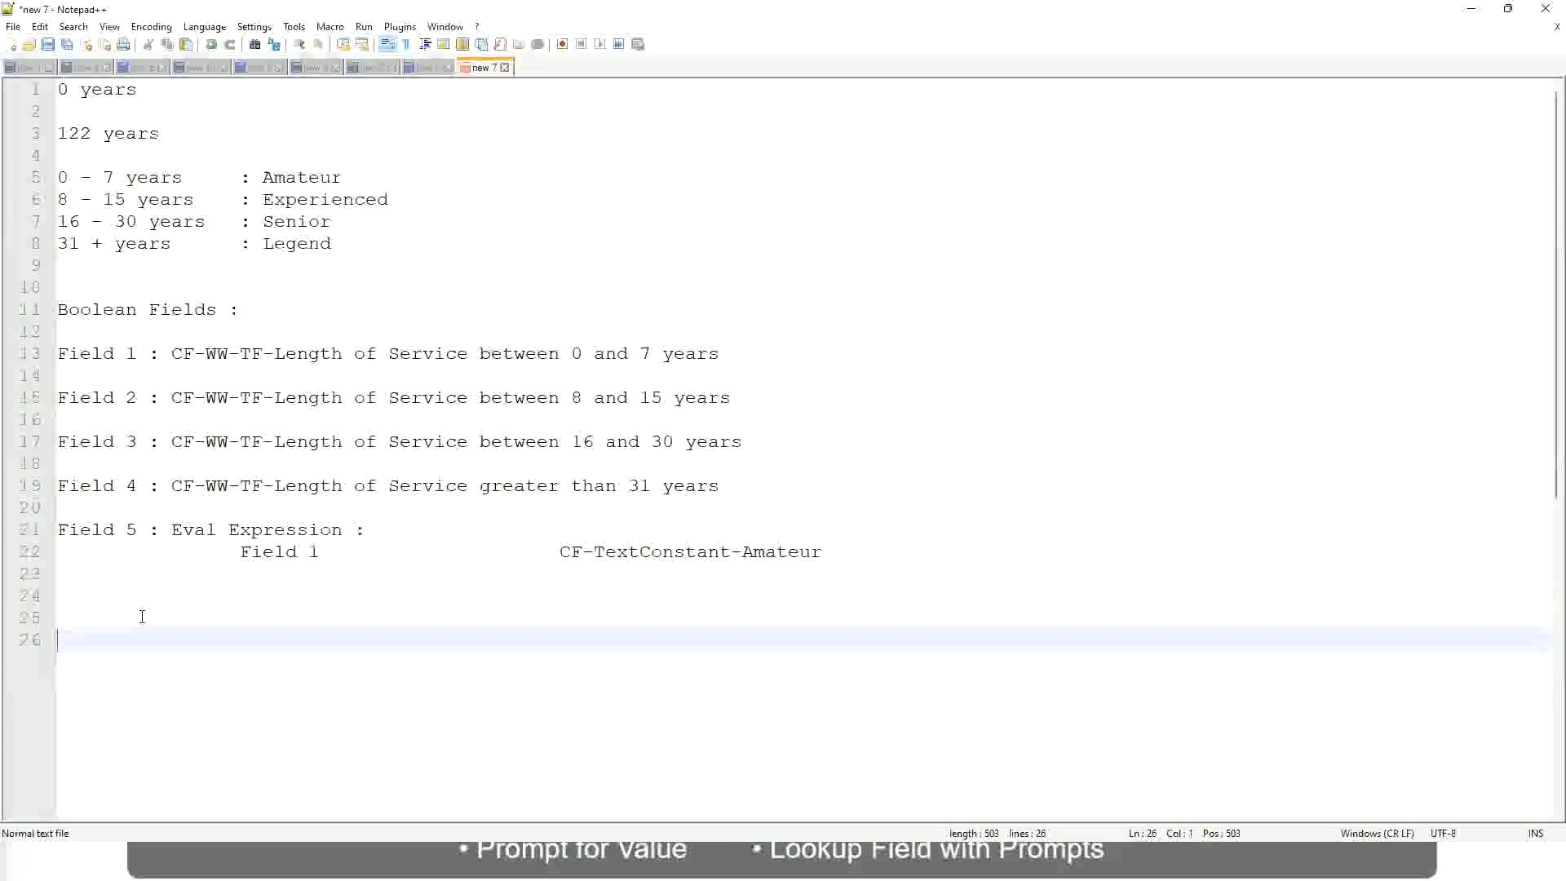
Step: Add a notes line listing 10,000 USD and 1,000,000 USD as the salary range
type("10,")
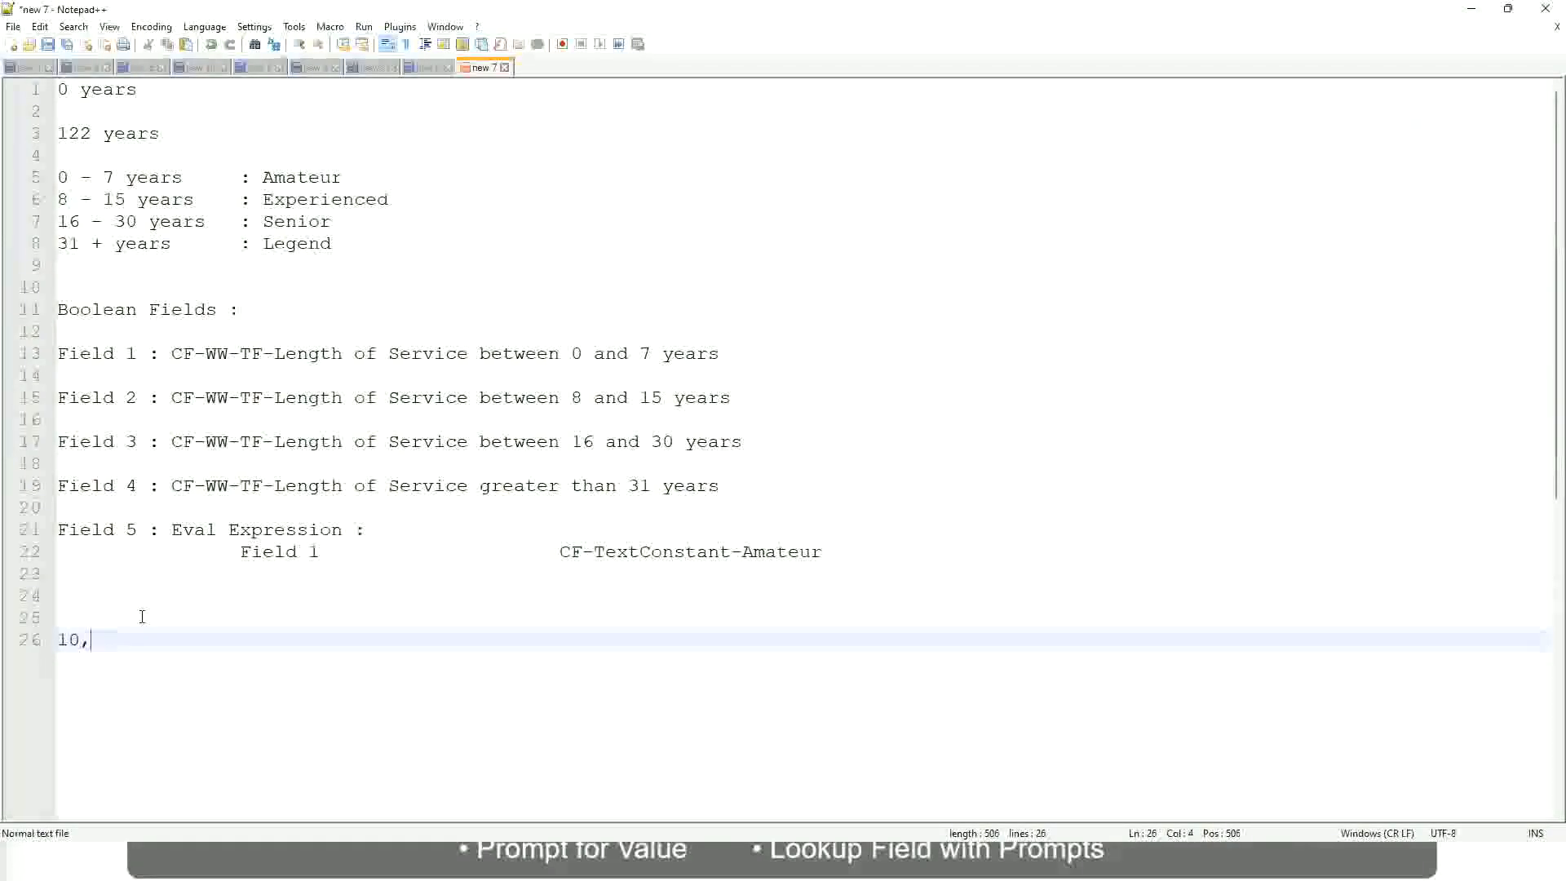
type("00")
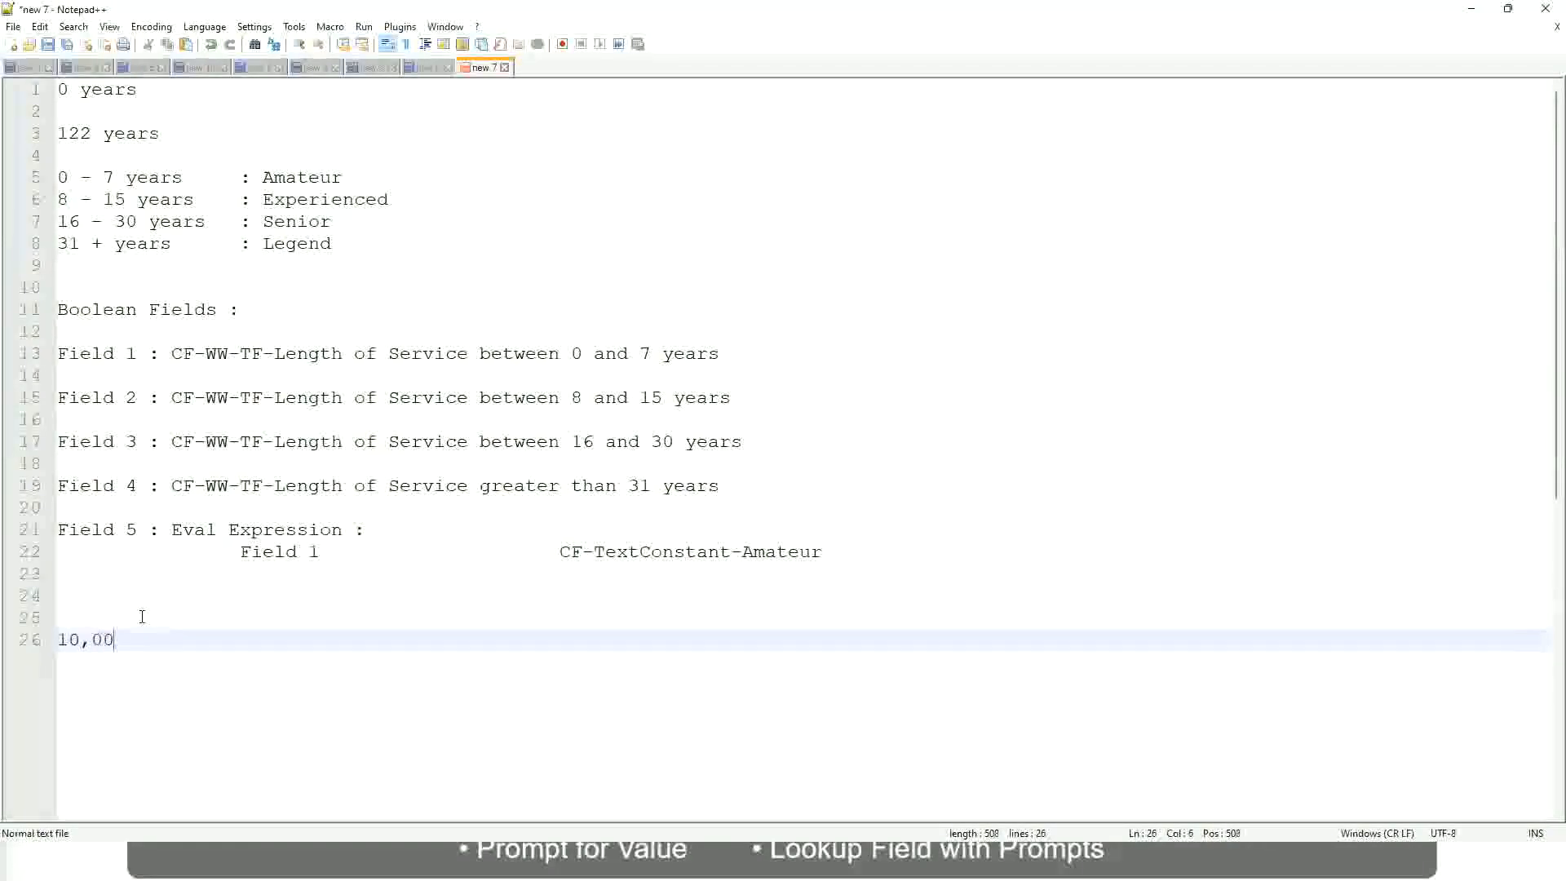
type("0 USD")
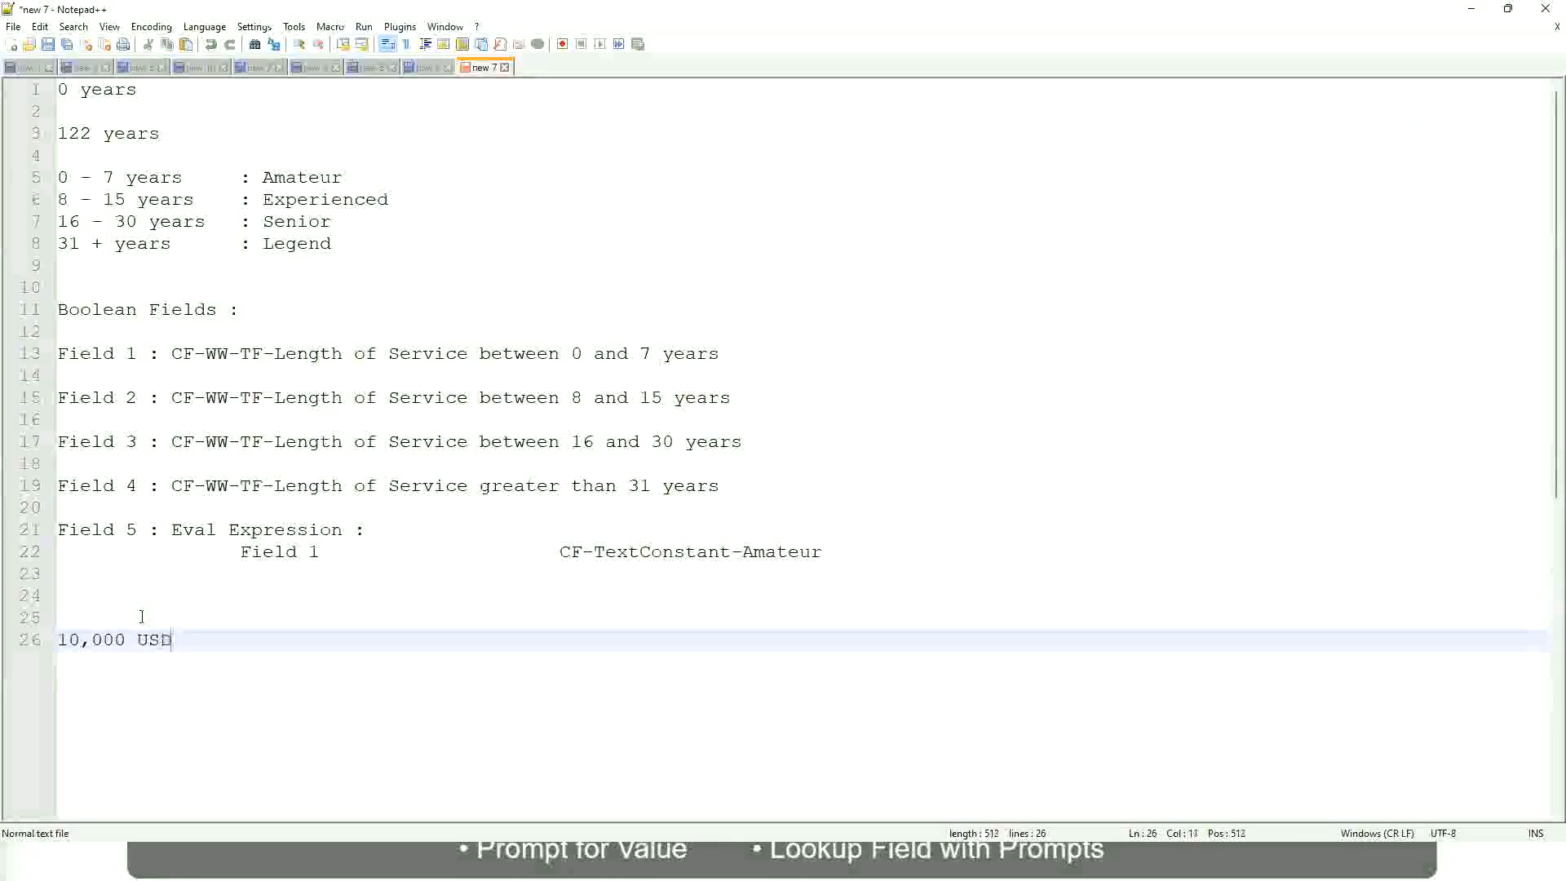
type("\"     \"")
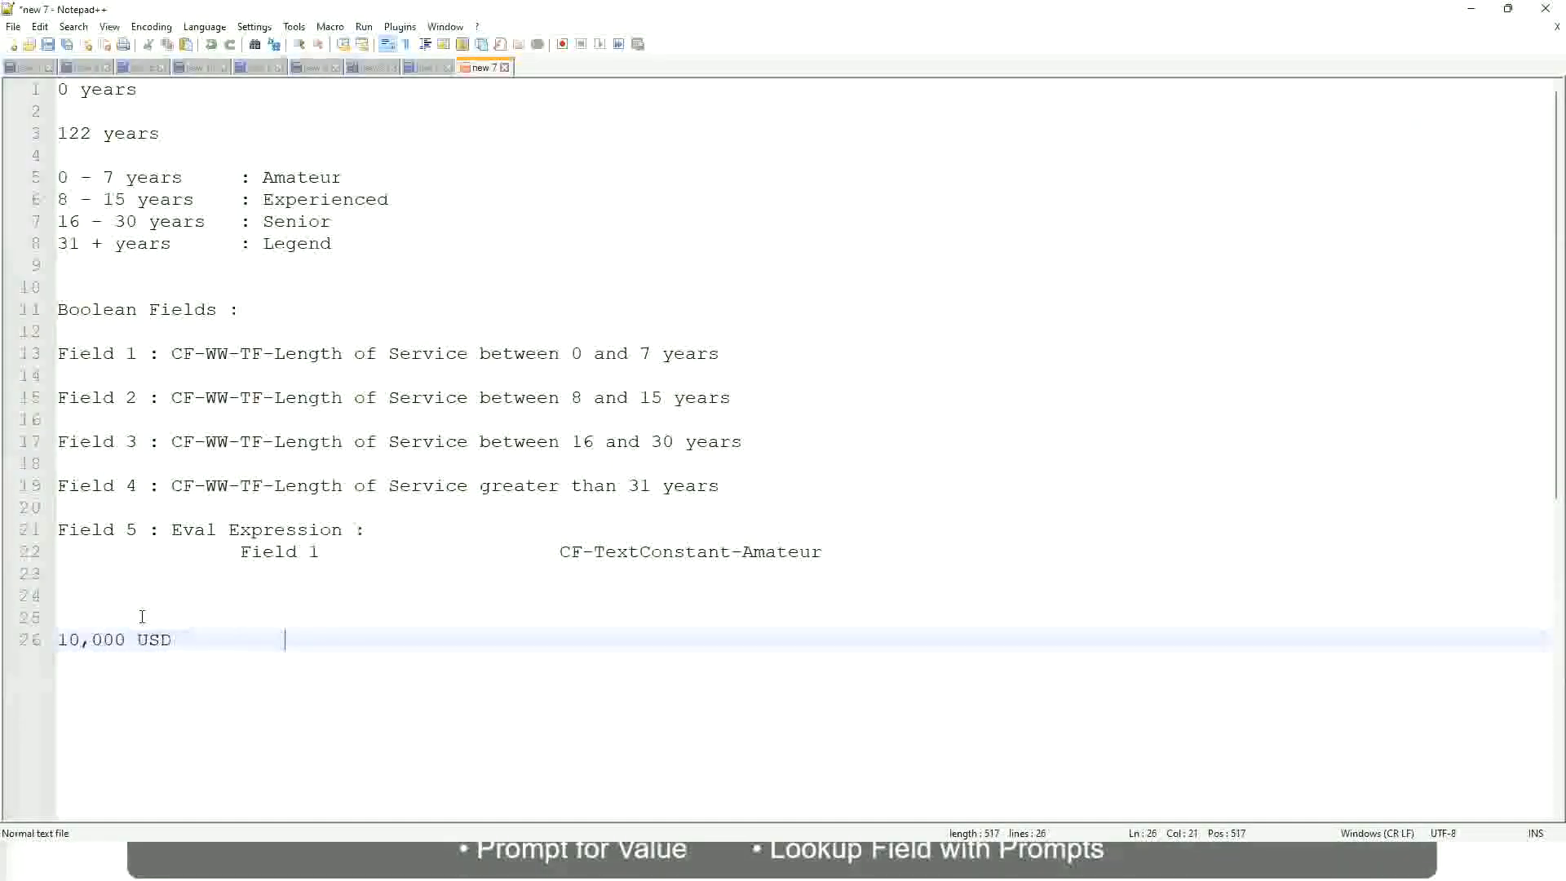
type("1")
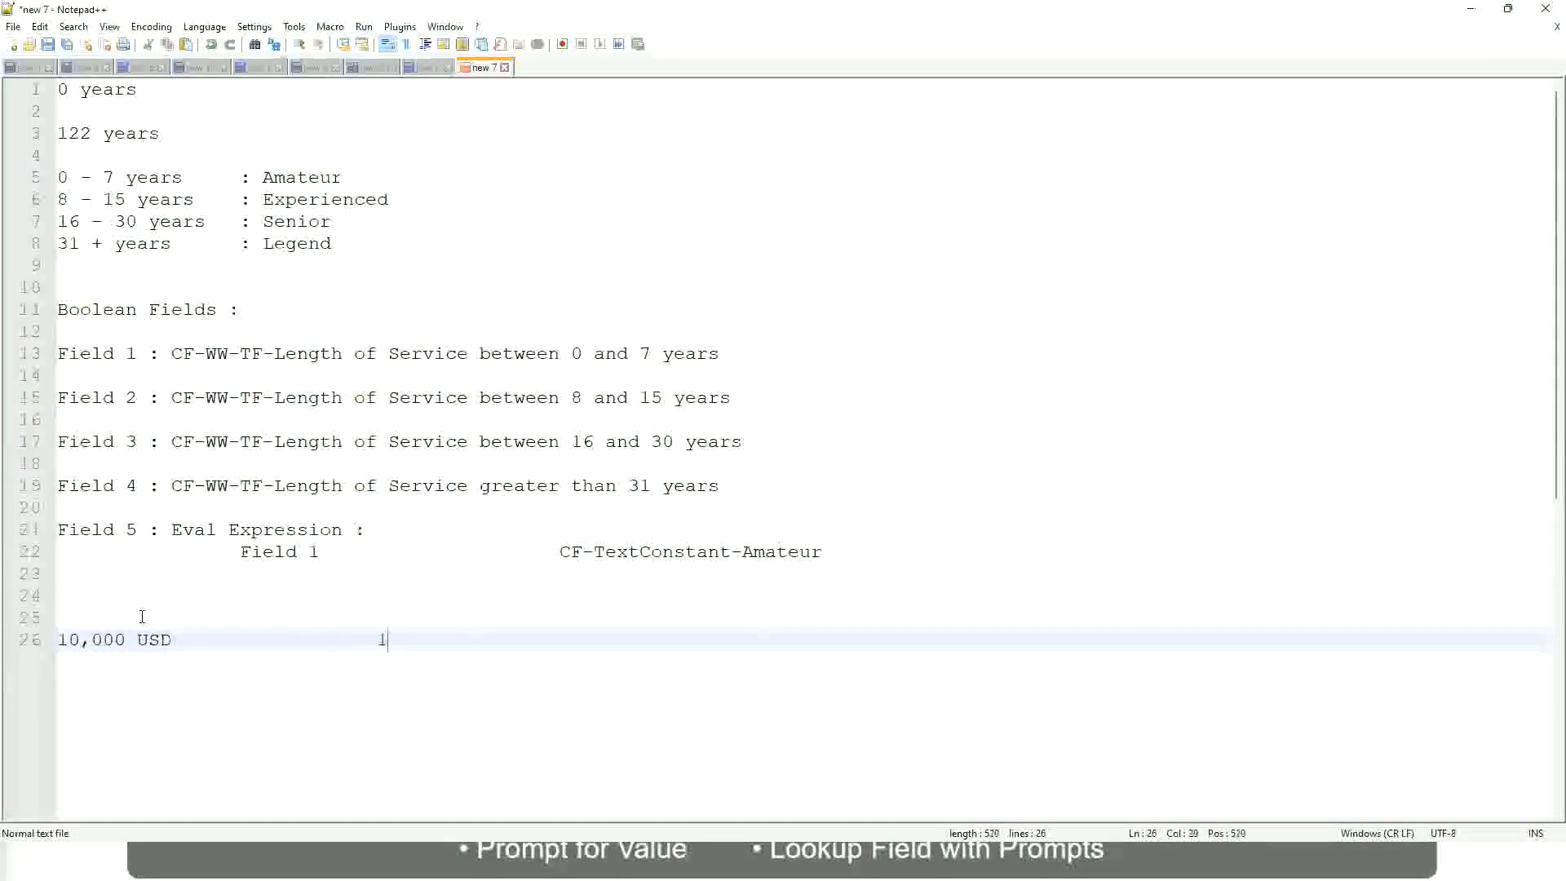
type("1,000,")
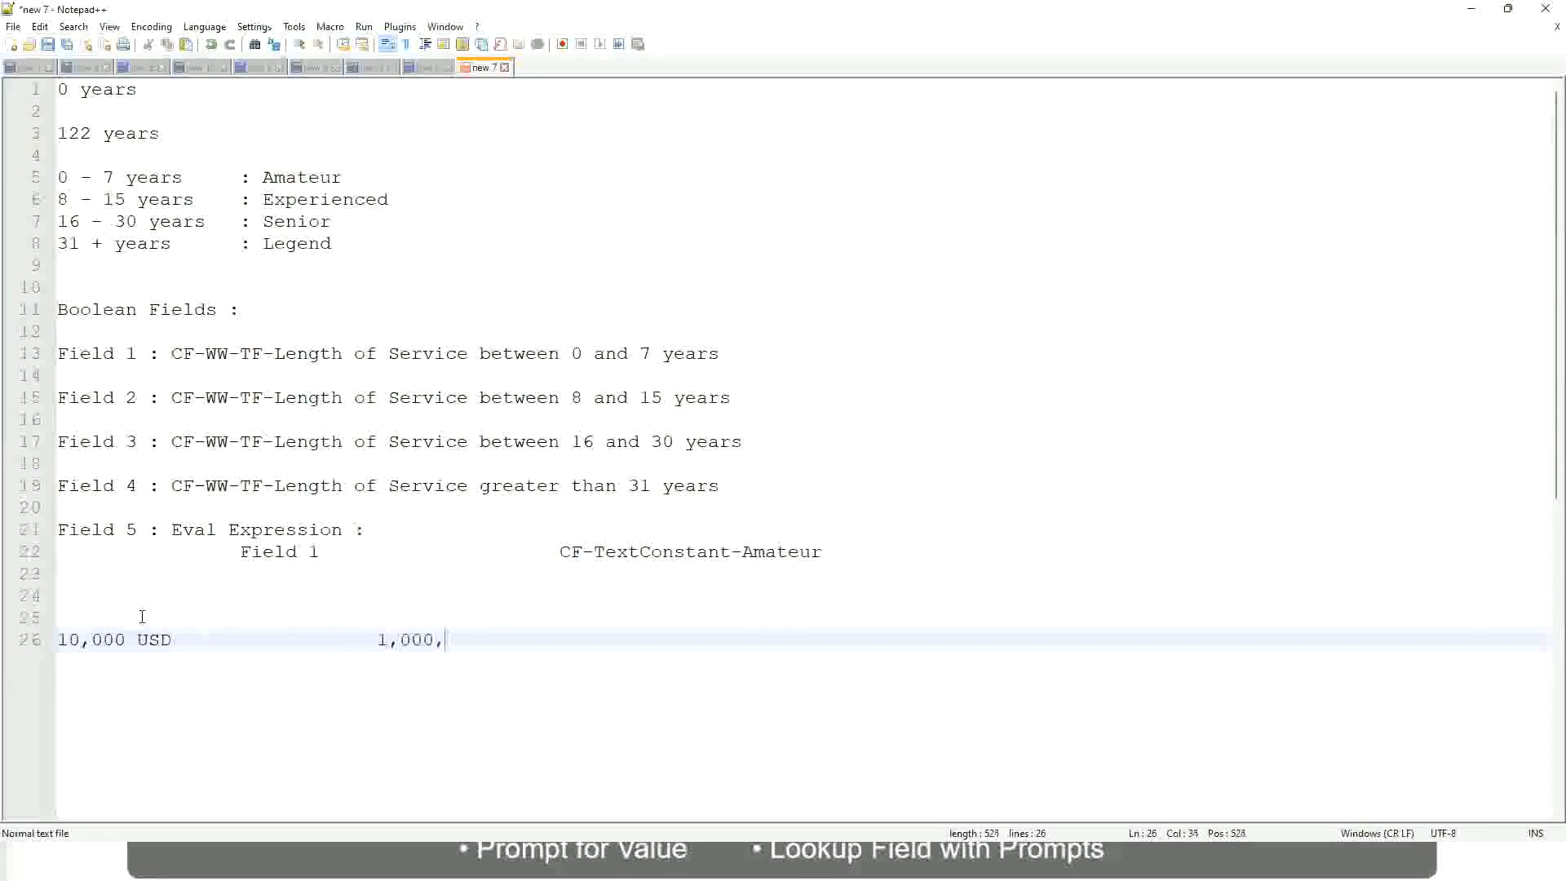
type("000")
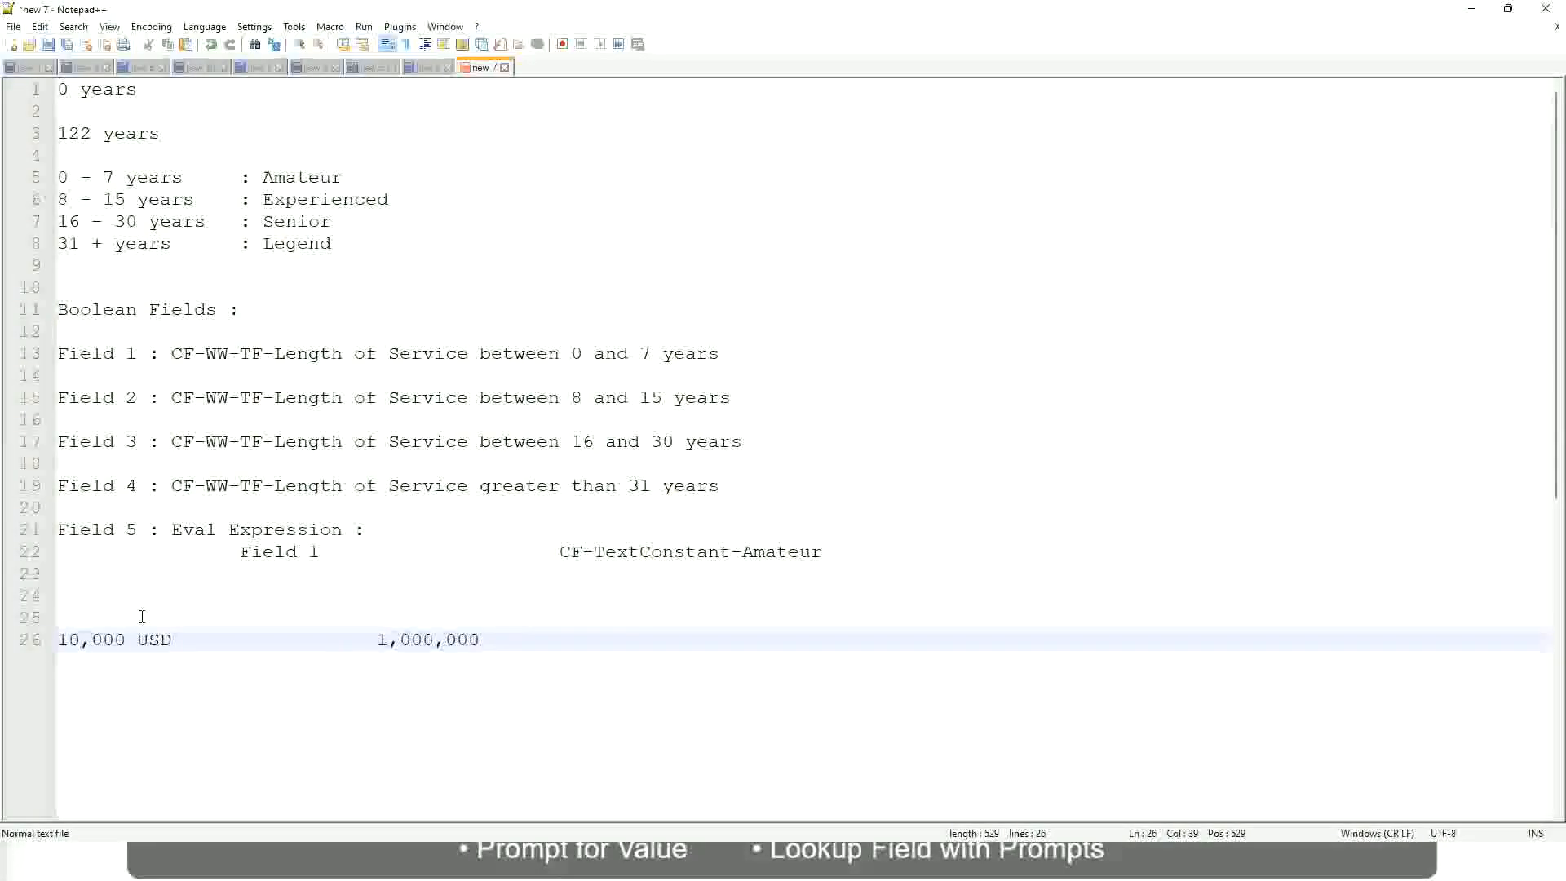
left_click(477, 640)
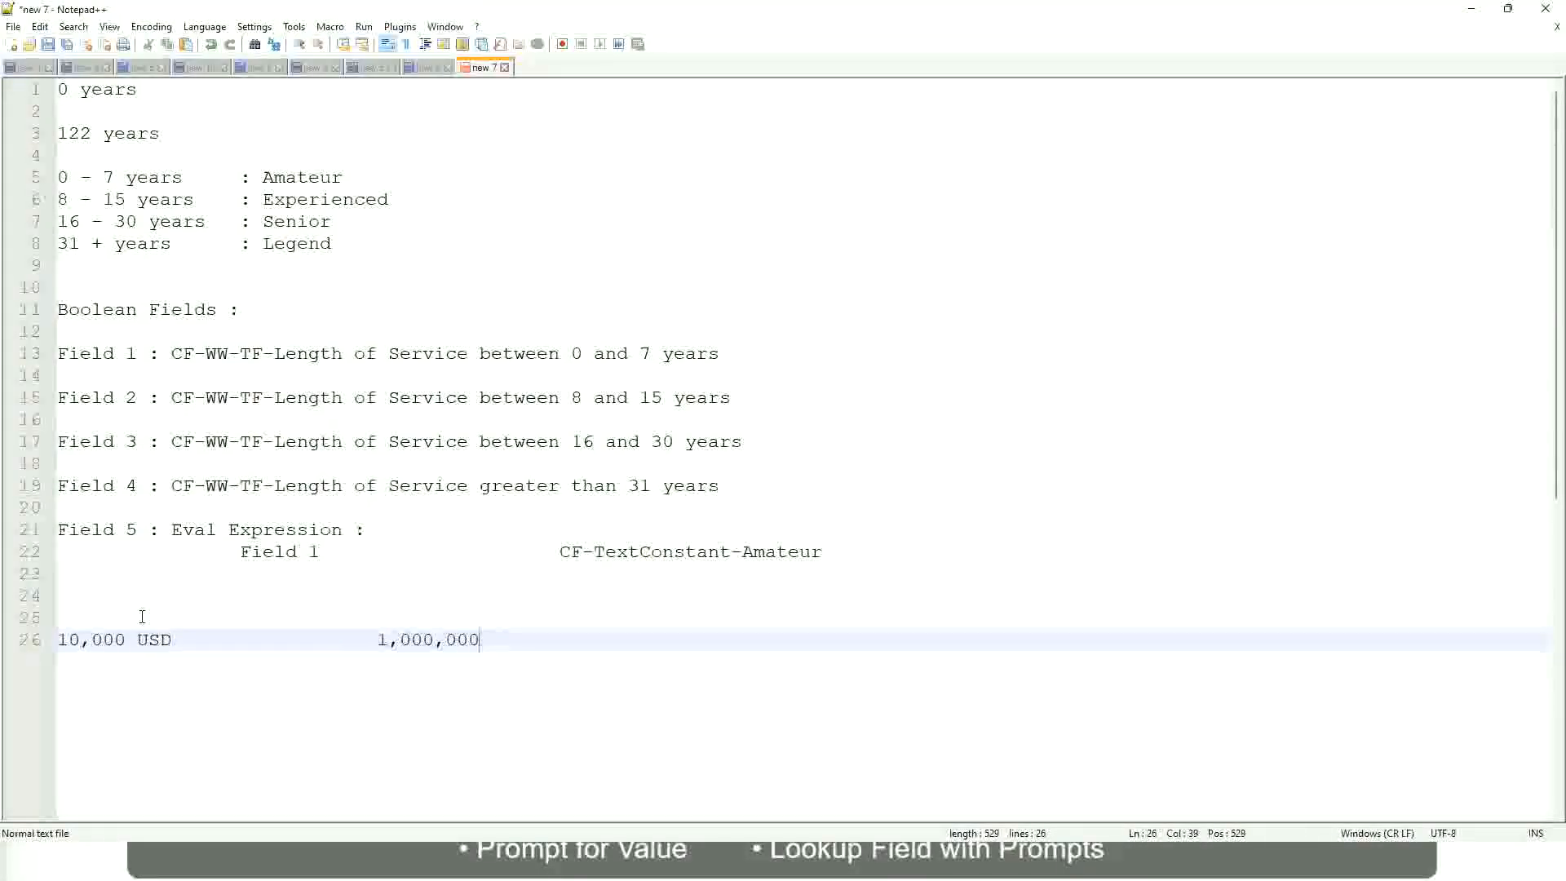
left_click(387, 639)
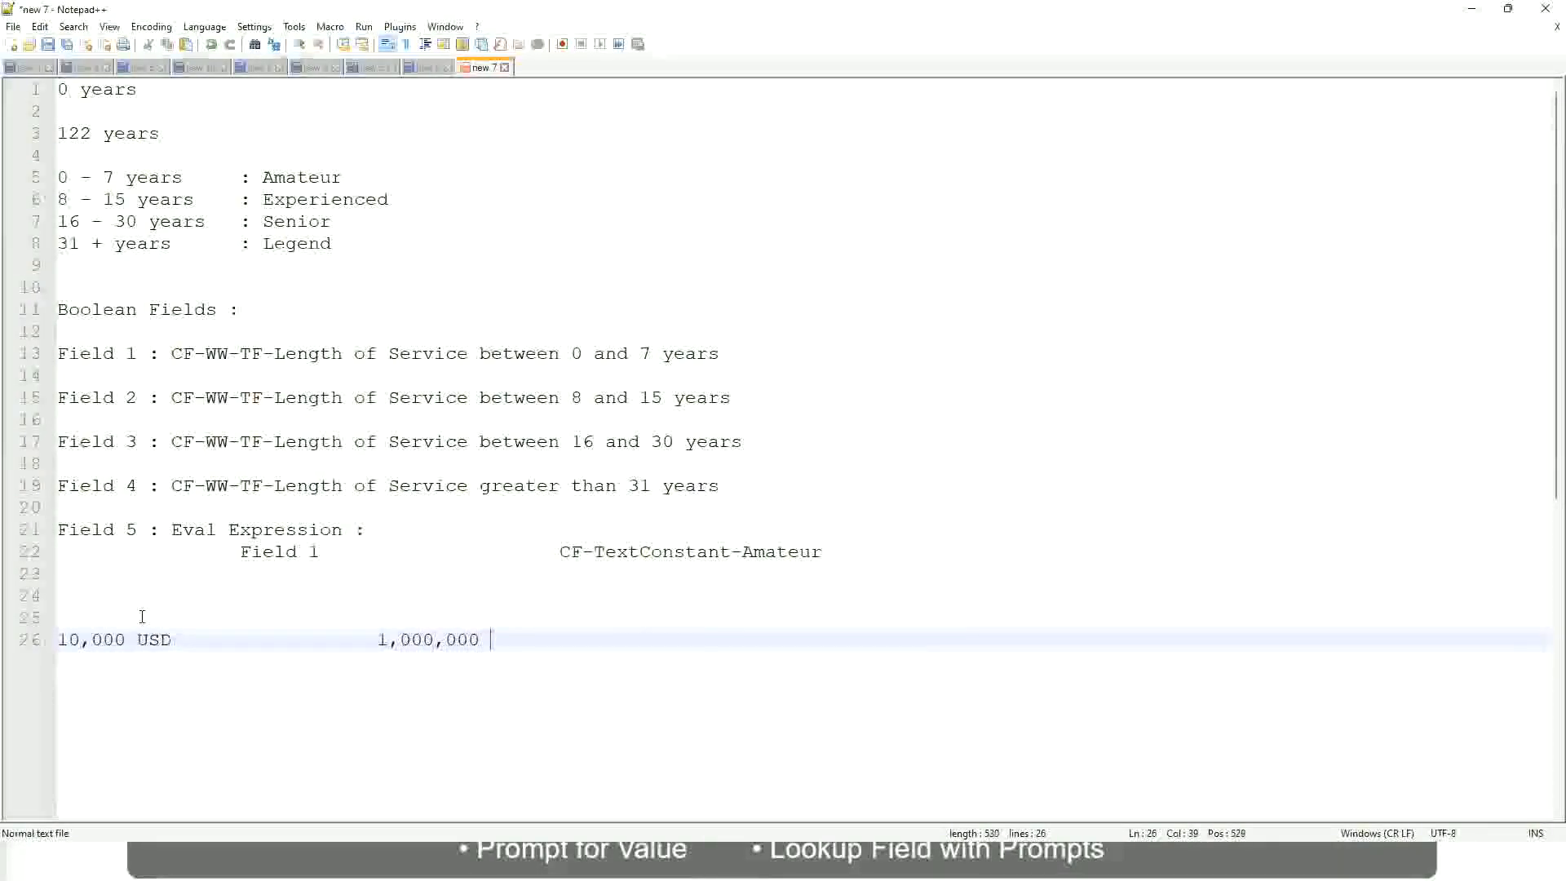
type("USD")
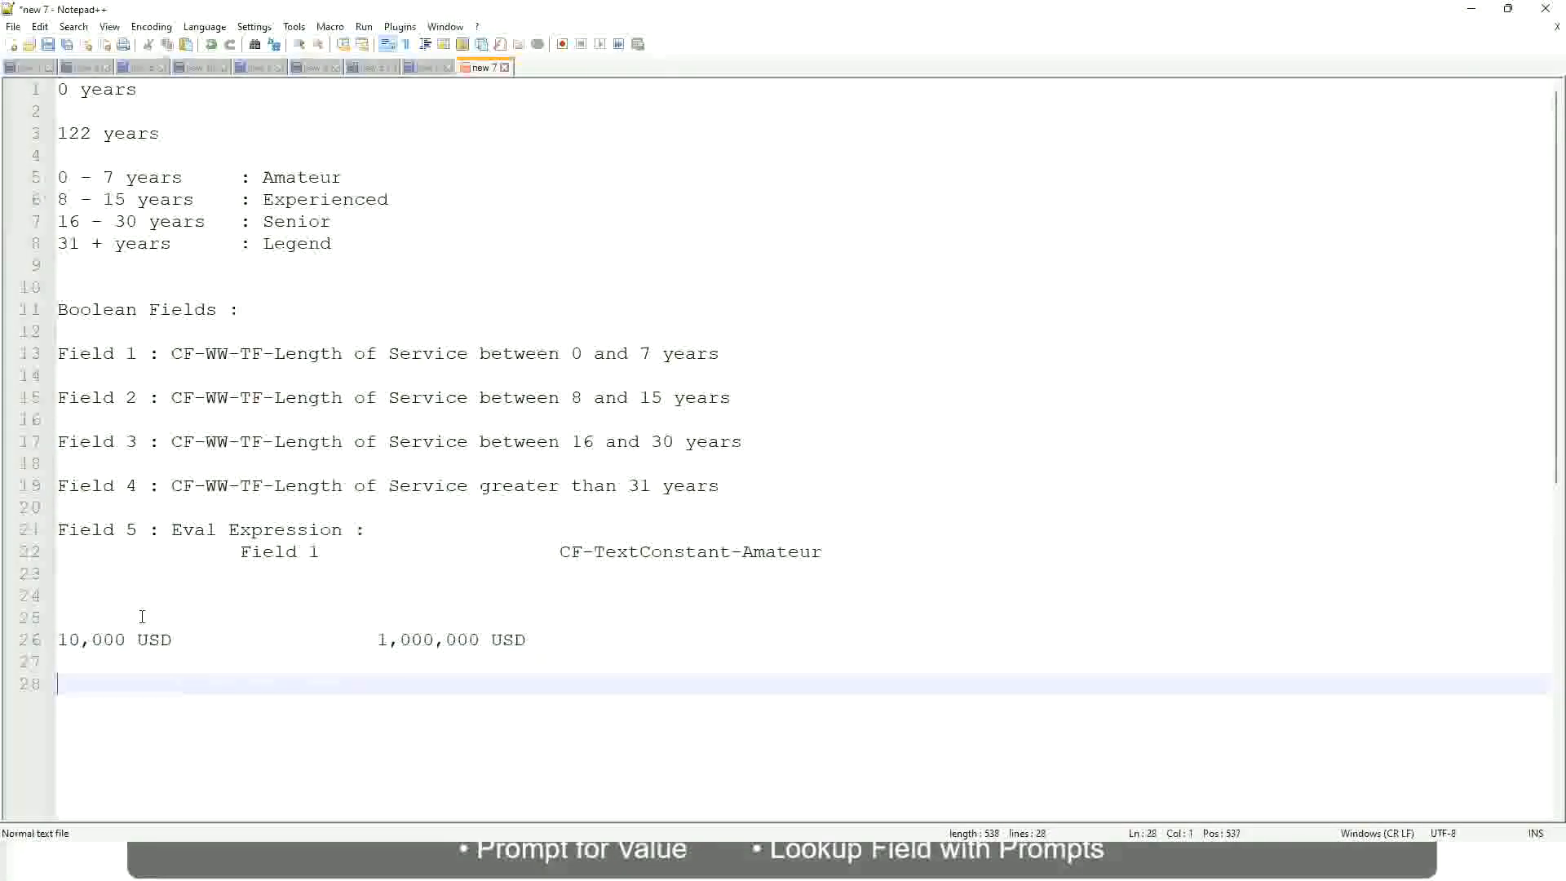
Step: Type salary band lines in Notepad++: '10 - 50,000: Low', '50,001 - 150,000: Medium', '> 150,000: High'
type("10 - 50")
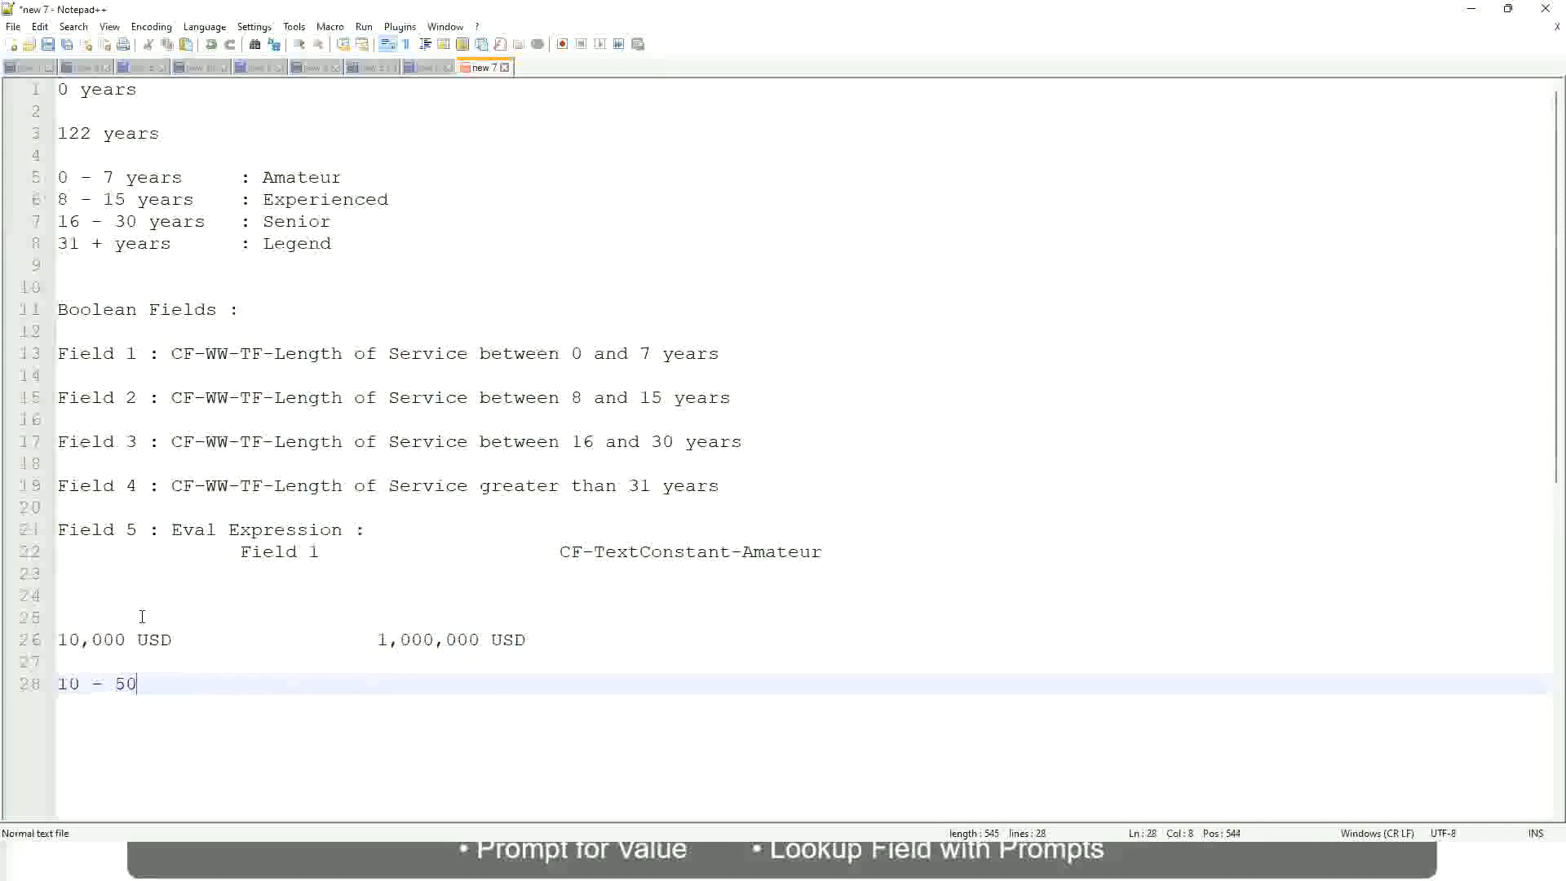
type(",000")
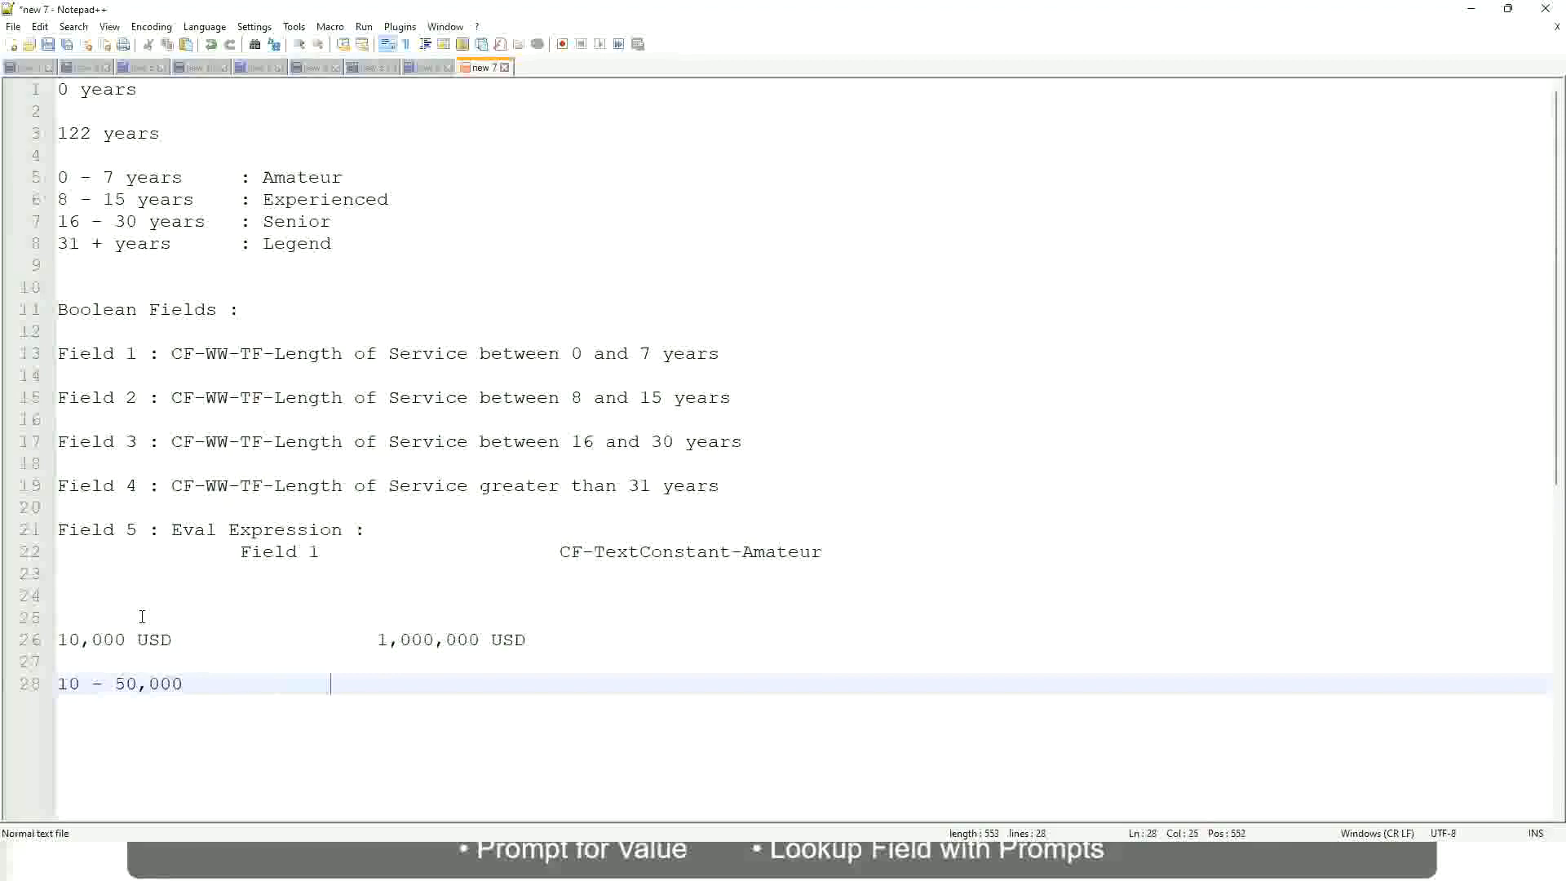
type(": Low")
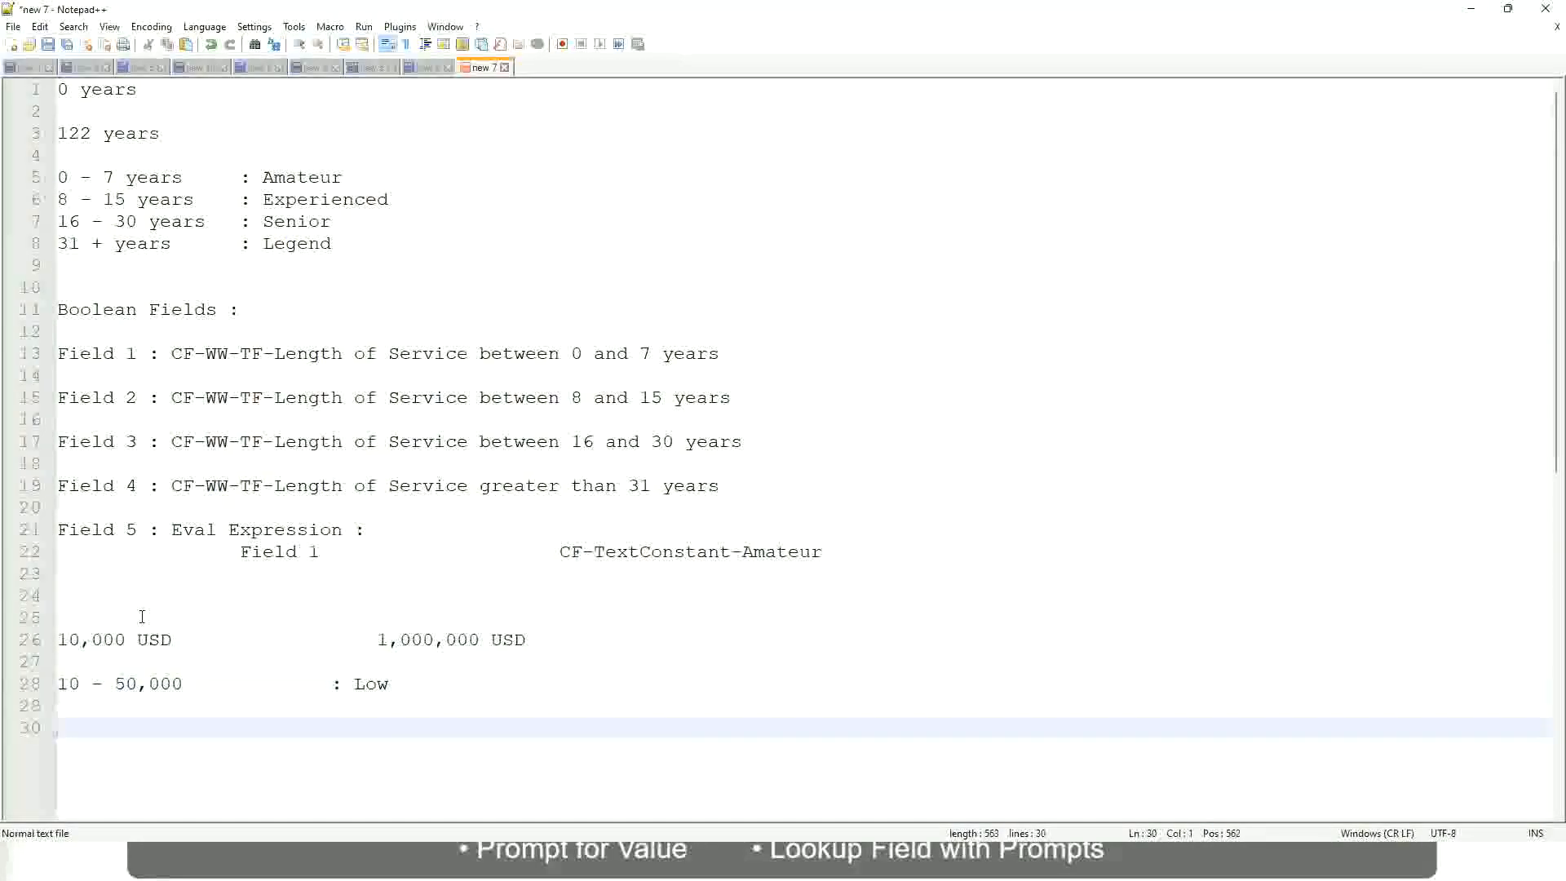
type("5")
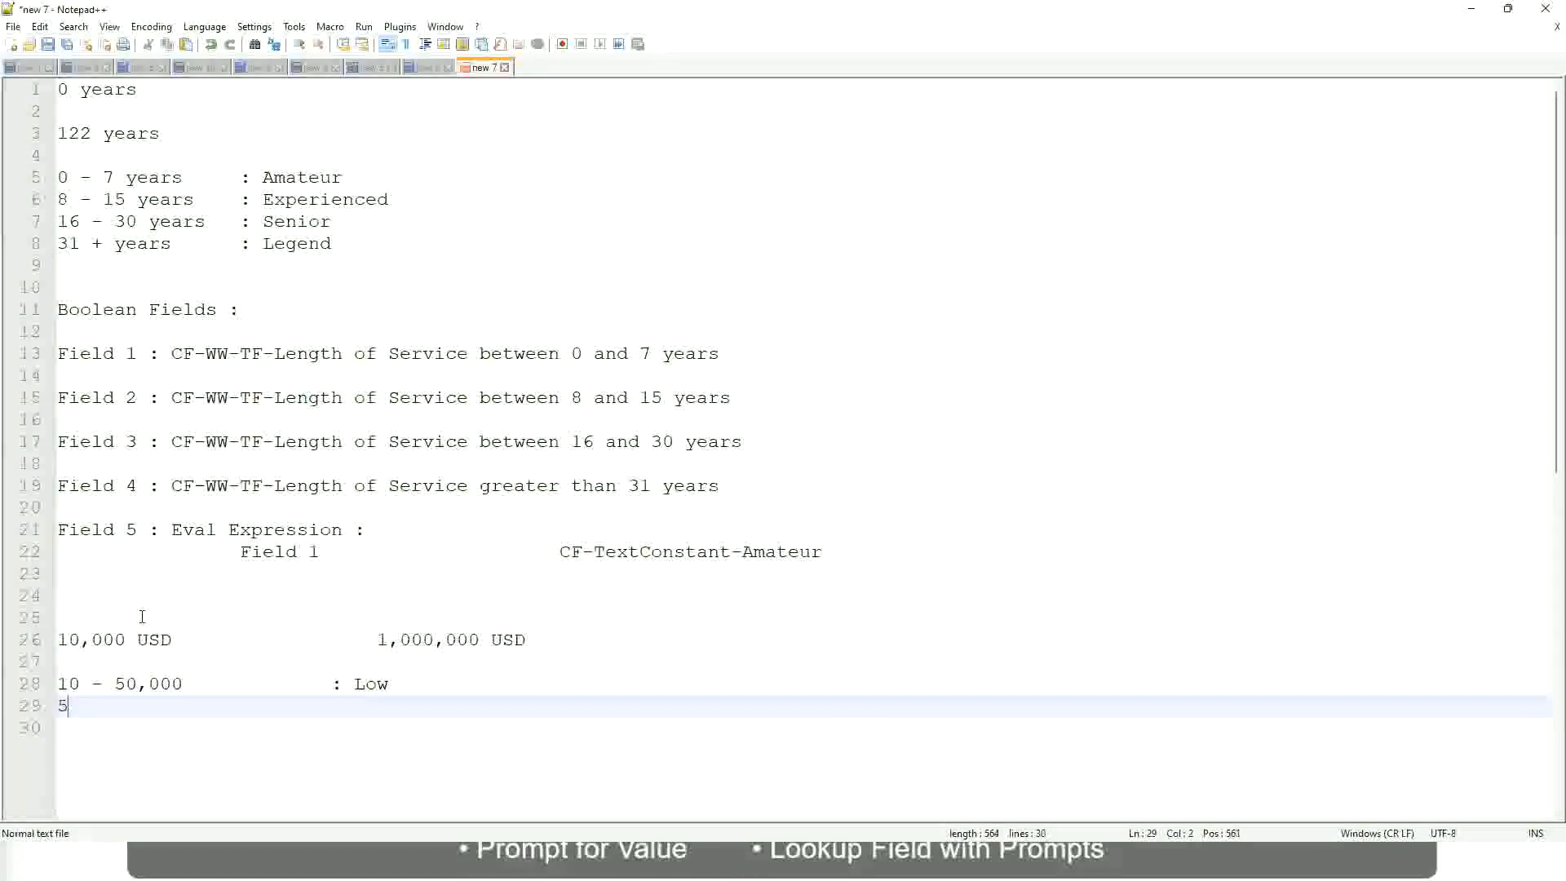
type("0,001")
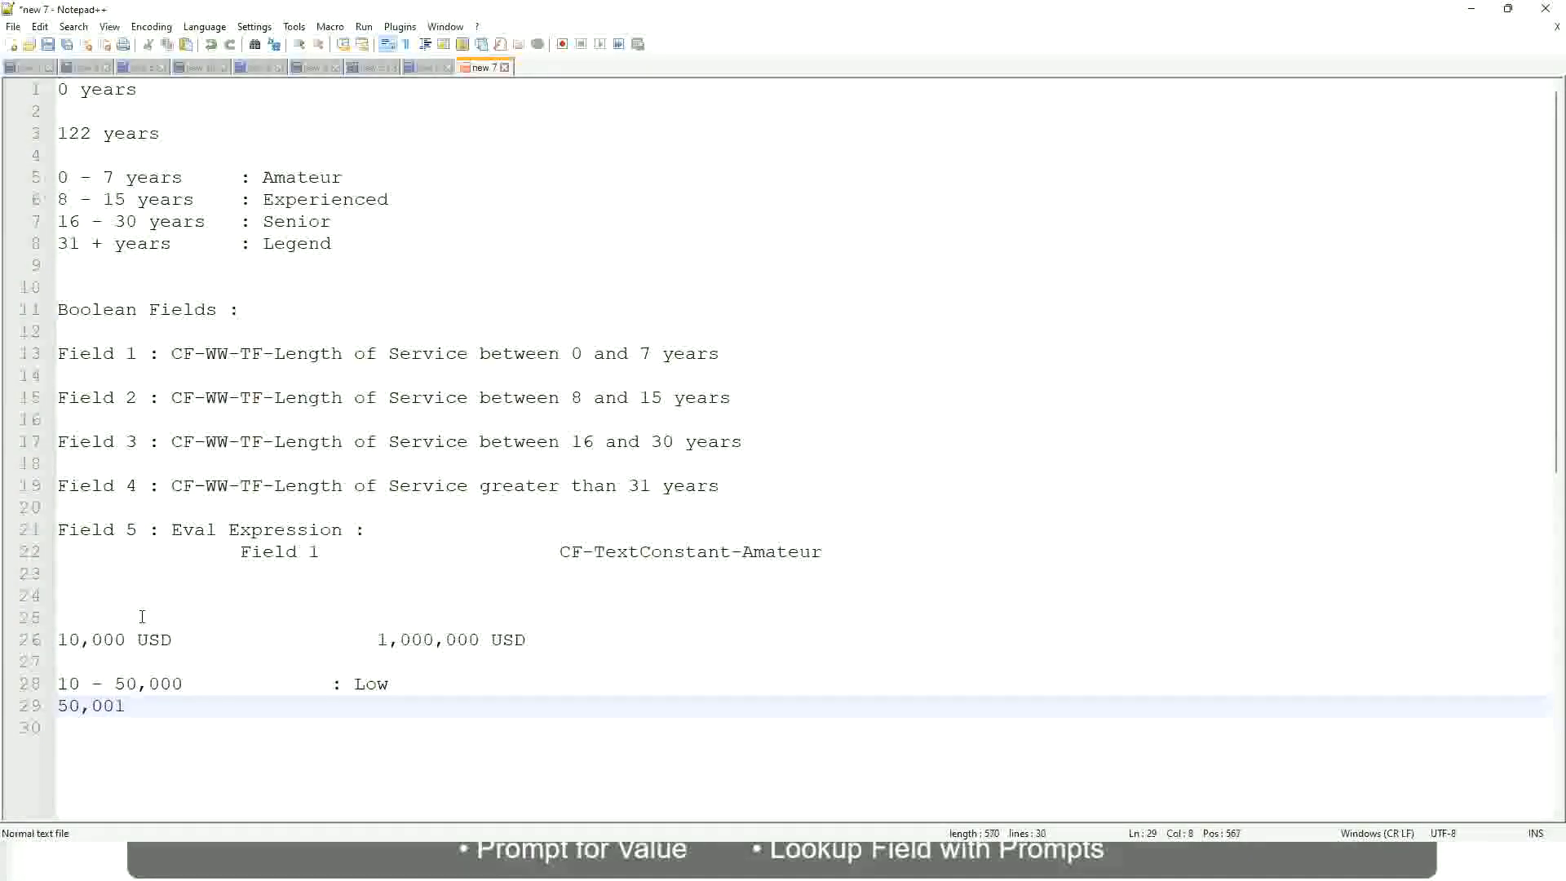
type("- 150")
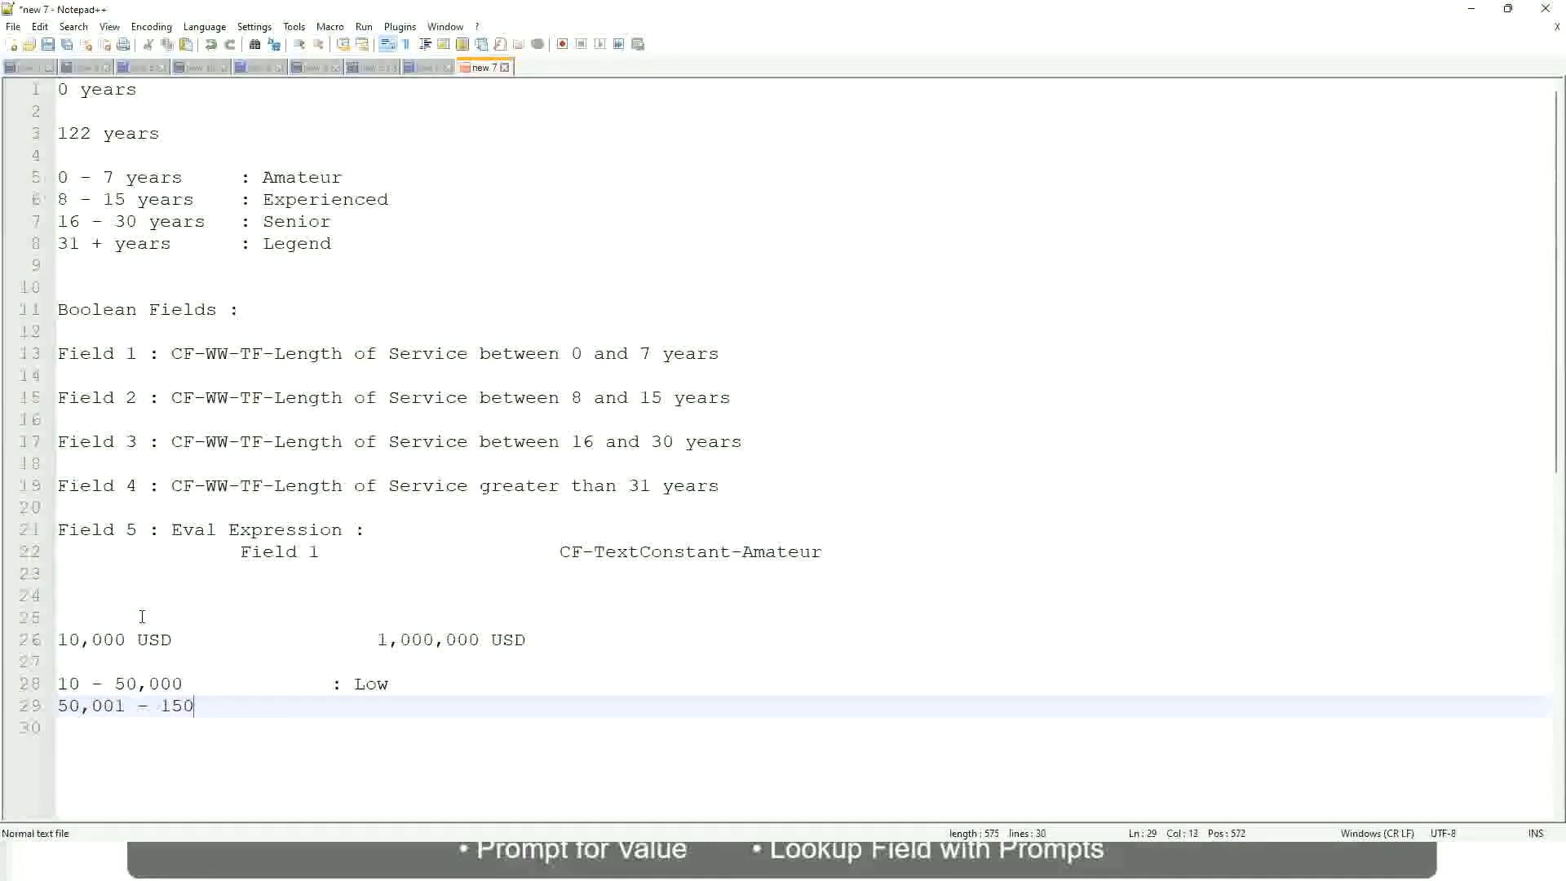
type(",000")
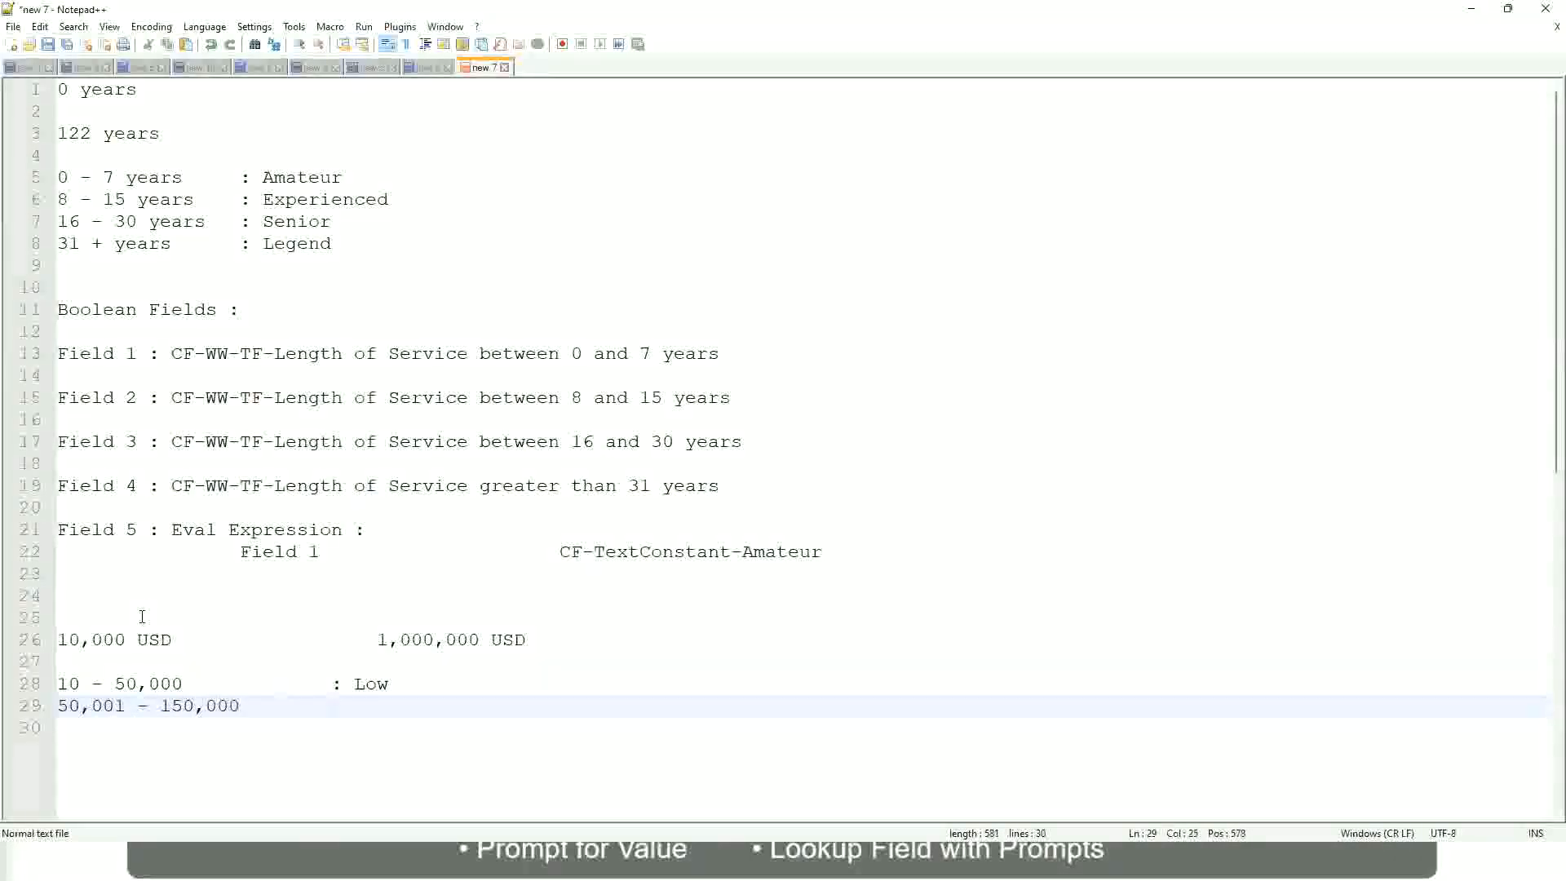
type(": Medium")
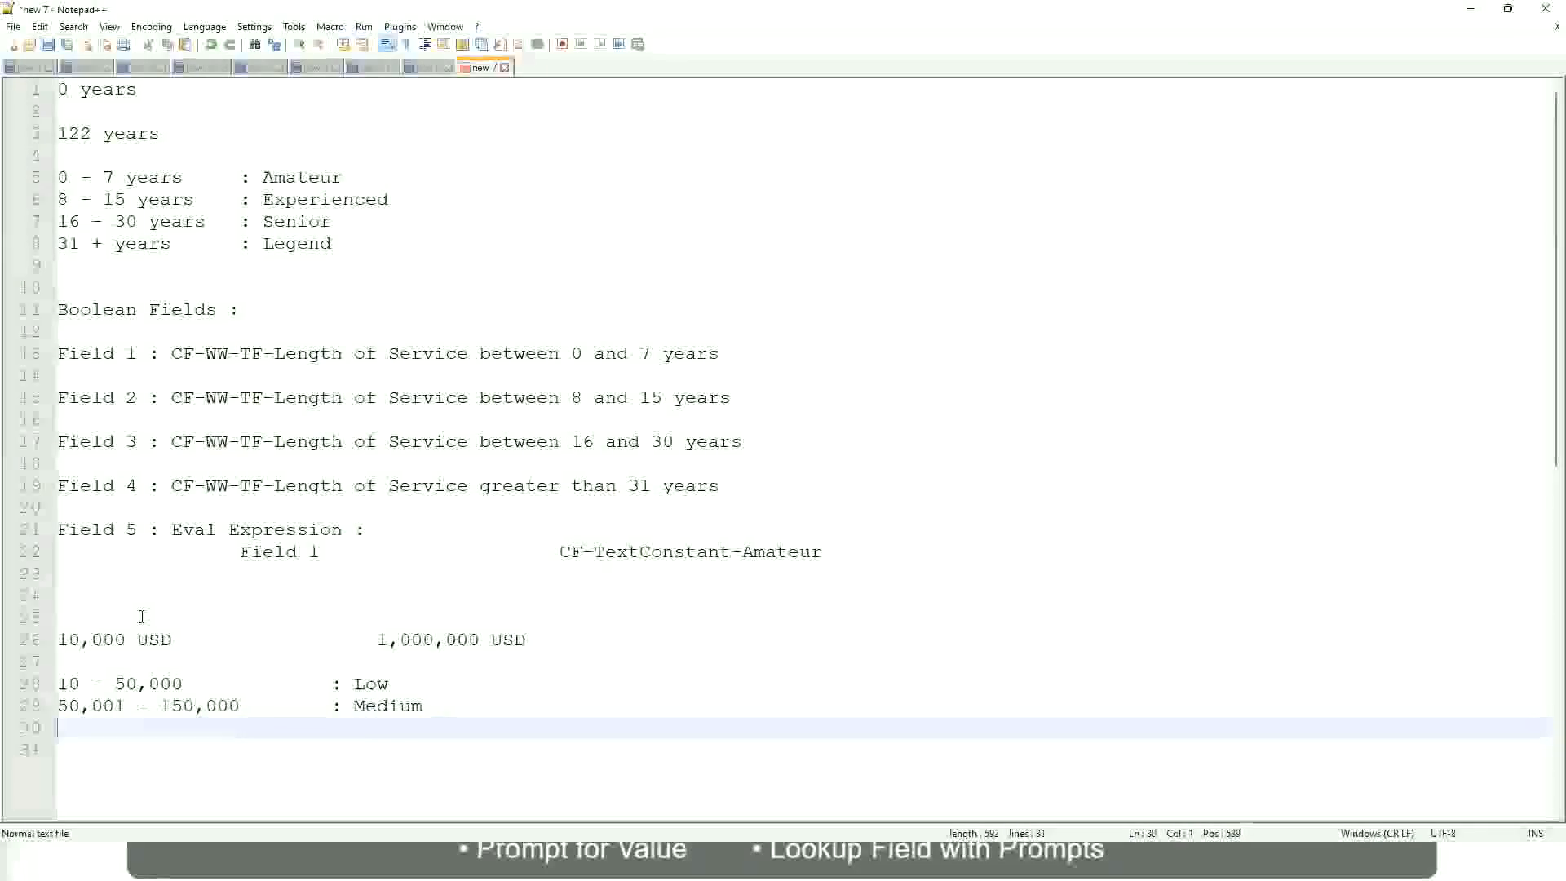
type(">")
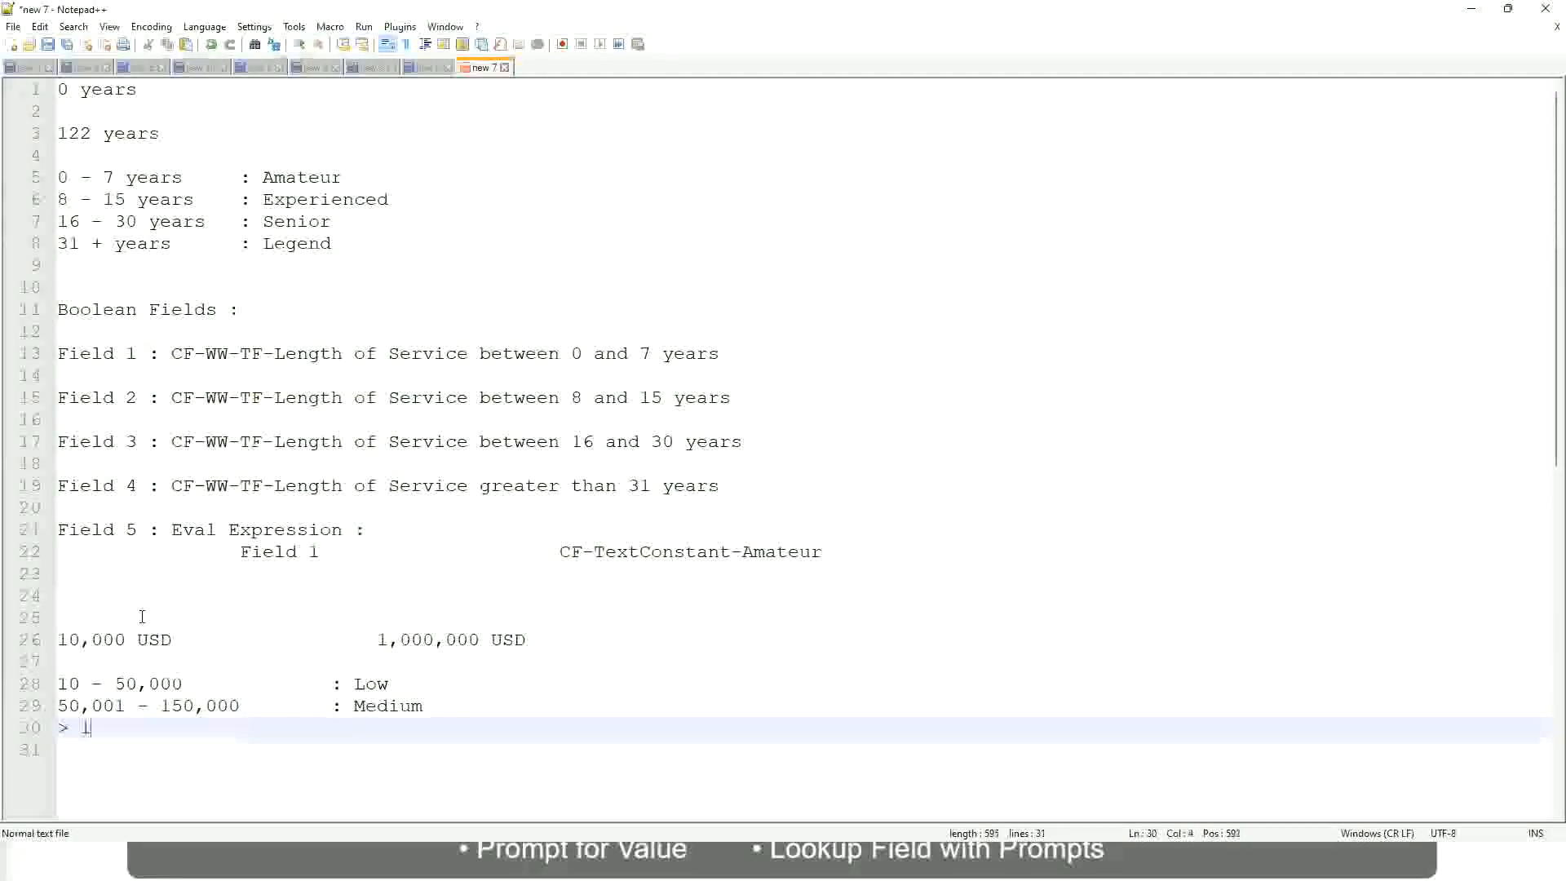
type("150,")
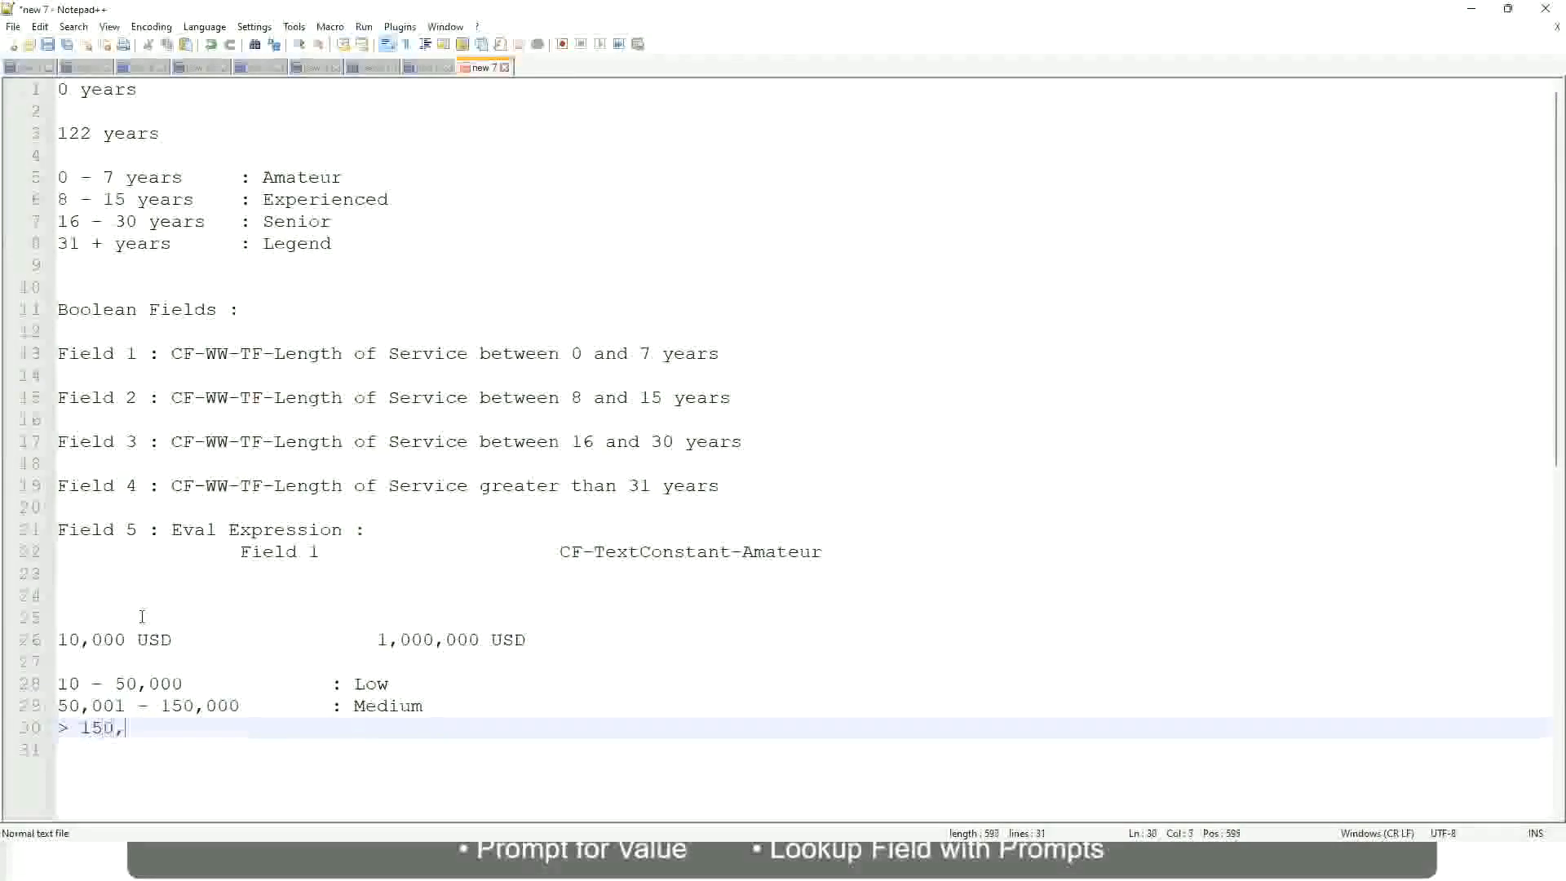
type("000")
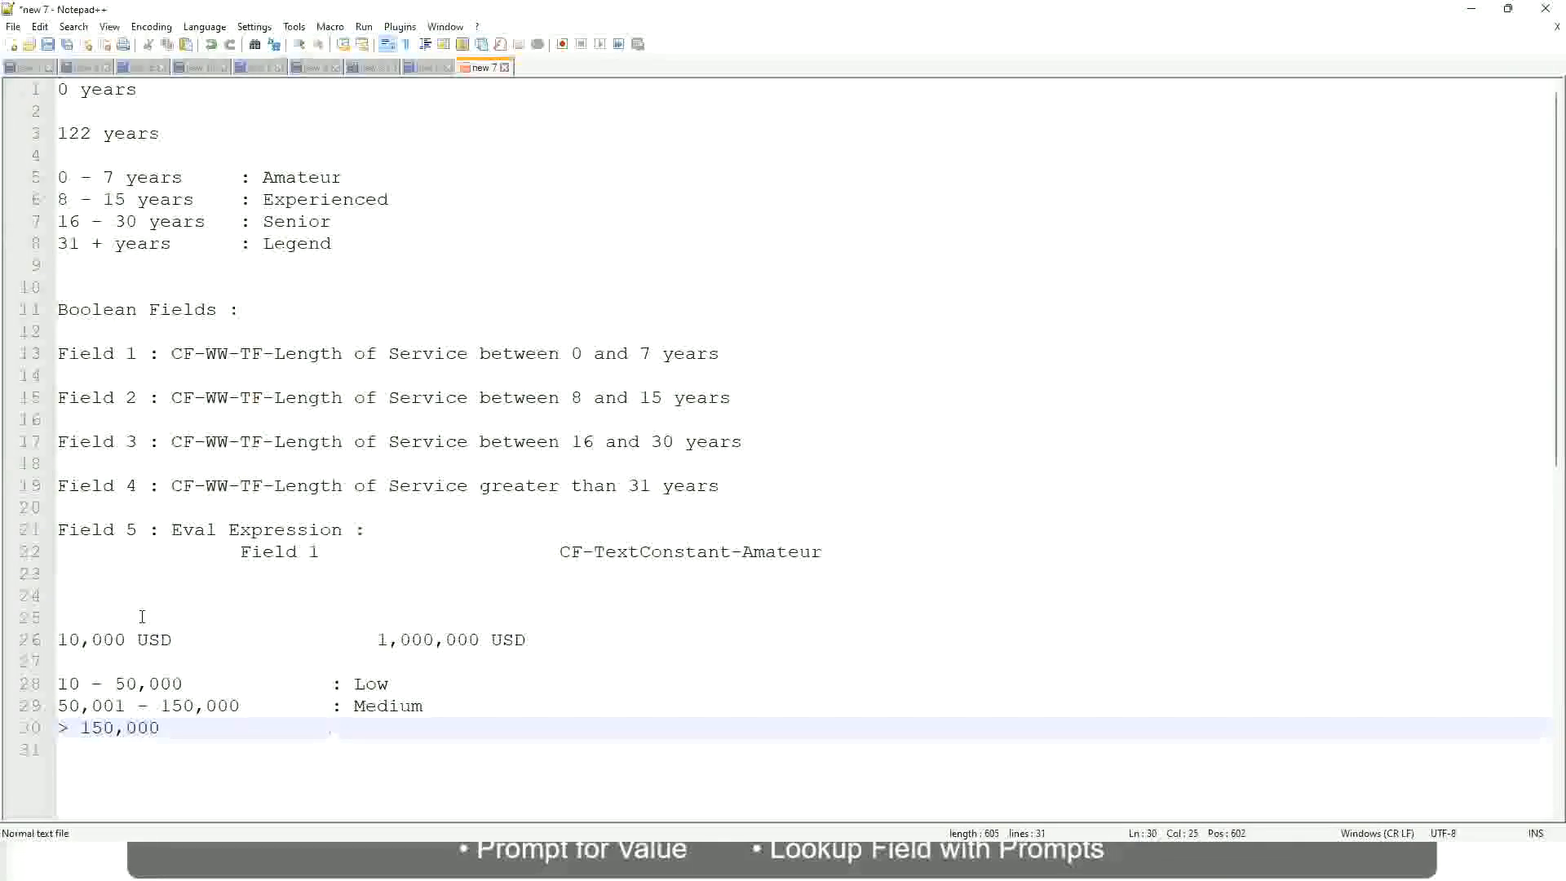
type(": High")
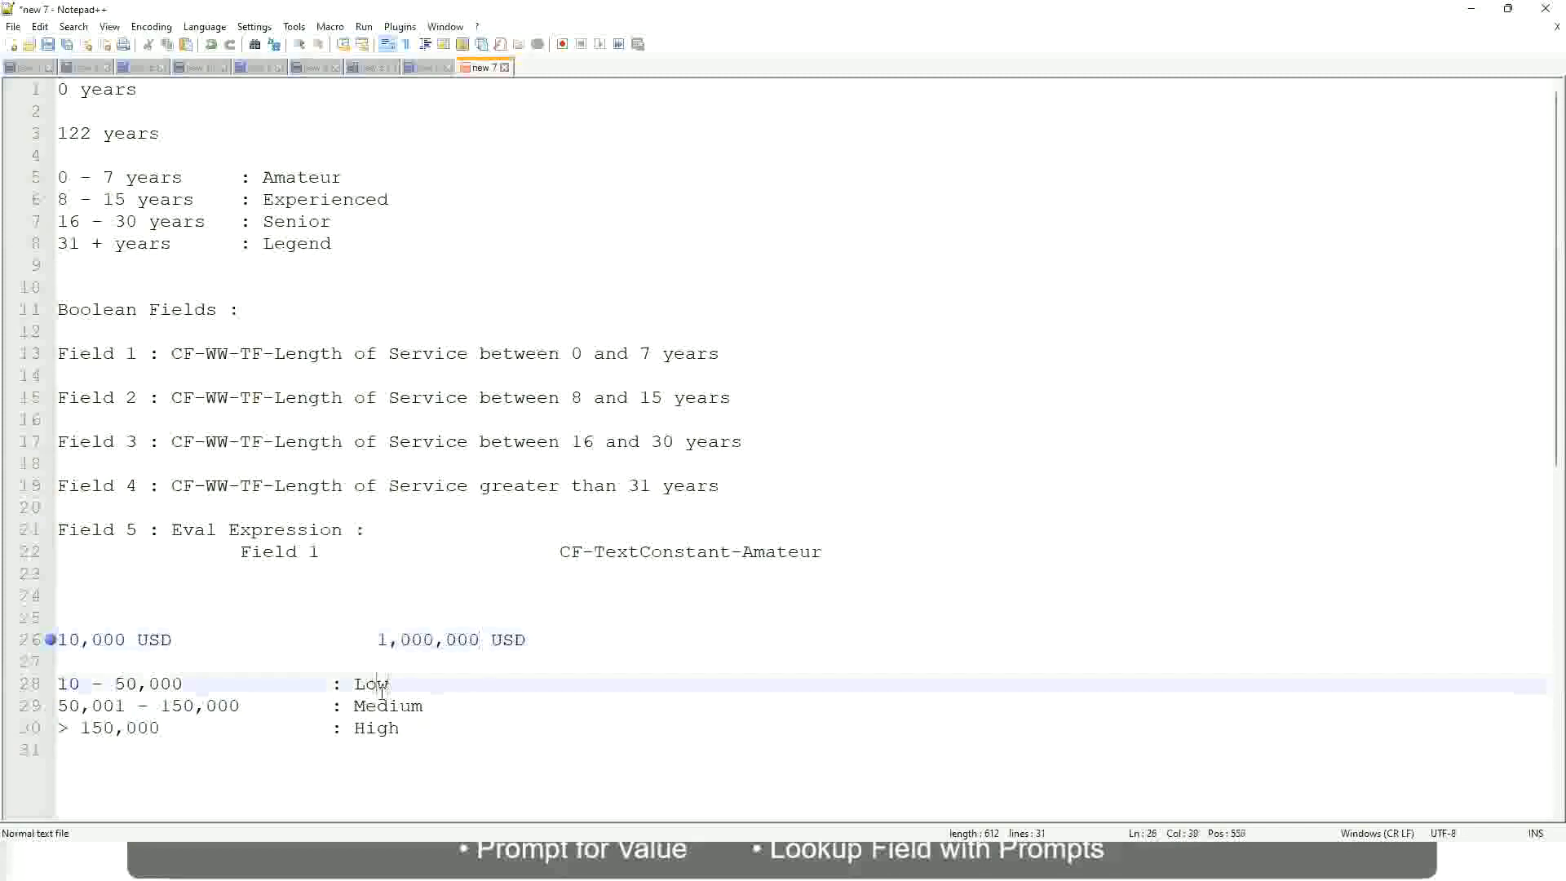
left_click(377, 728)
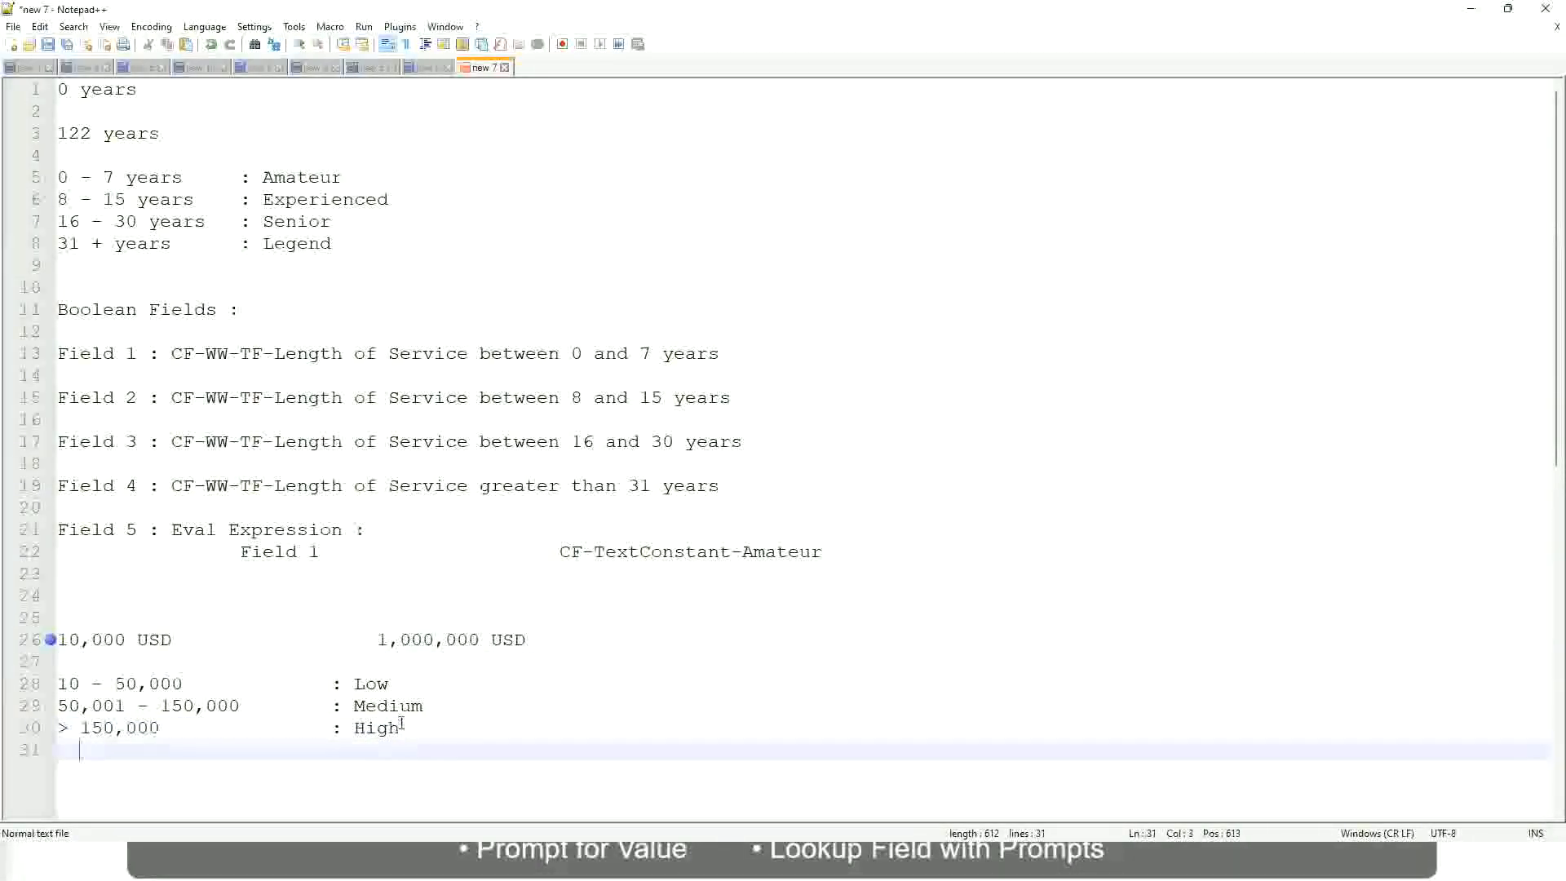
left_click(401, 727)
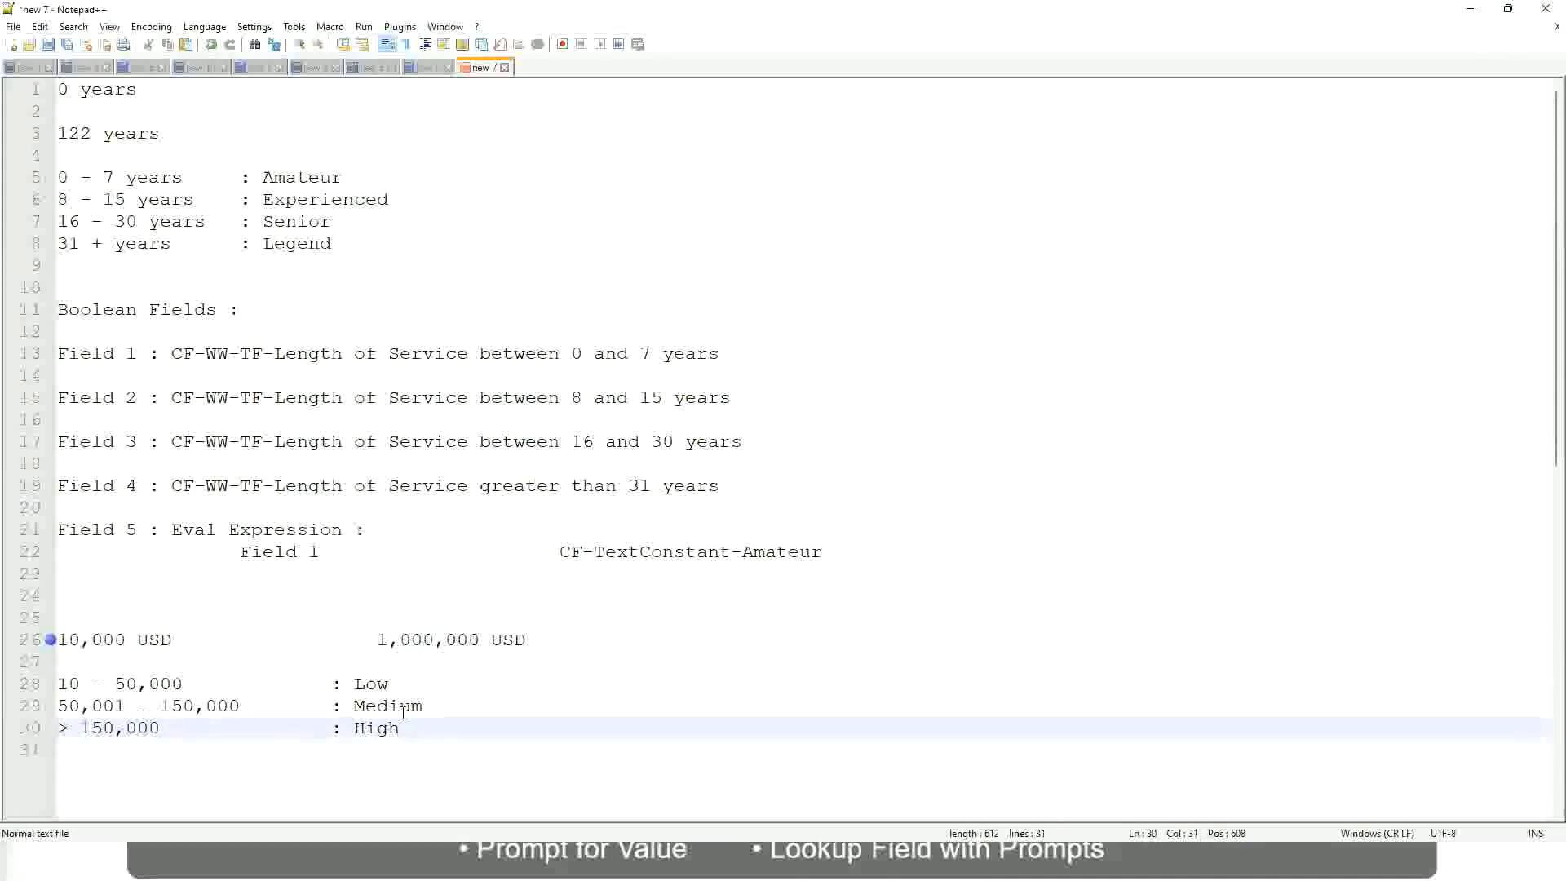